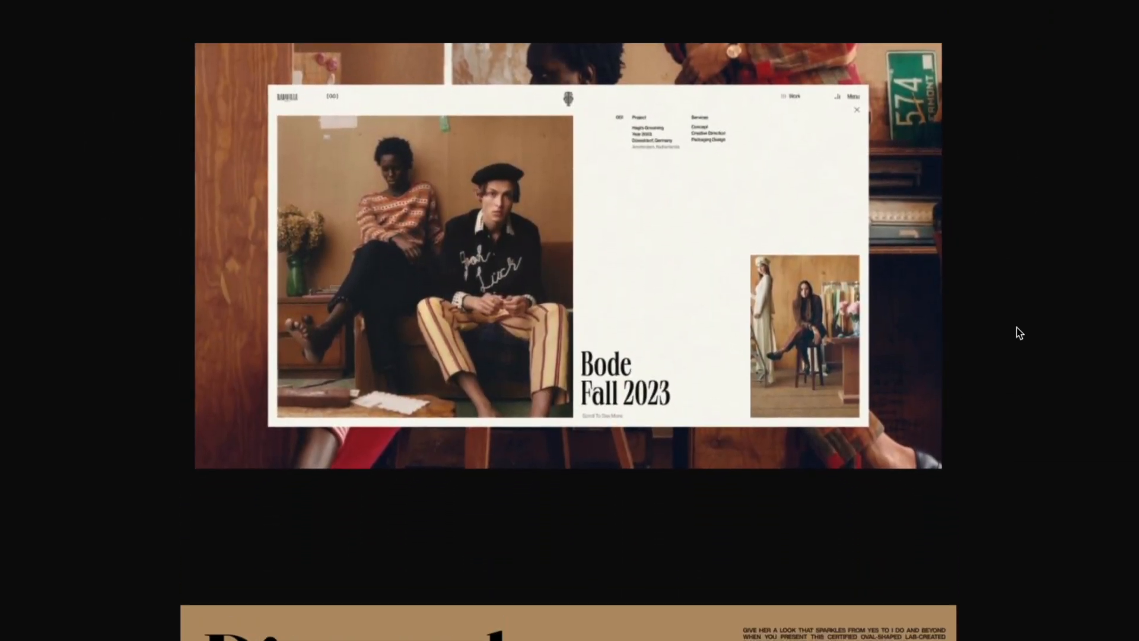
# Step: Select the hero container and keep its HTML tag set to section
pyautogui.scroll(-3)
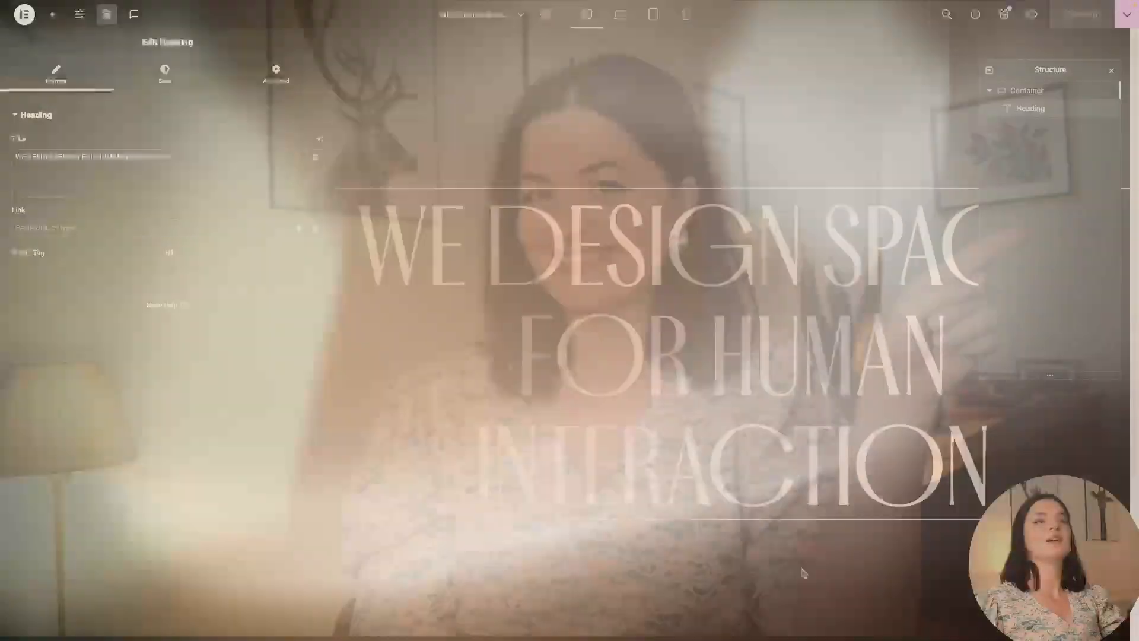
pyautogui.click(1026, 90)
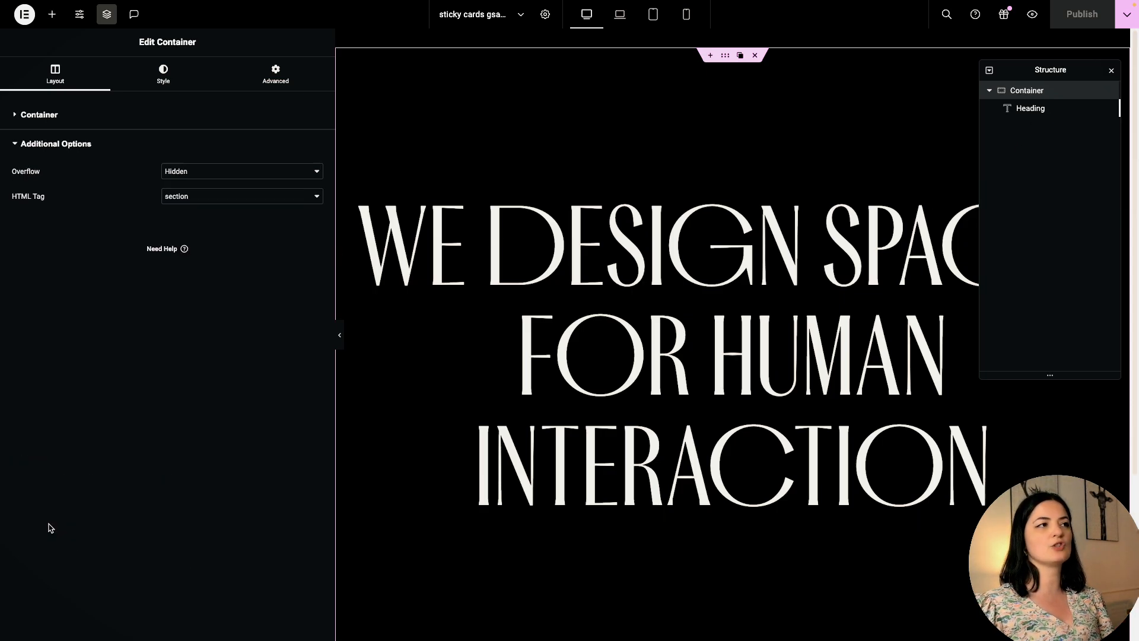
pyautogui.moveTo(187, 178)
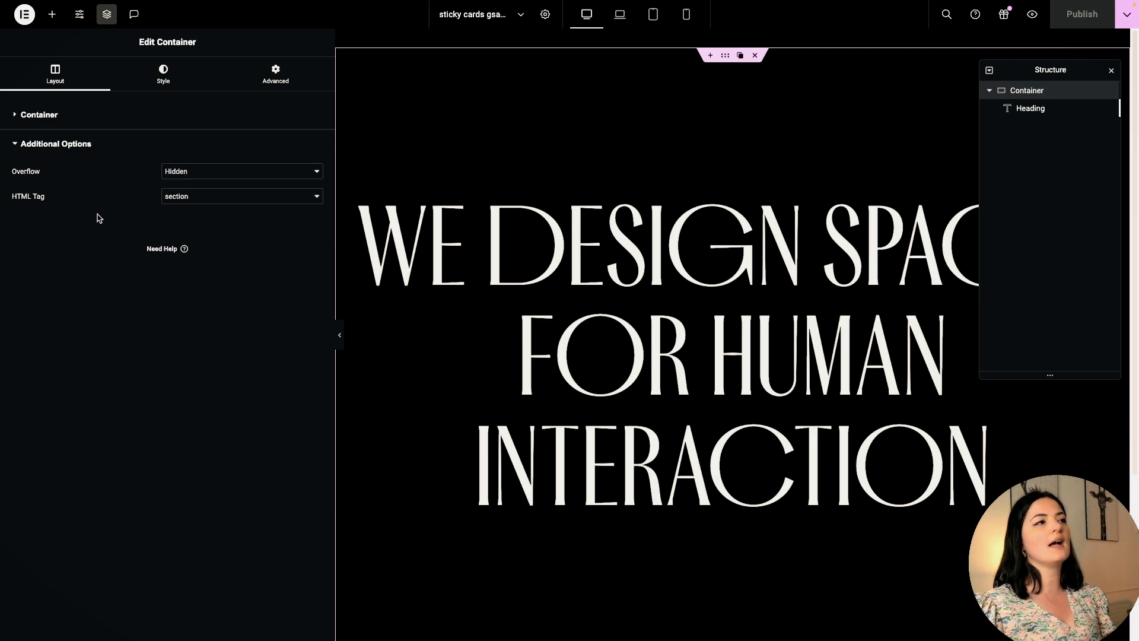
pyautogui.click(242, 196)
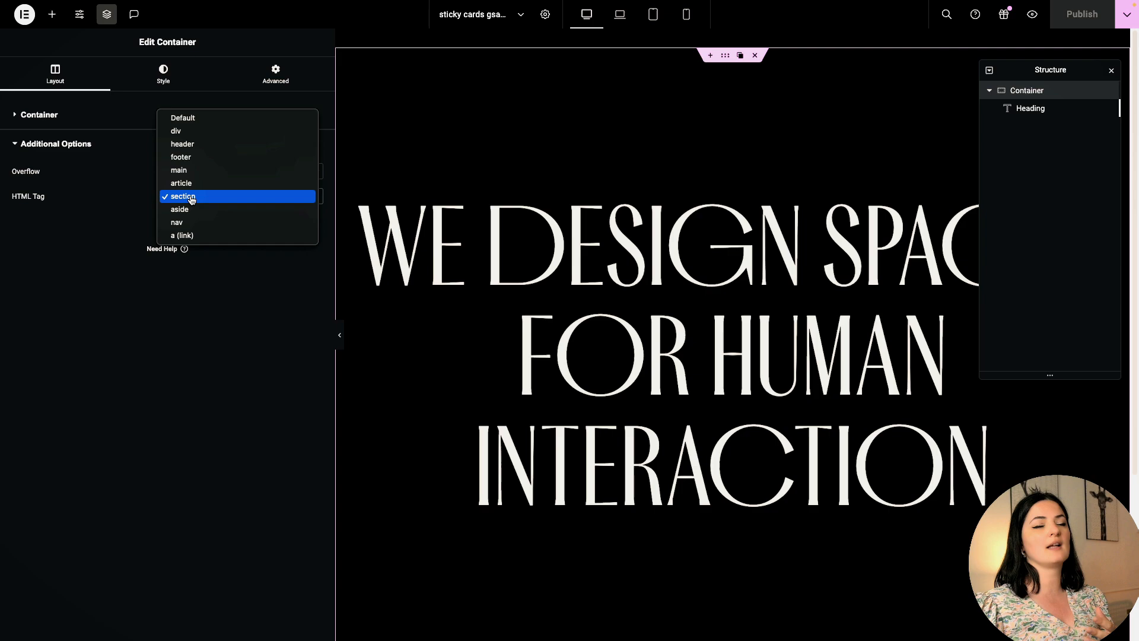
pyautogui.click(182, 196)
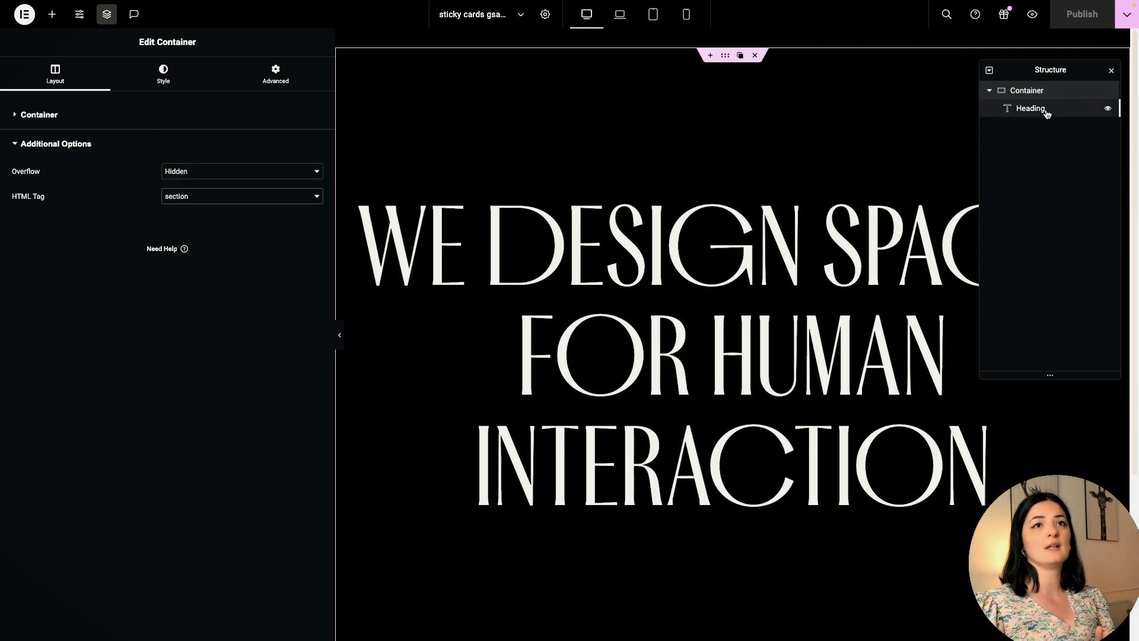
# Step: Review the hero heading's typography: Atleigh Typeface, 11.6 rem, weight 500, left unchanged
pyautogui.click(1031, 108)
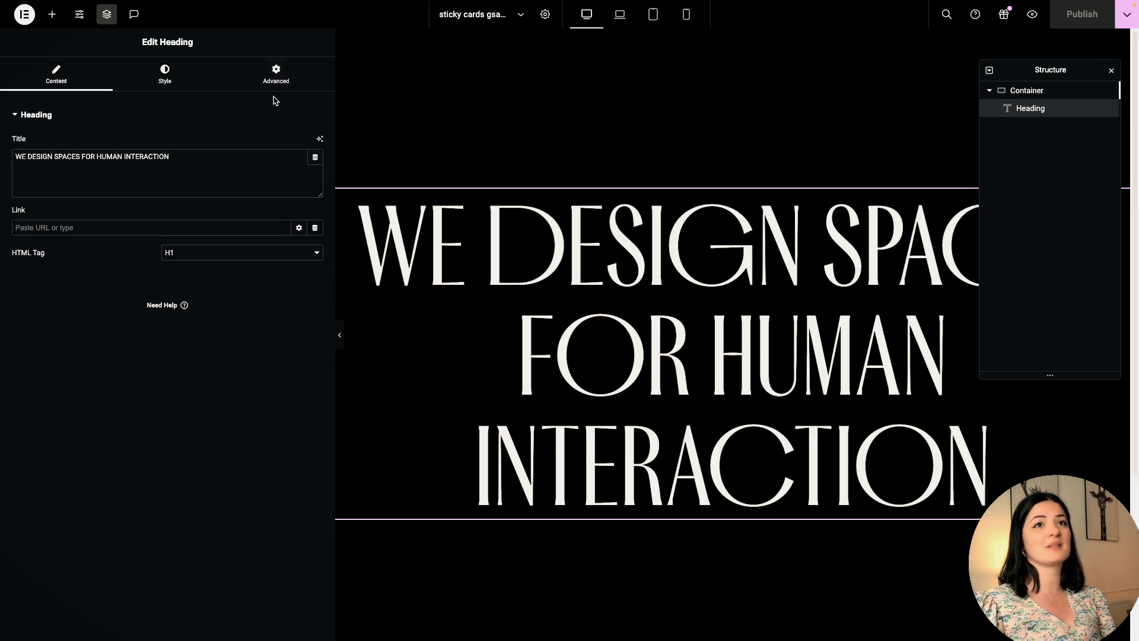
pyautogui.click(275, 71)
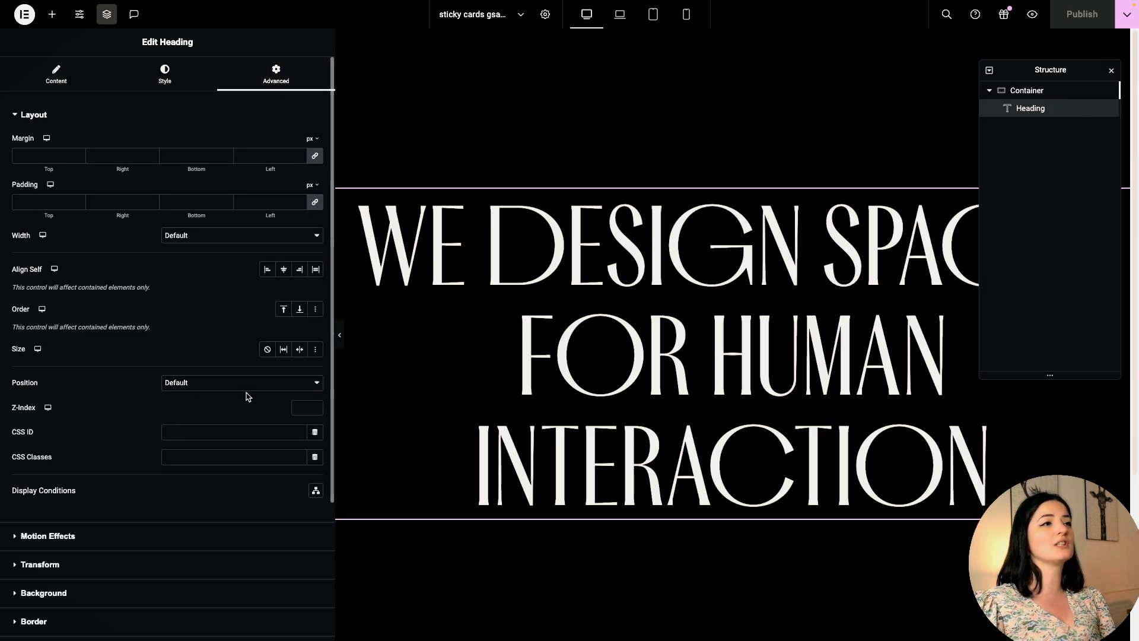
pyautogui.click(164, 74)
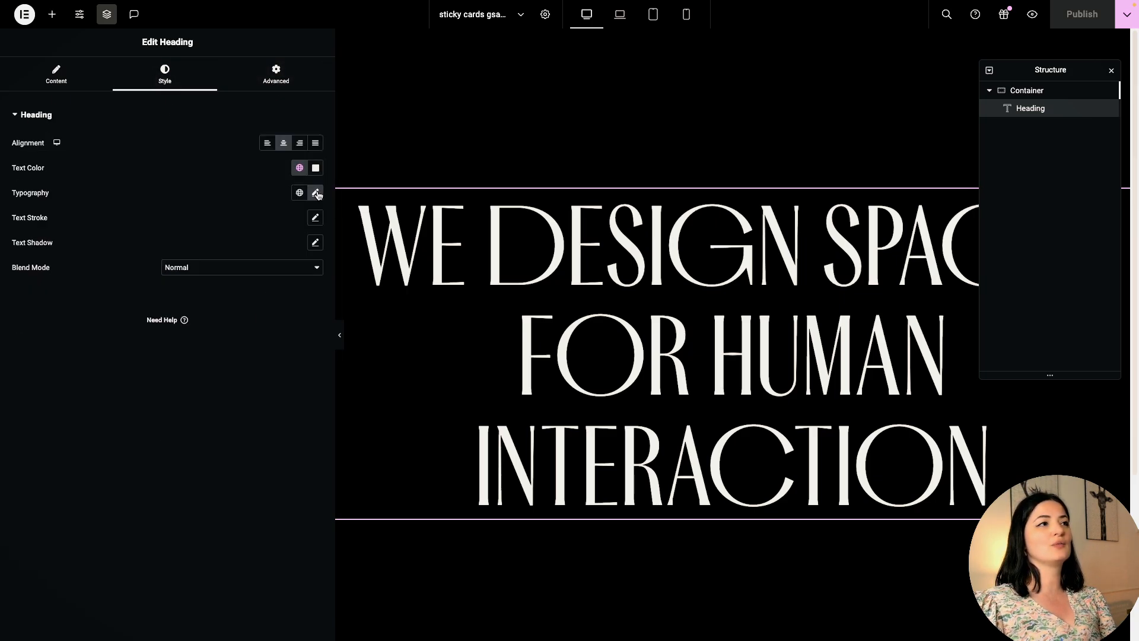
pyautogui.click(315, 192)
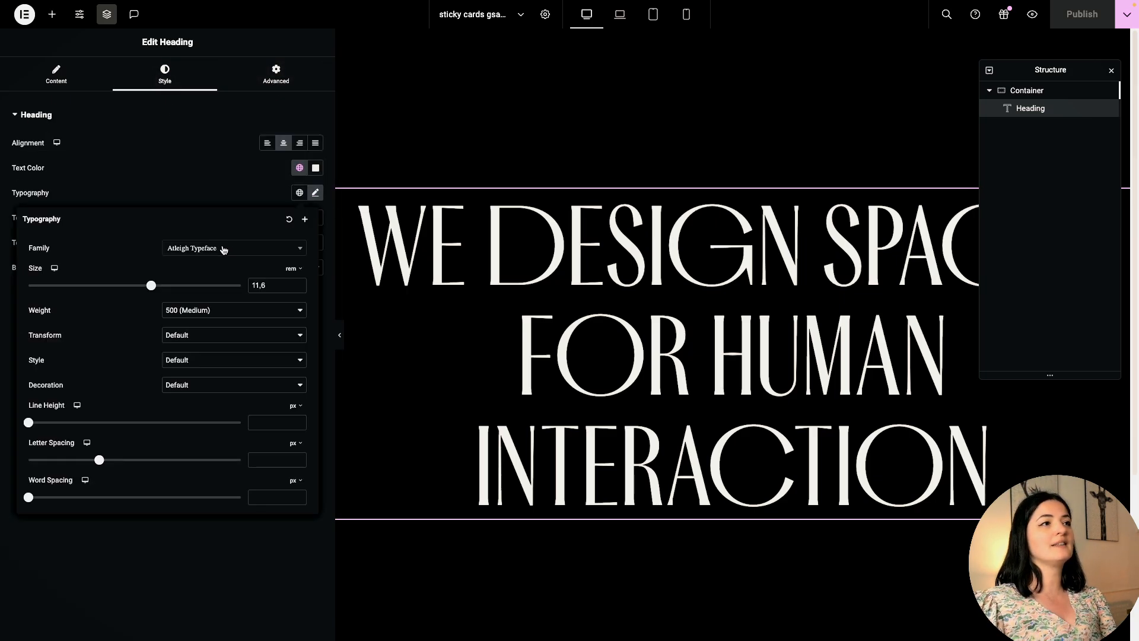
pyautogui.moveTo(182, 257)
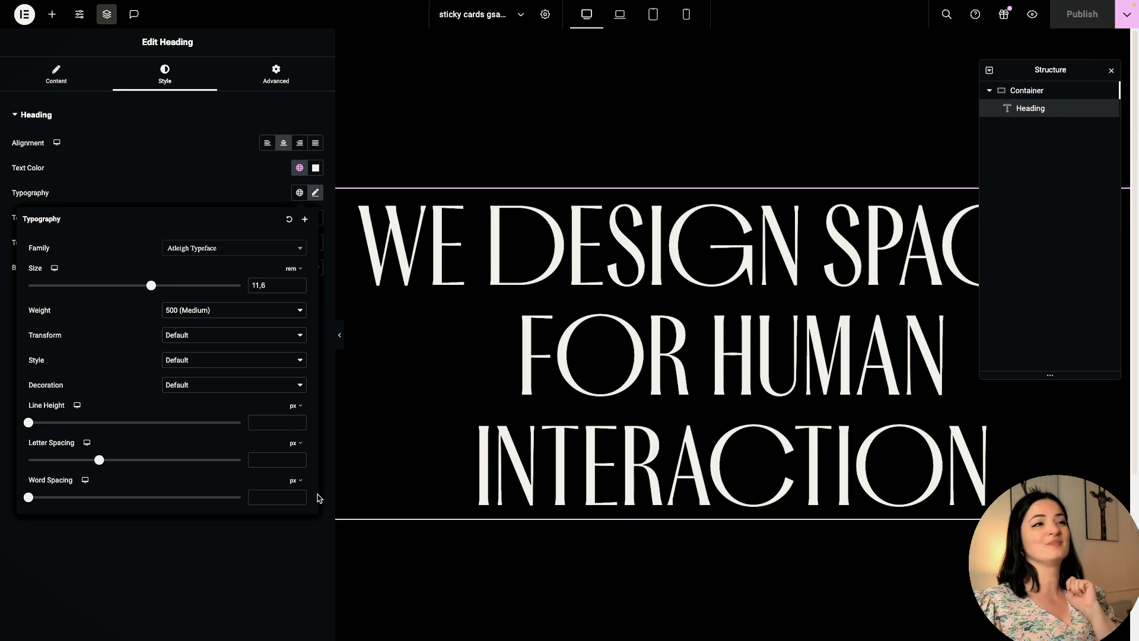
pyautogui.click(316, 192)
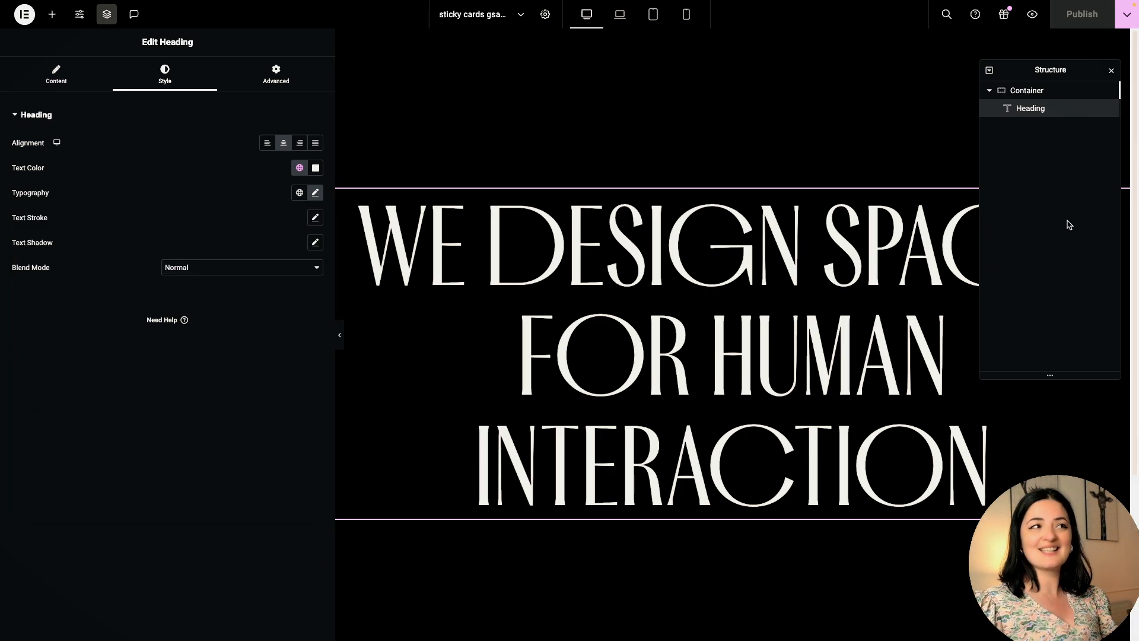
# Step: Add a Flexbox container below the hero with Full Width content and 100 vh minimum height
pyautogui.scroll(-3)
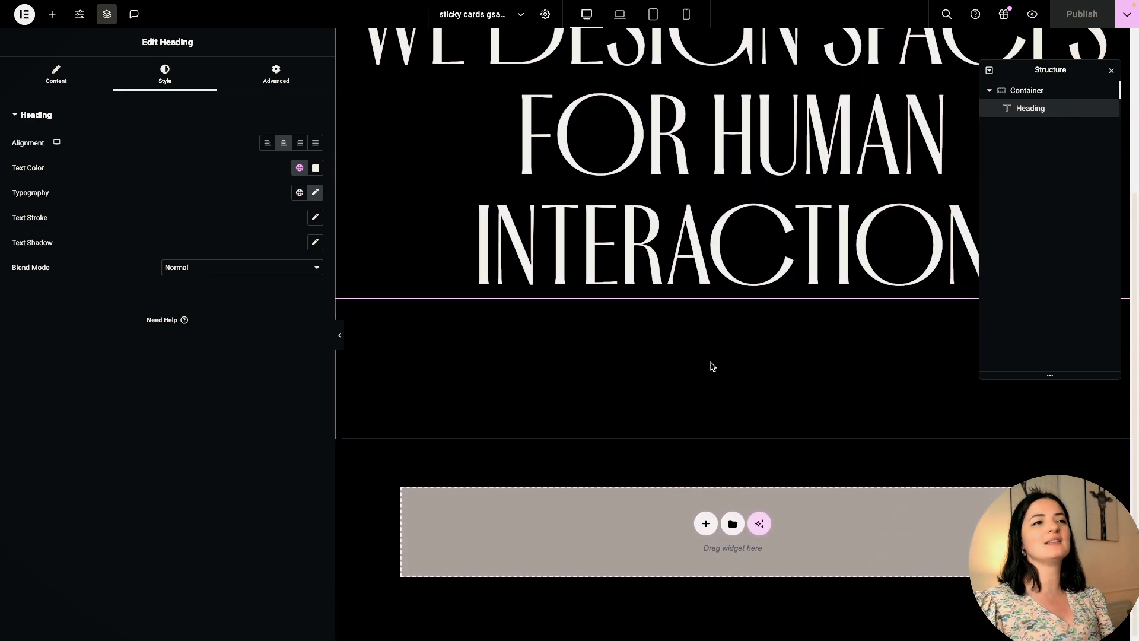
pyautogui.click(706, 523)
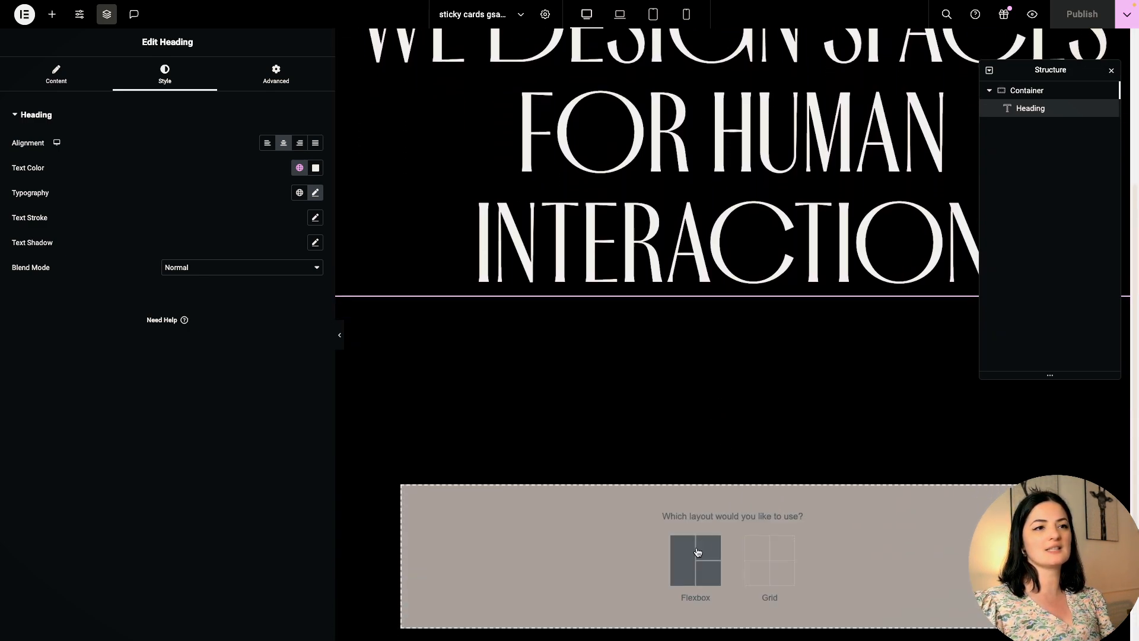
pyautogui.click(694, 561)
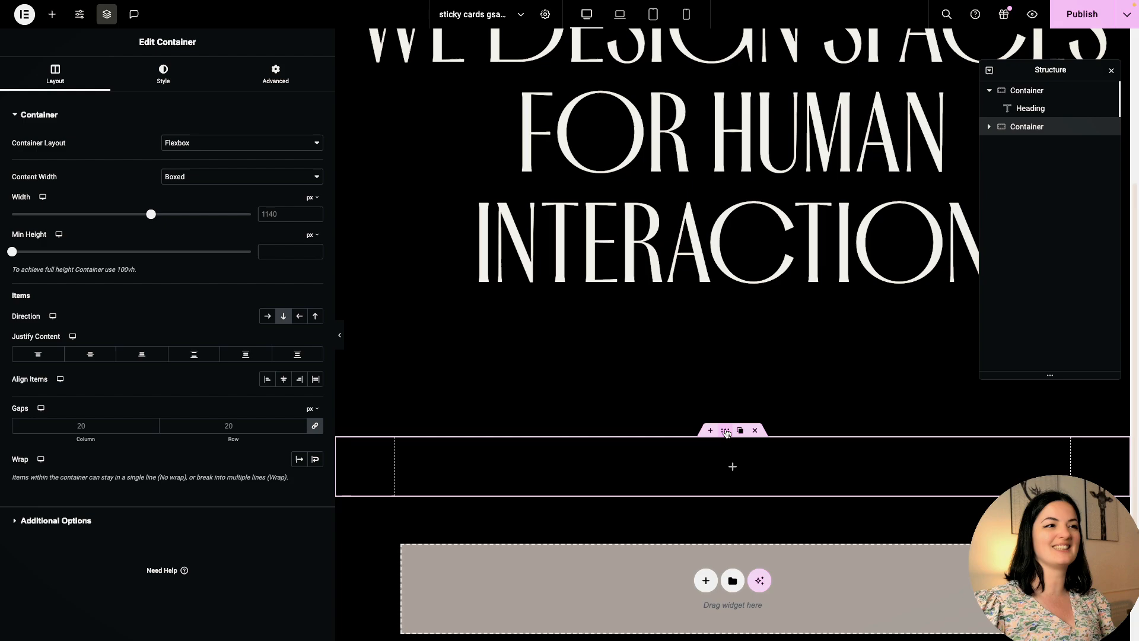
pyautogui.click(241, 176)
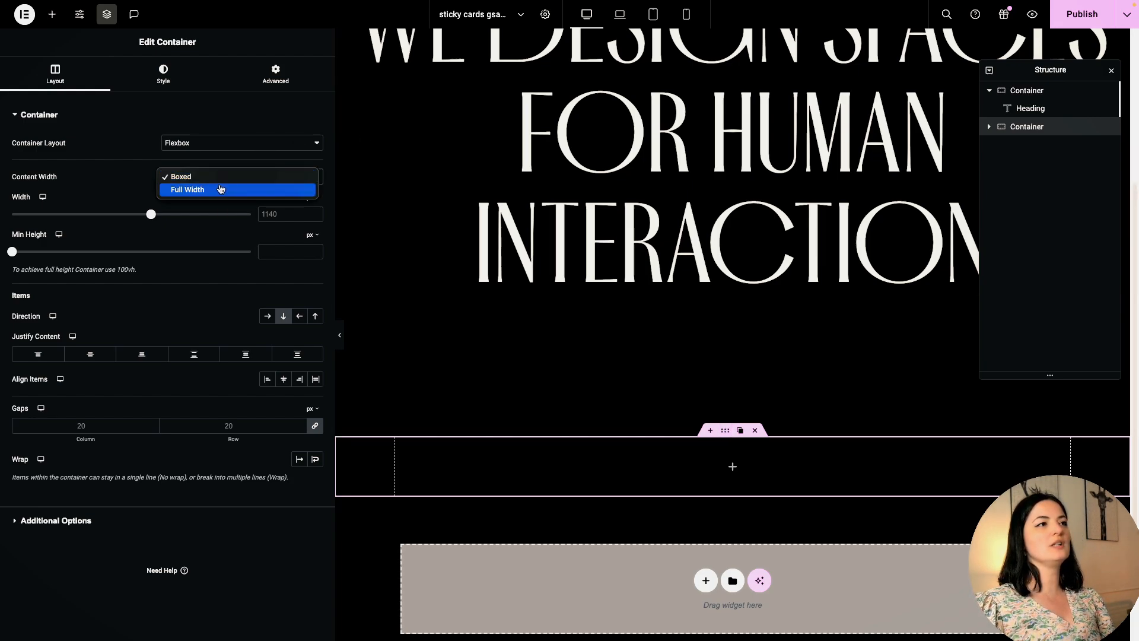
pyautogui.click(187, 189)
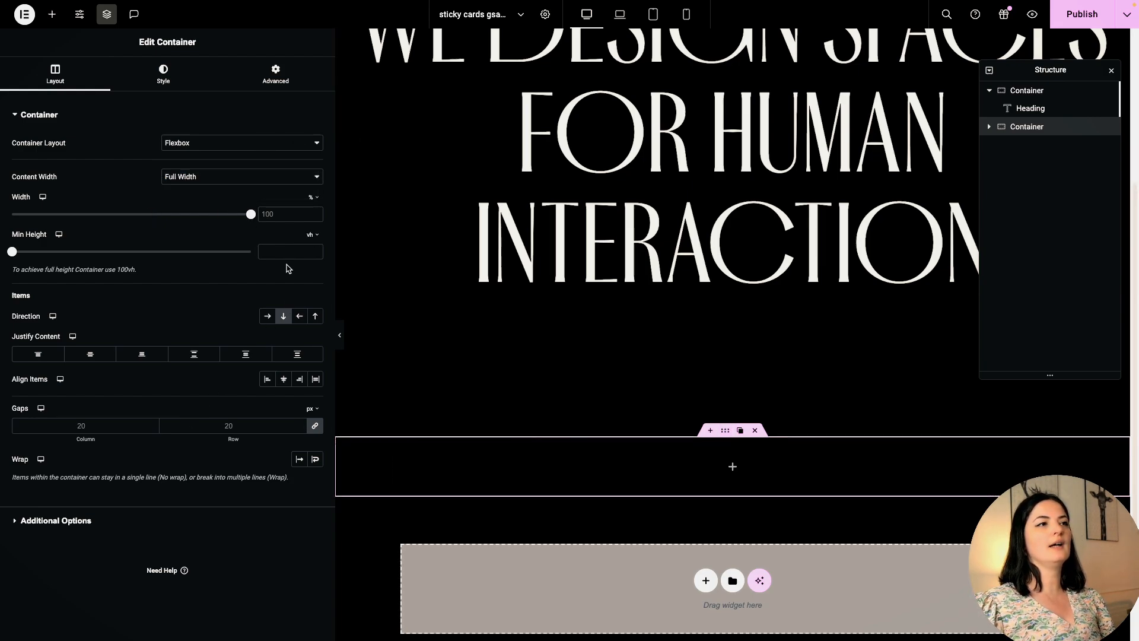
pyautogui.write('100')
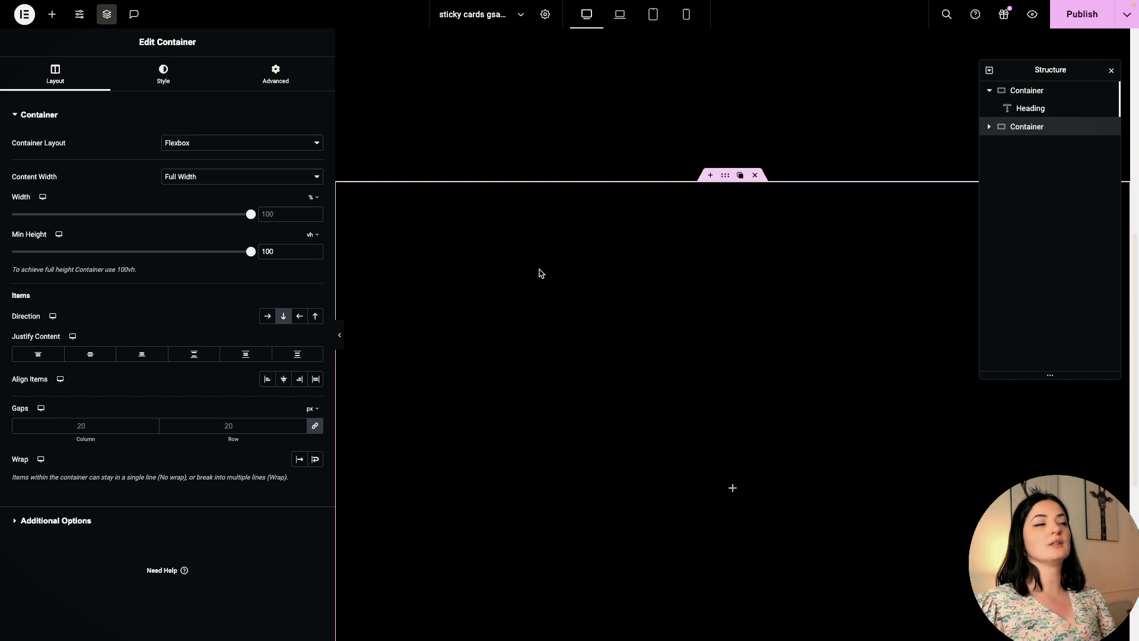
# Step: Add an inner container that is full width with a 100 vh minimum height
pyautogui.click(51, 14)
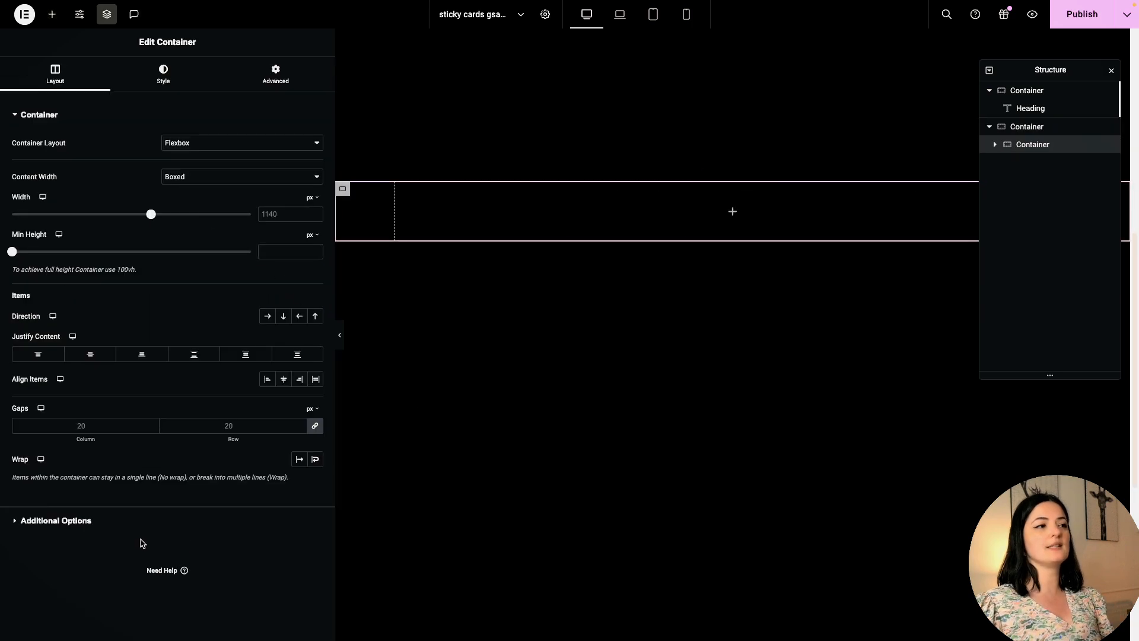
pyautogui.click(241, 176)
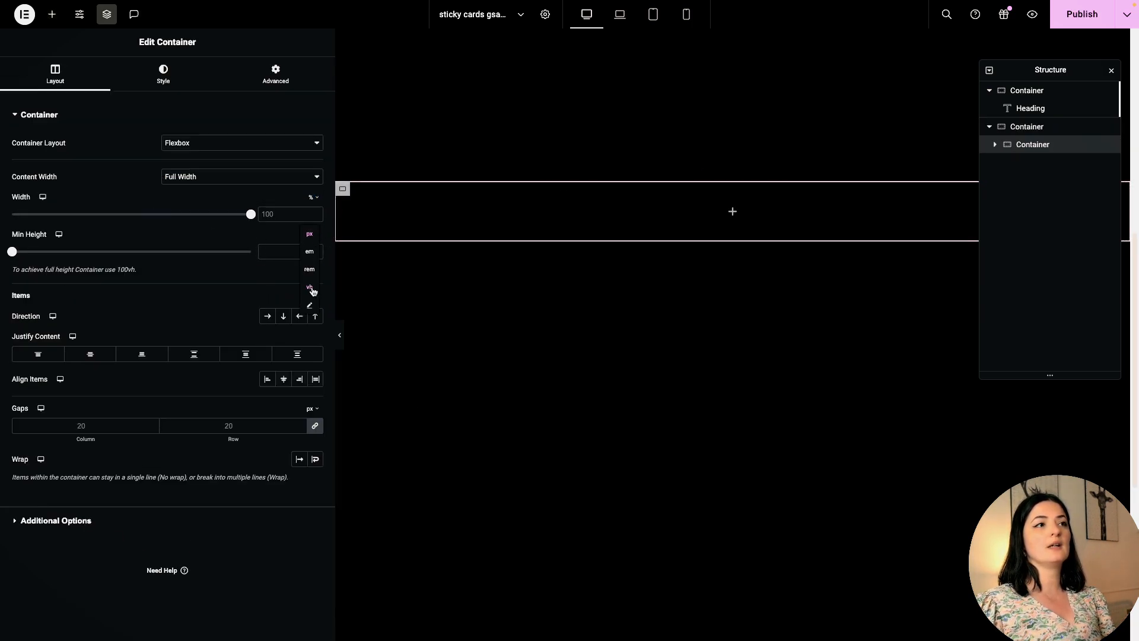
pyautogui.click(310, 286)
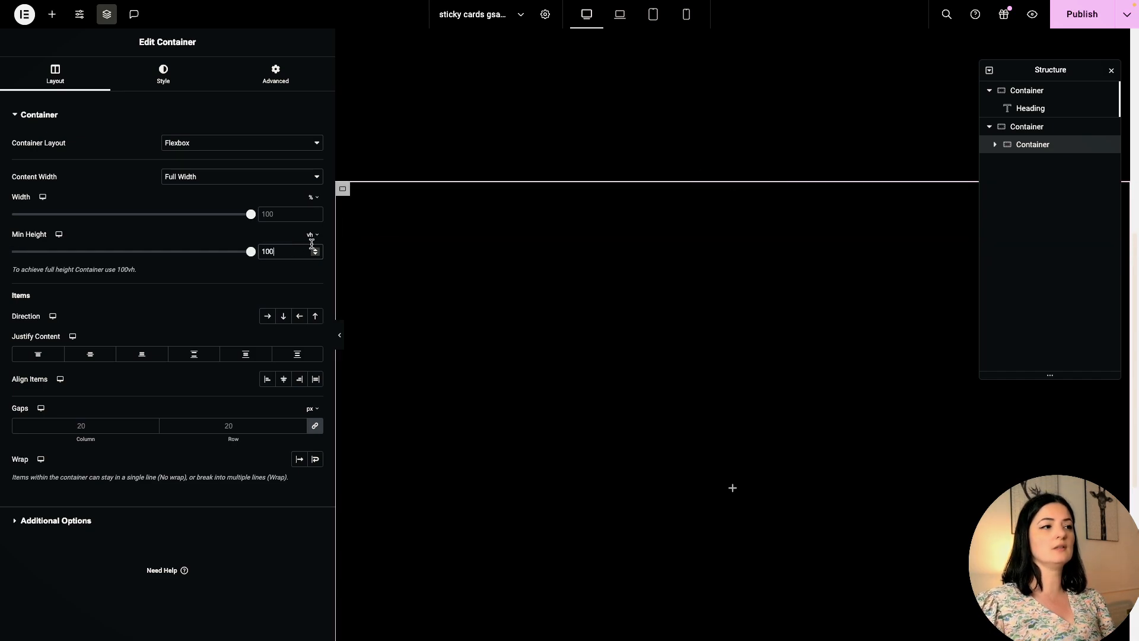
pyautogui.click(36, 115)
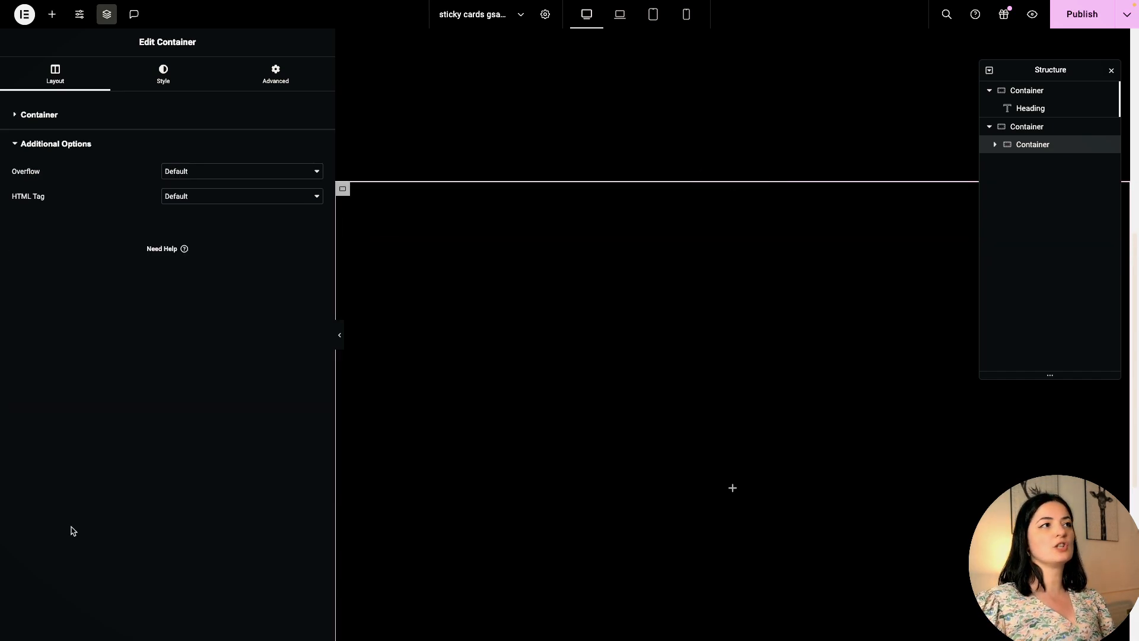
# Step: Set the inner container's HTML tag to section under Additional Options
pyautogui.click(241, 195)
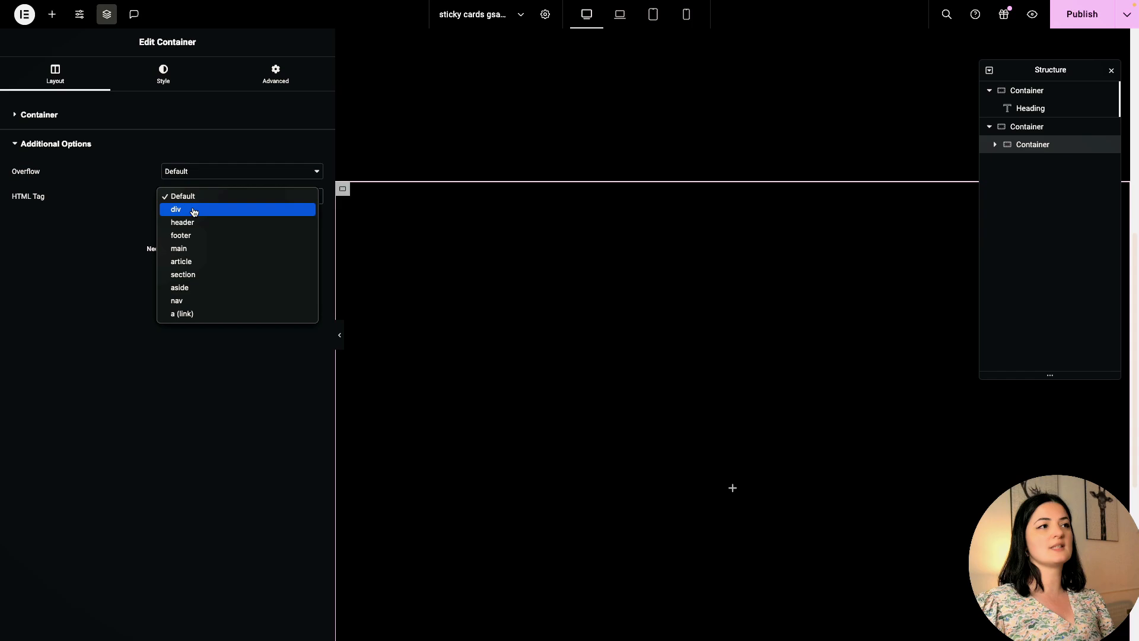
pyautogui.click(182, 274)
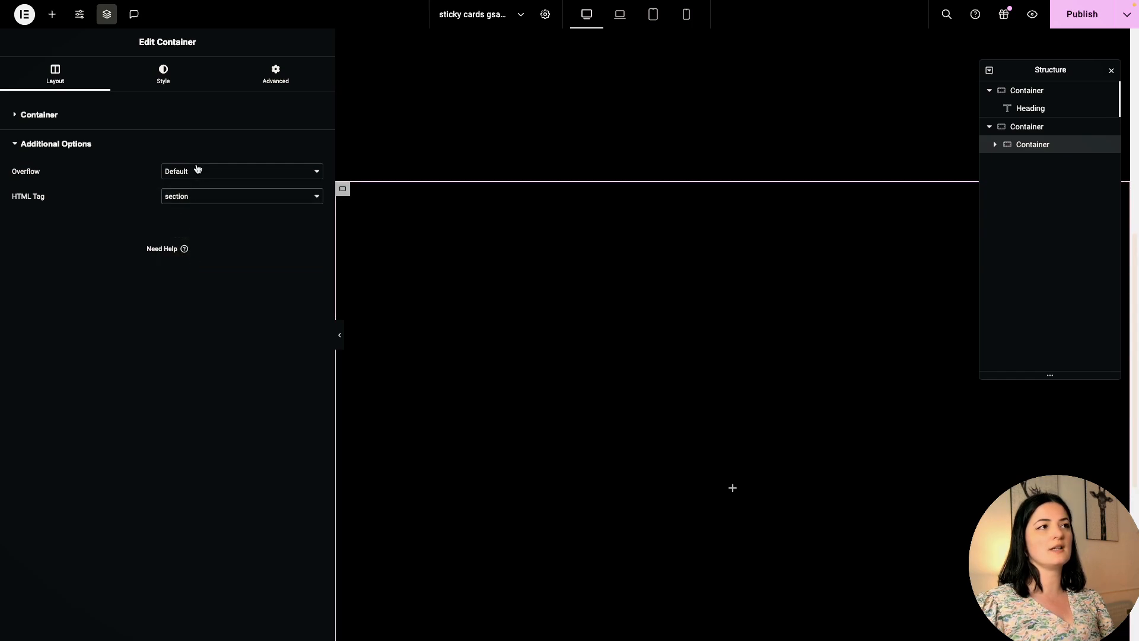
pyautogui.click(241, 171)
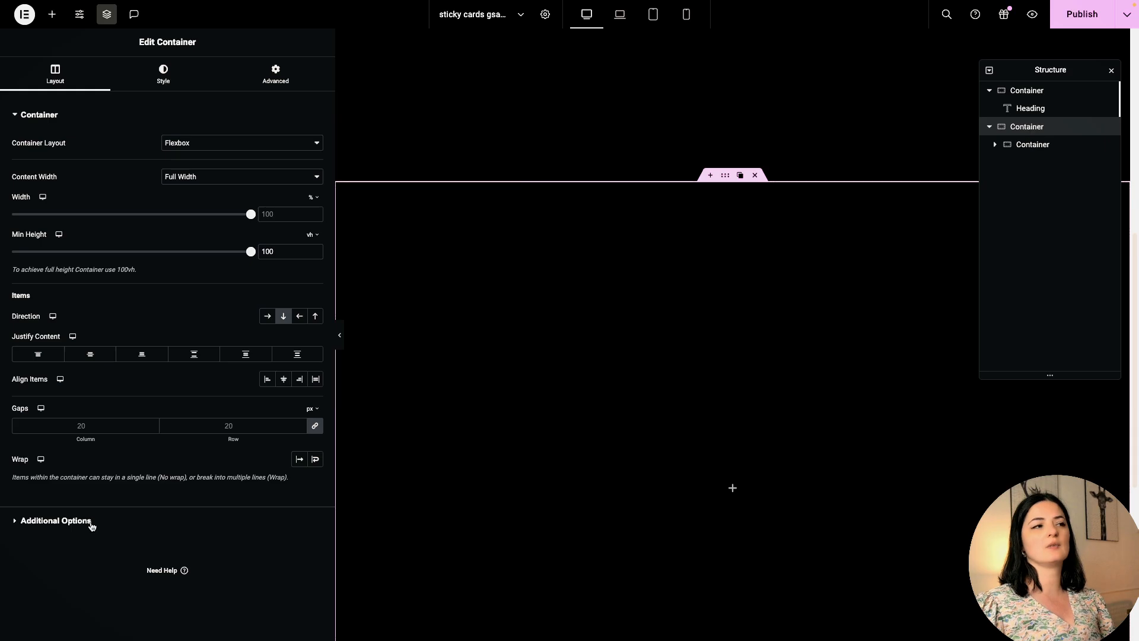
pyautogui.click(56, 521)
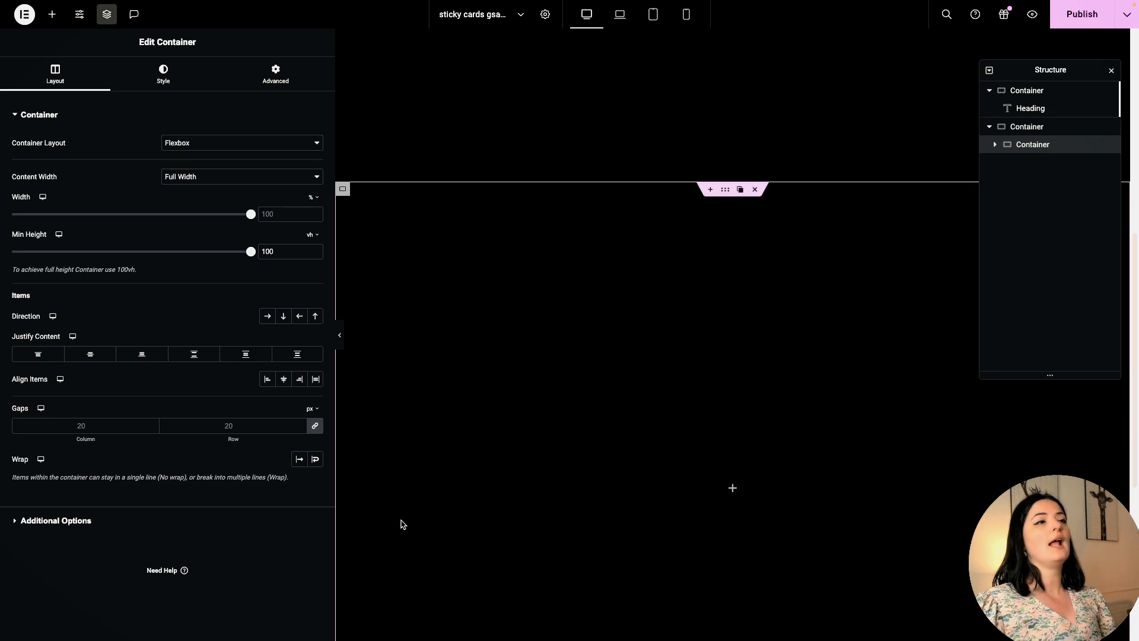
# Step: Enter 'card pinned' in the inner container's CSS Classes and open the Elements panel
pyautogui.click(275, 74)
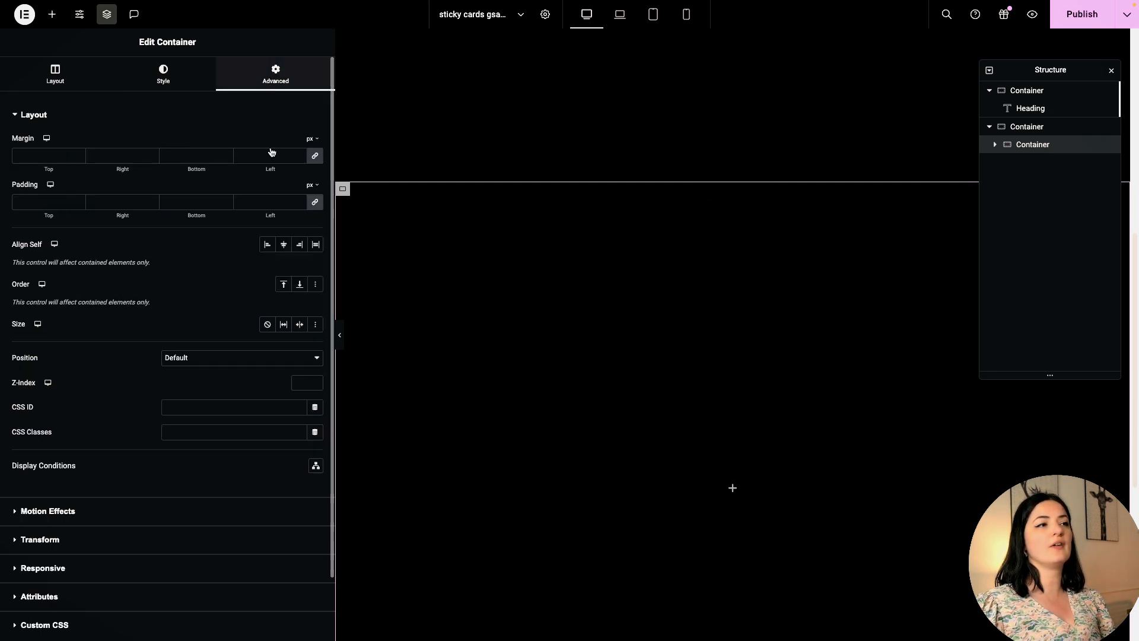
pyautogui.click(234, 432)
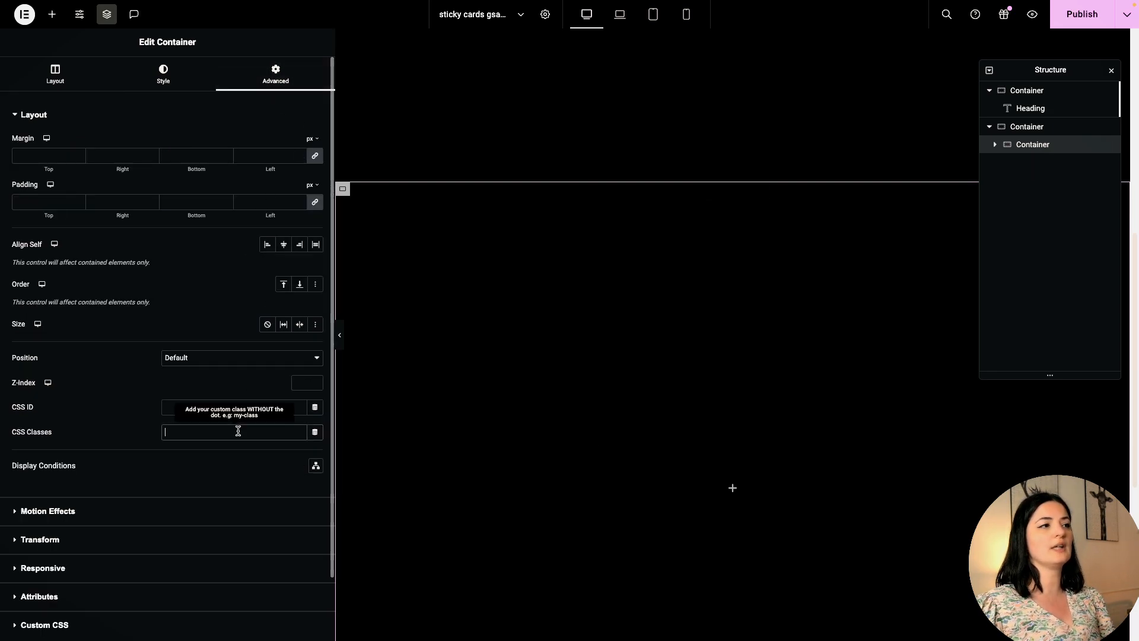
pyautogui.write('card pinned')
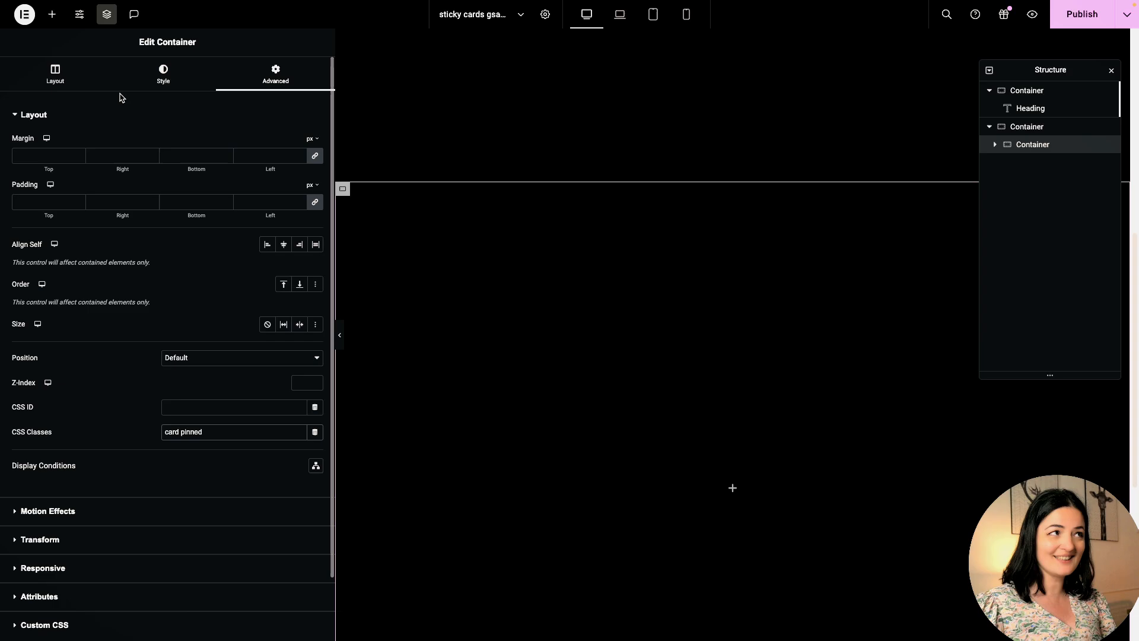
pyautogui.click(52, 14)
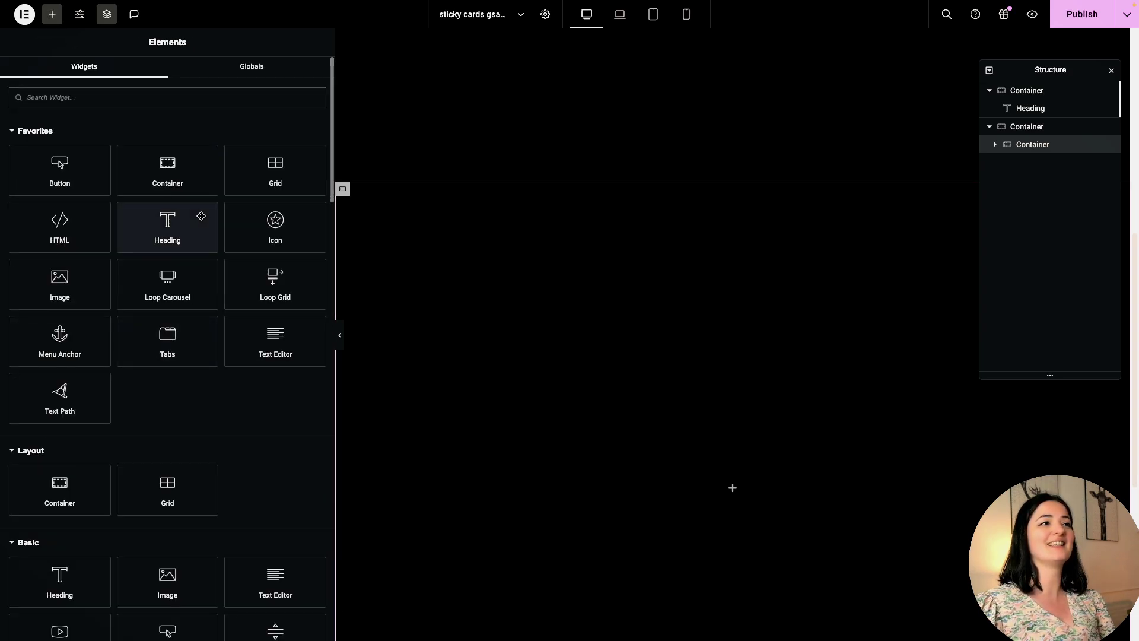
# Step: Nest a container inside the card, give it CSS class 'img', and open the widget list
pyautogui.click(1033, 145)
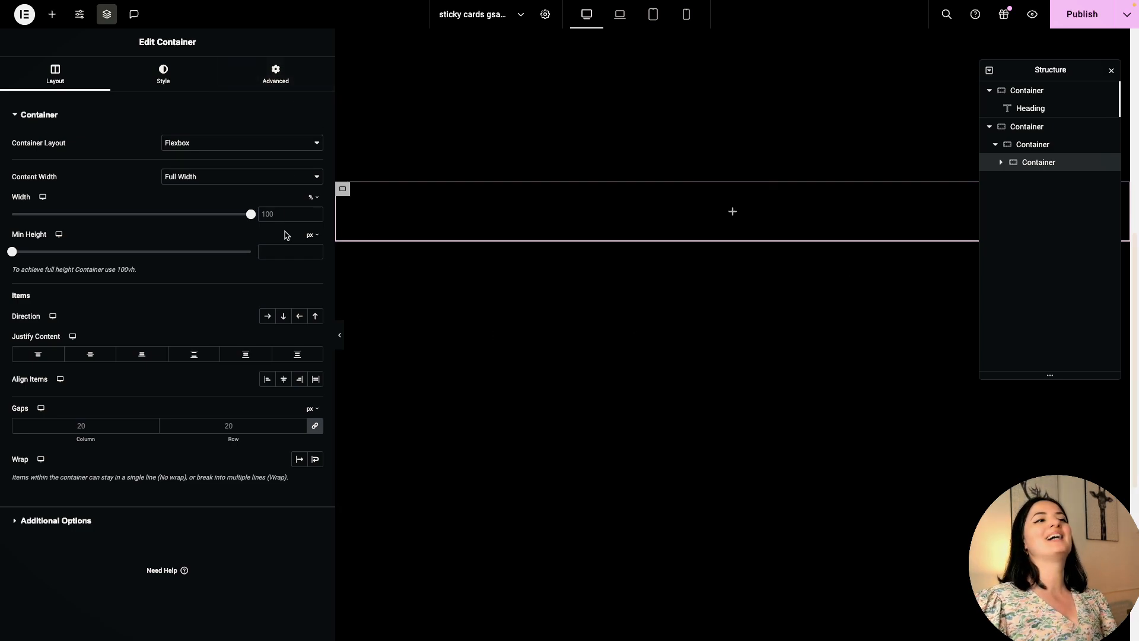
pyautogui.click(310, 235)
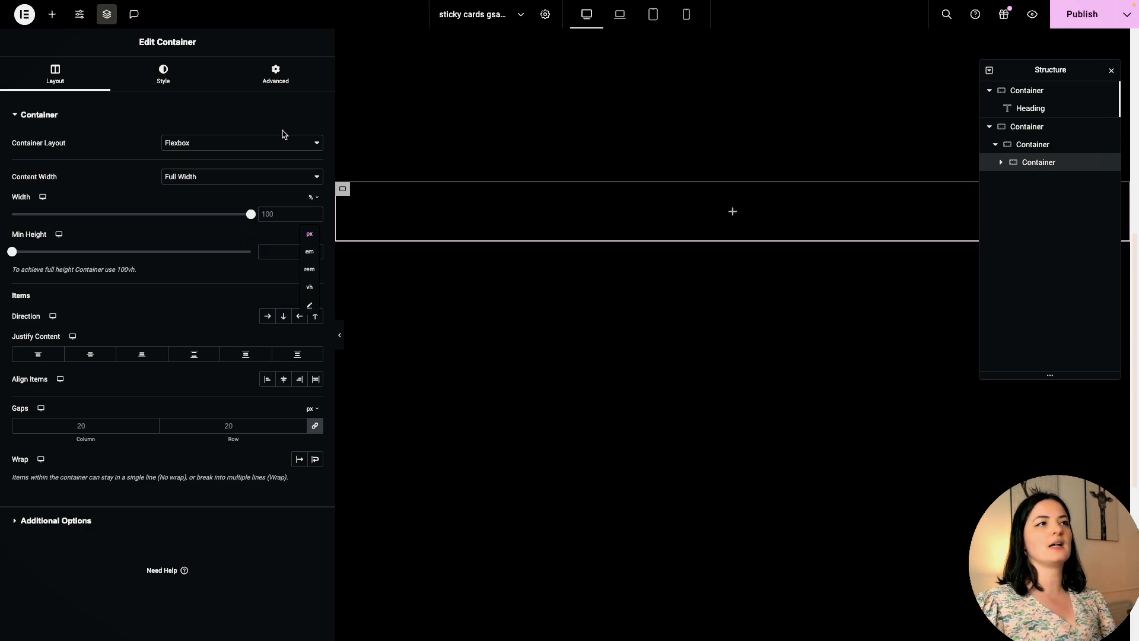
pyautogui.click(275, 74)
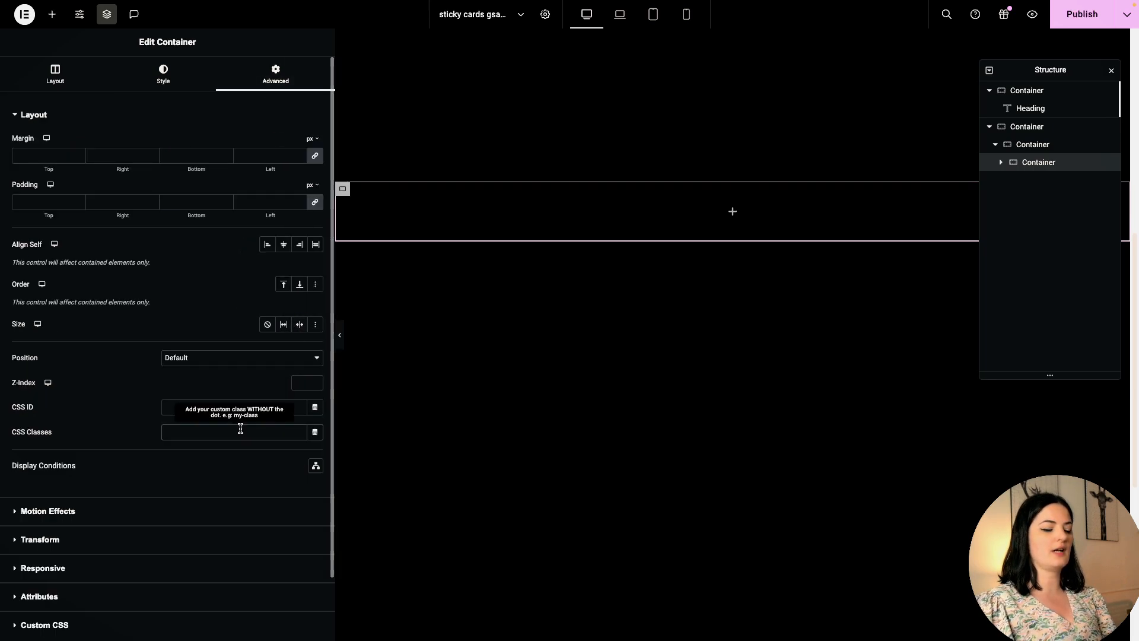
pyautogui.write('img')
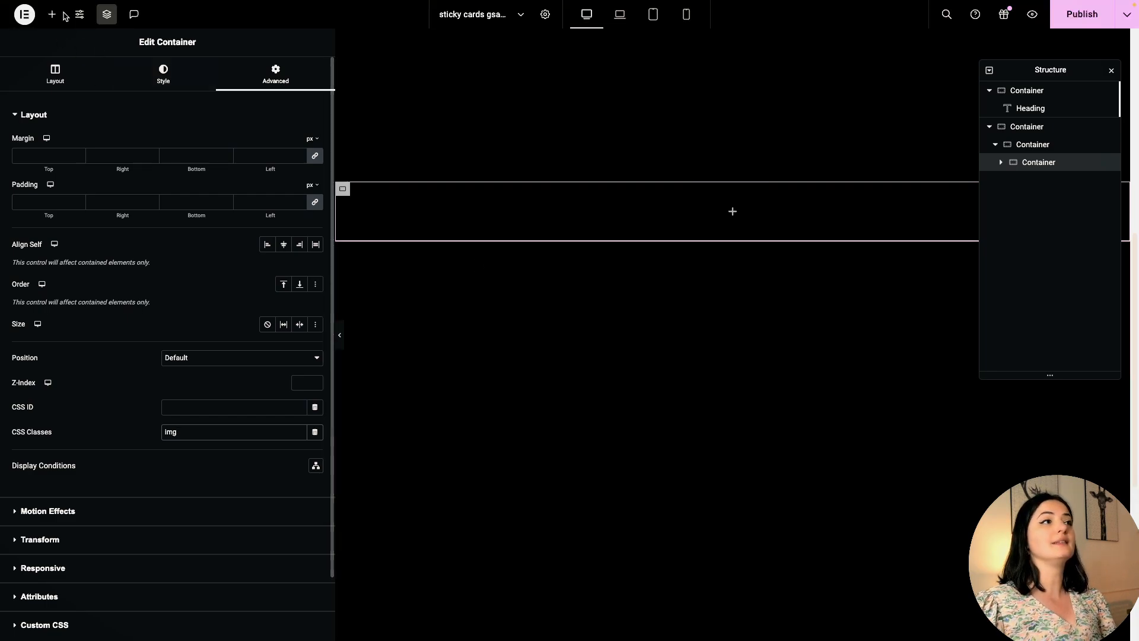
pyautogui.click(51, 14)
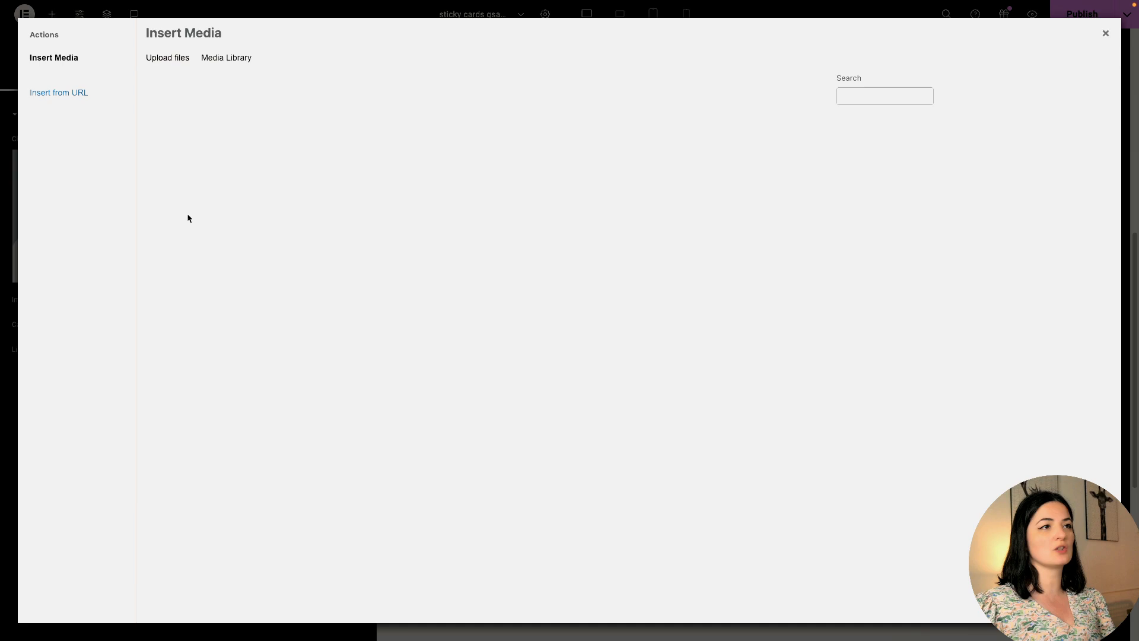
# Step: Add the Bode Fall 2023 image at 100% width and height with Object Fit Cover
pyautogui.click(226, 58)
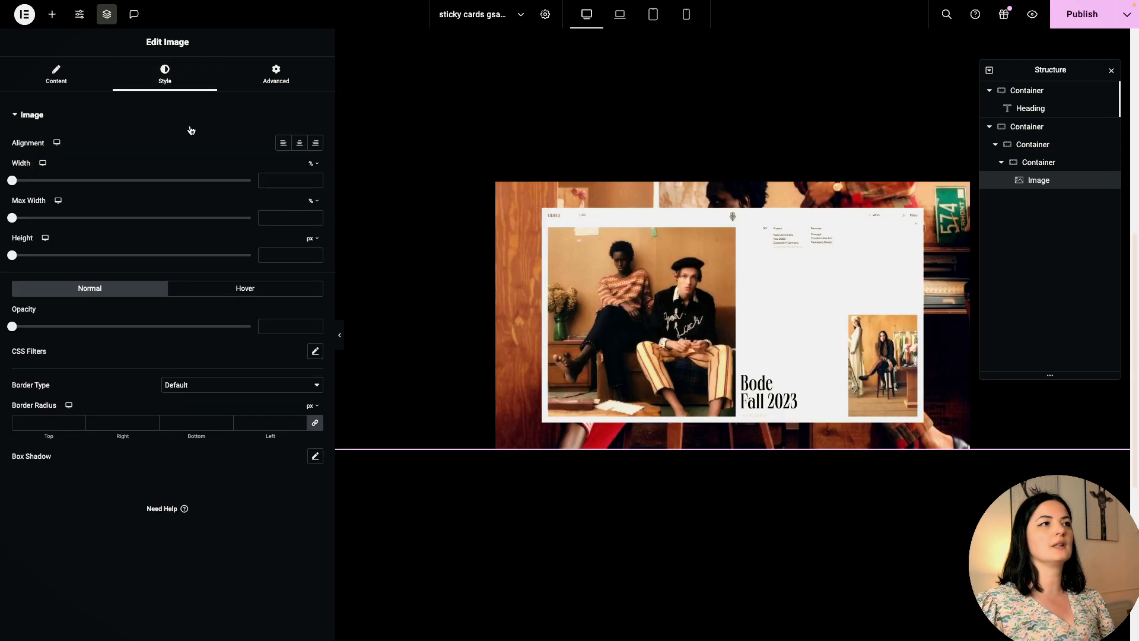
pyautogui.moveTo(12, 180); pyautogui.dragTo(250, 181)
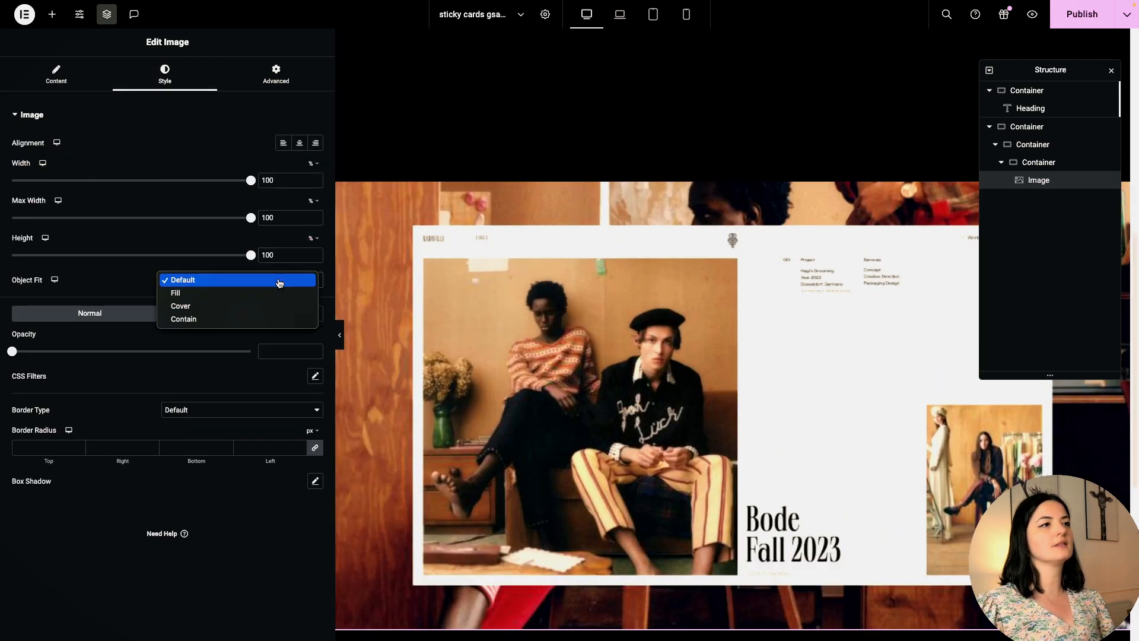
pyautogui.click(180, 305)
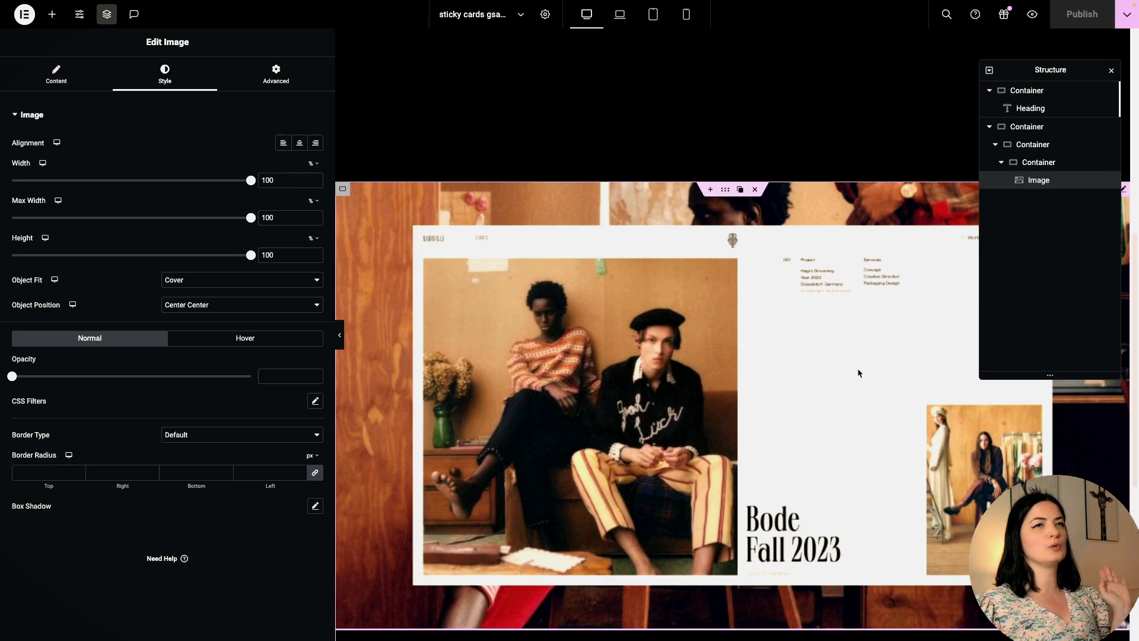
pyautogui.moveTo(663, 379)
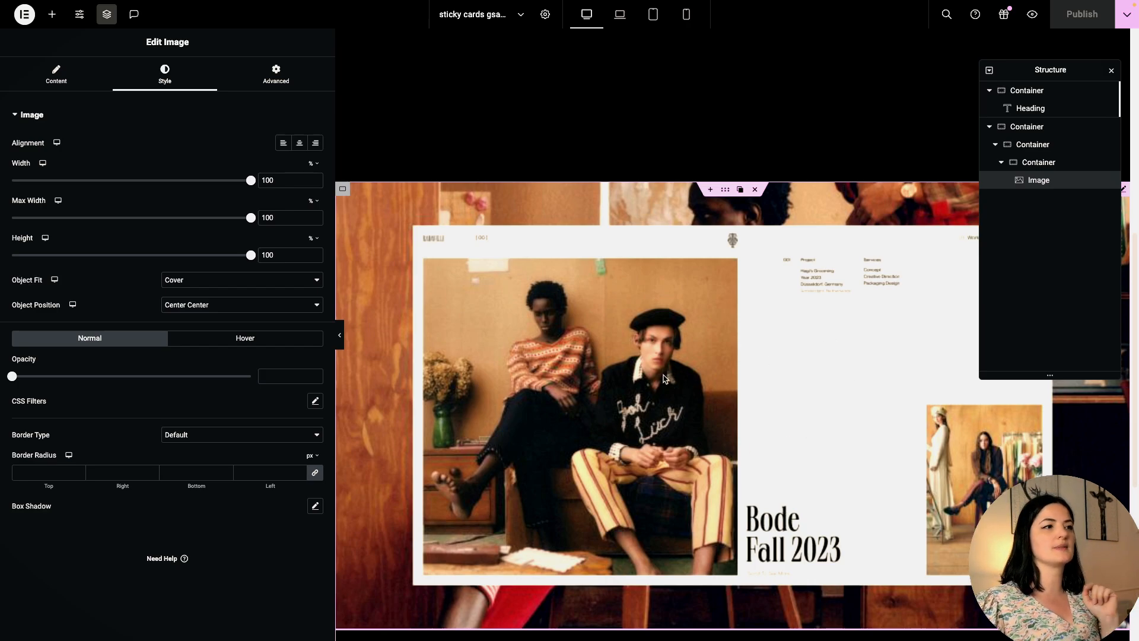
pyautogui.click(1032, 144)
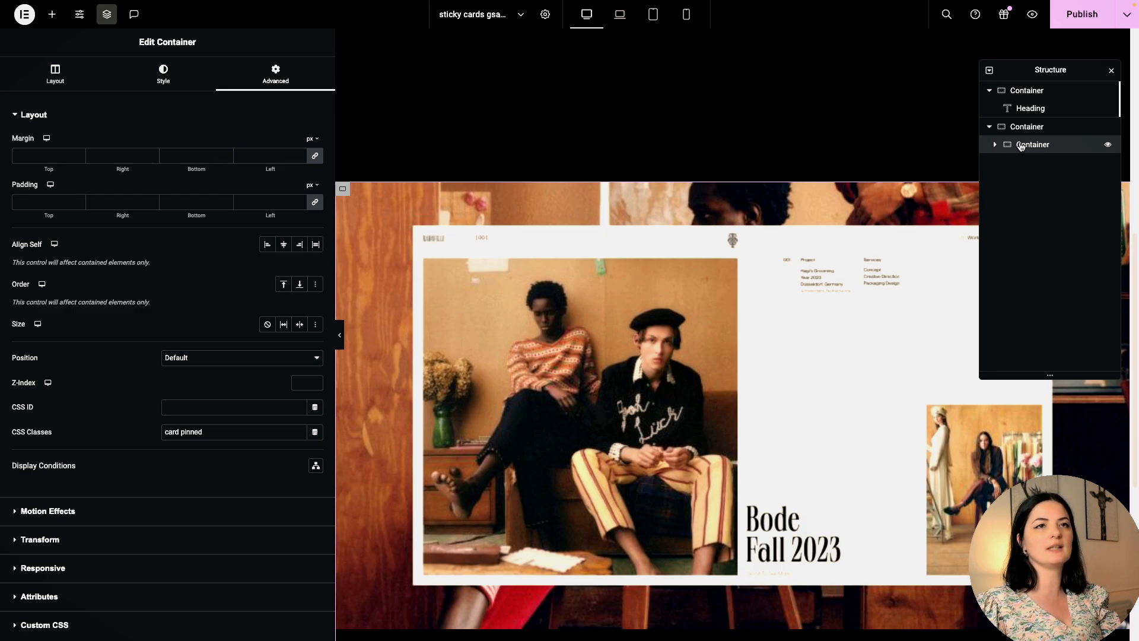
# Step: Duplicate the card twice and swap the third card's image for the KINJAZ design
pyautogui.rightClick(1033, 145)
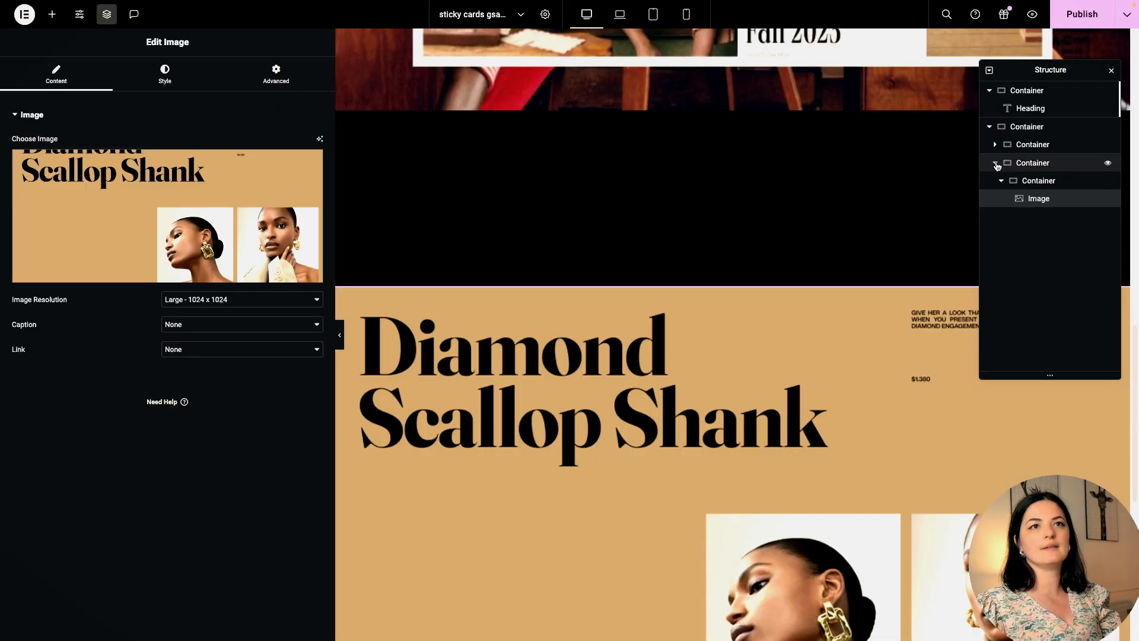
pyautogui.rightClick(1032, 163)
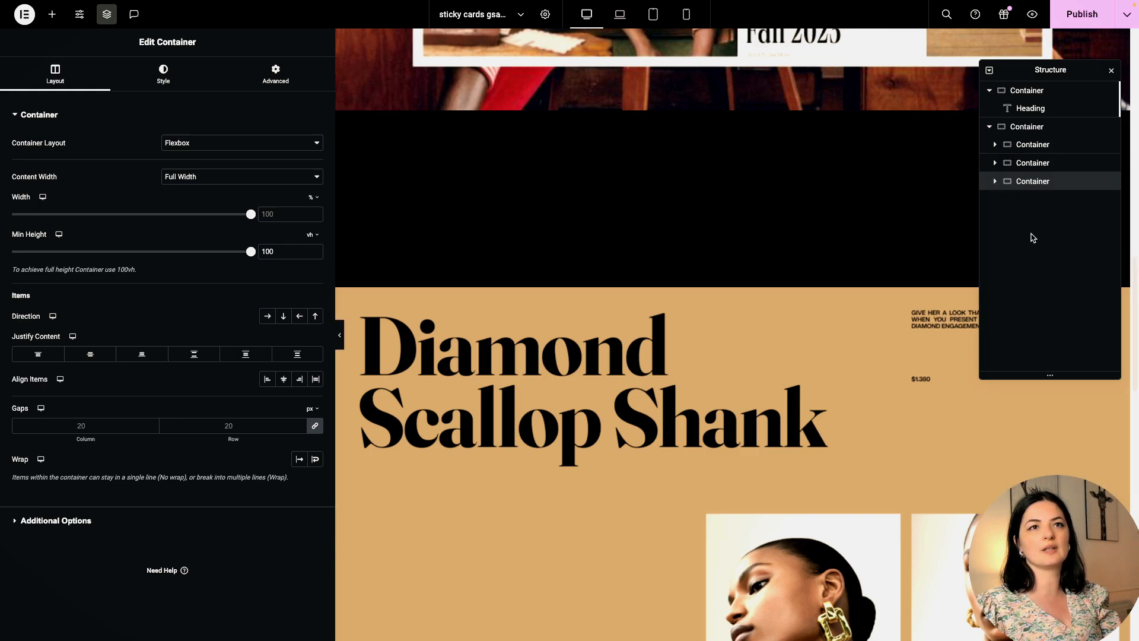
pyautogui.click(995, 181)
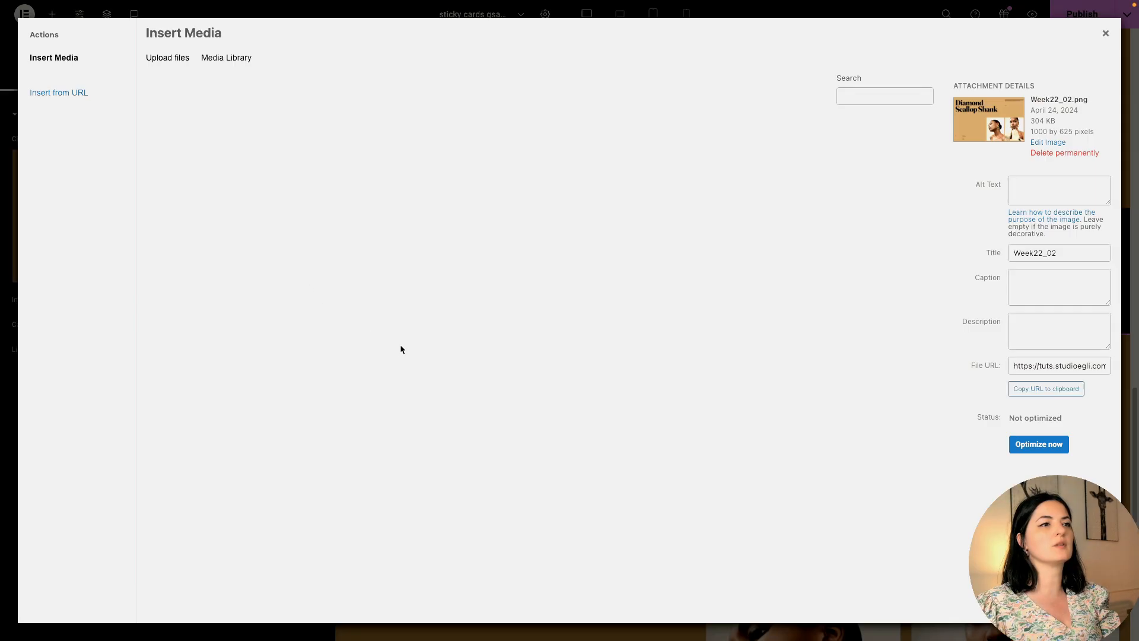
pyautogui.click(226, 58)
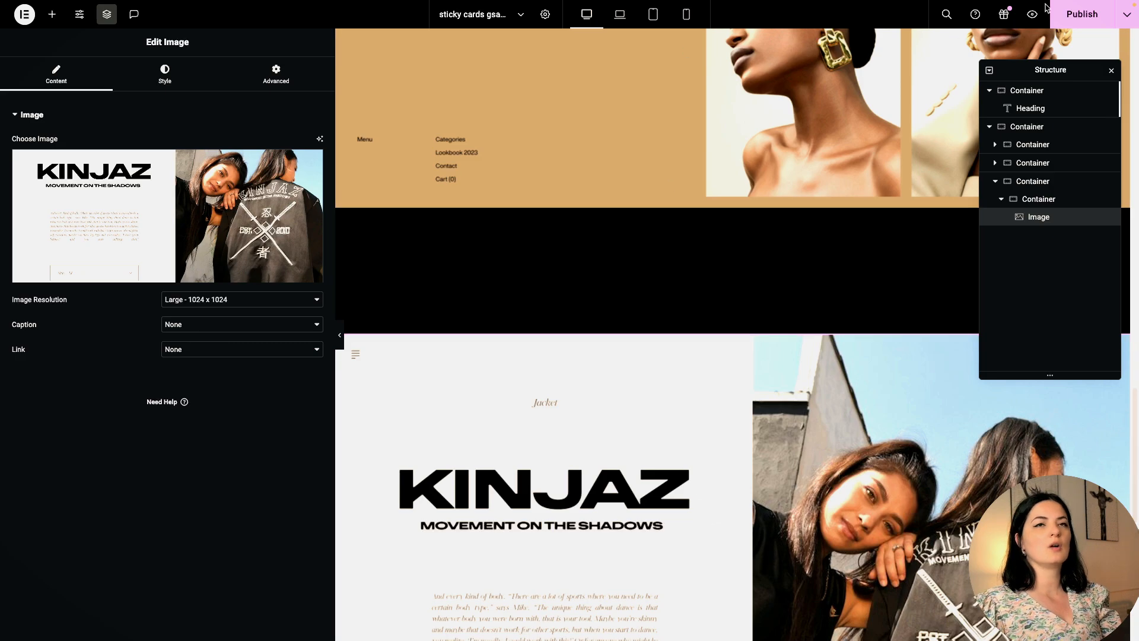
pyautogui.click(1086, 15)
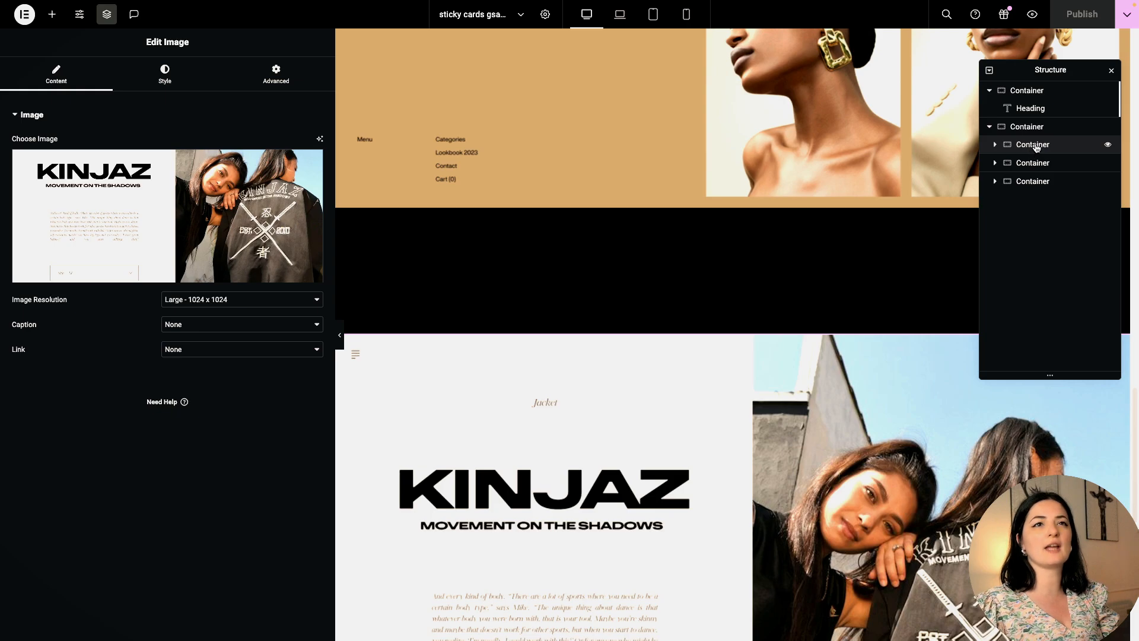
# Step: Replace 'pinned' with 'scroll' in the third card's CSS Classes
pyautogui.click(1032, 144)
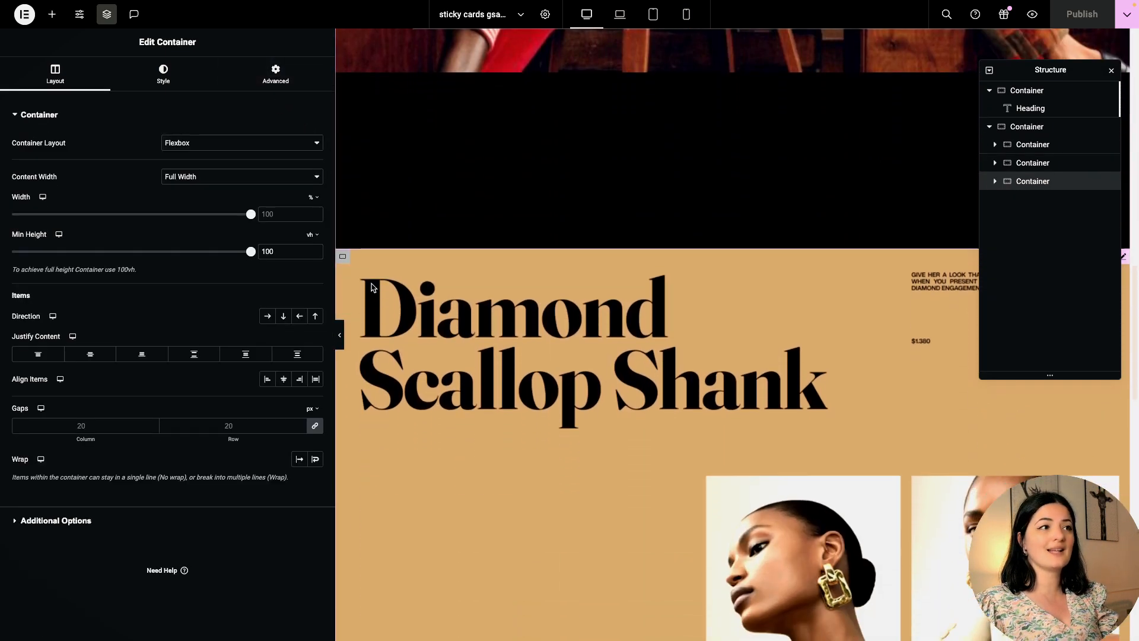
pyautogui.click(275, 74)
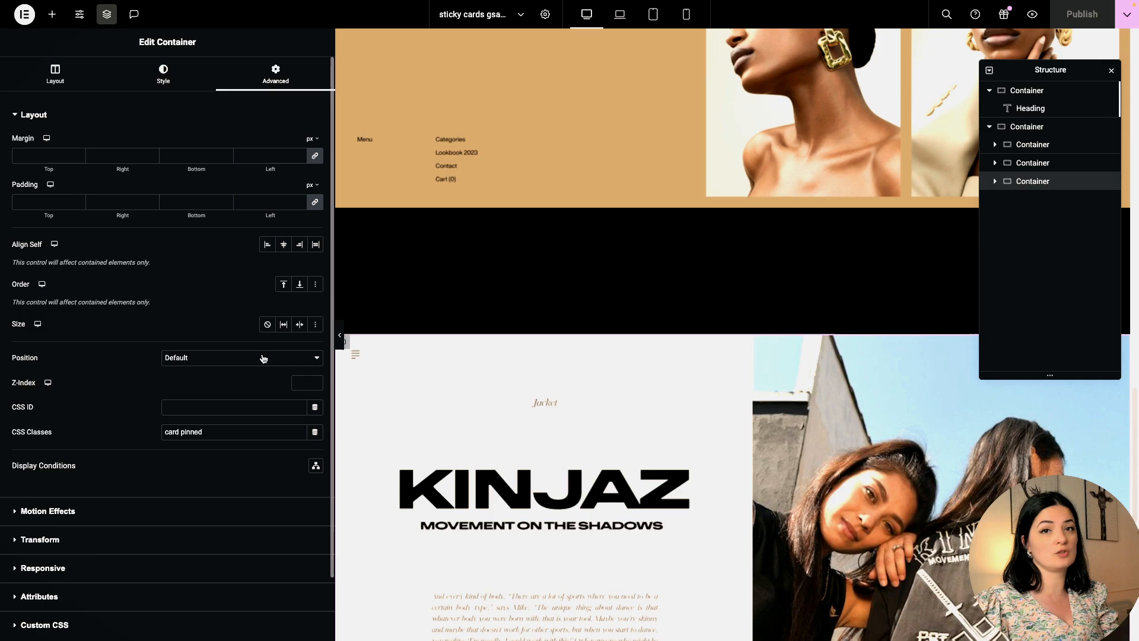
pyautogui.moveTo(241, 432)
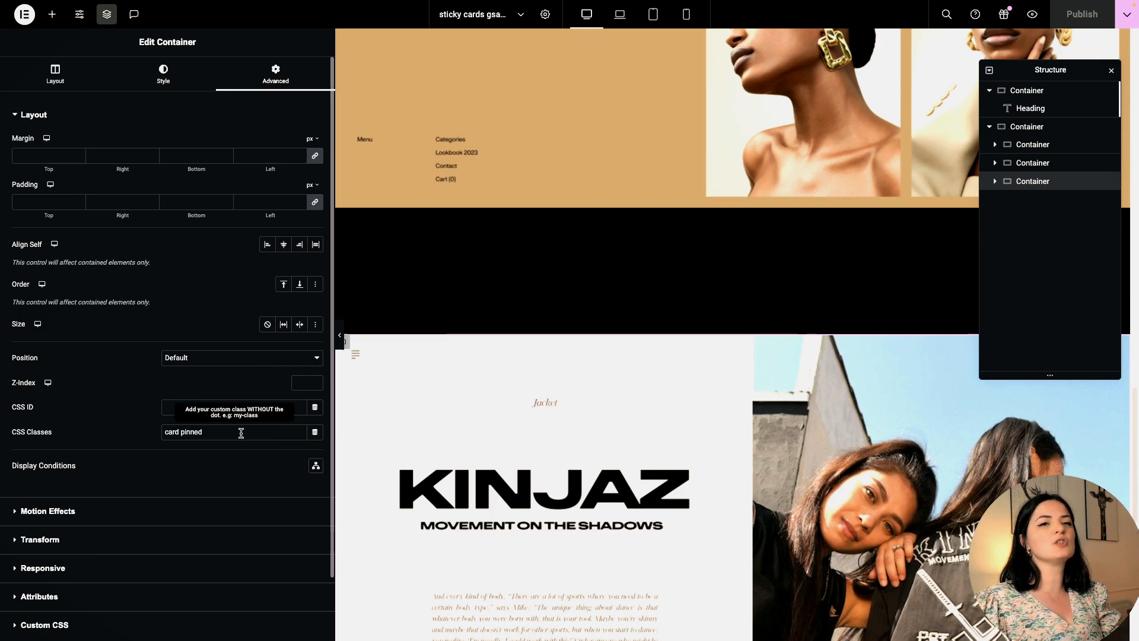
pyautogui.click(232, 431)
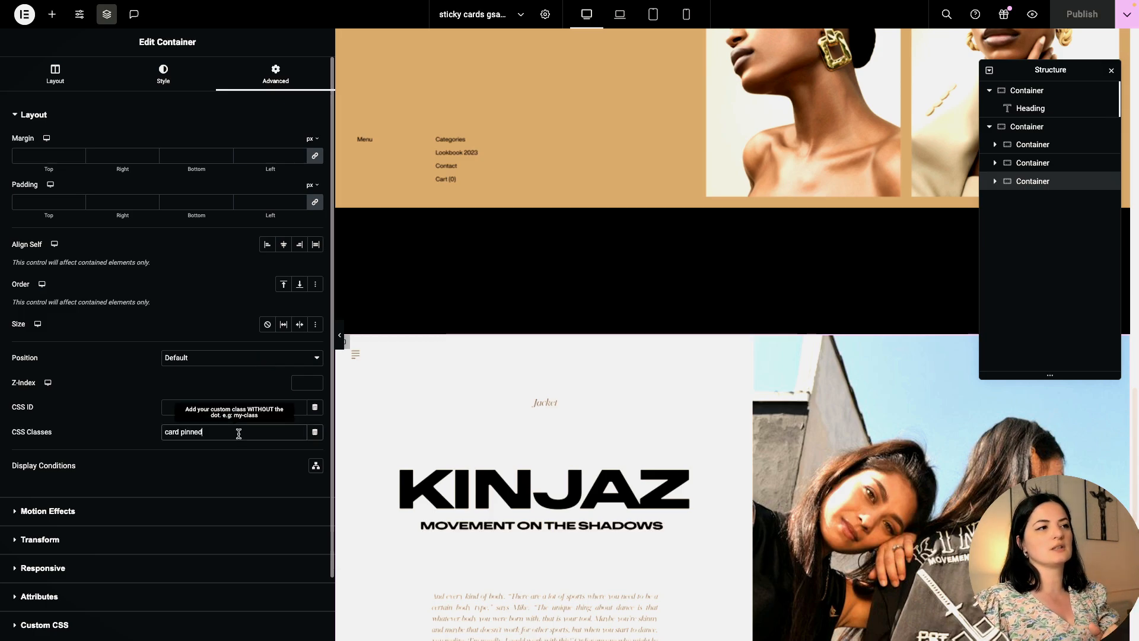
pyautogui.doubleClick(191, 432)
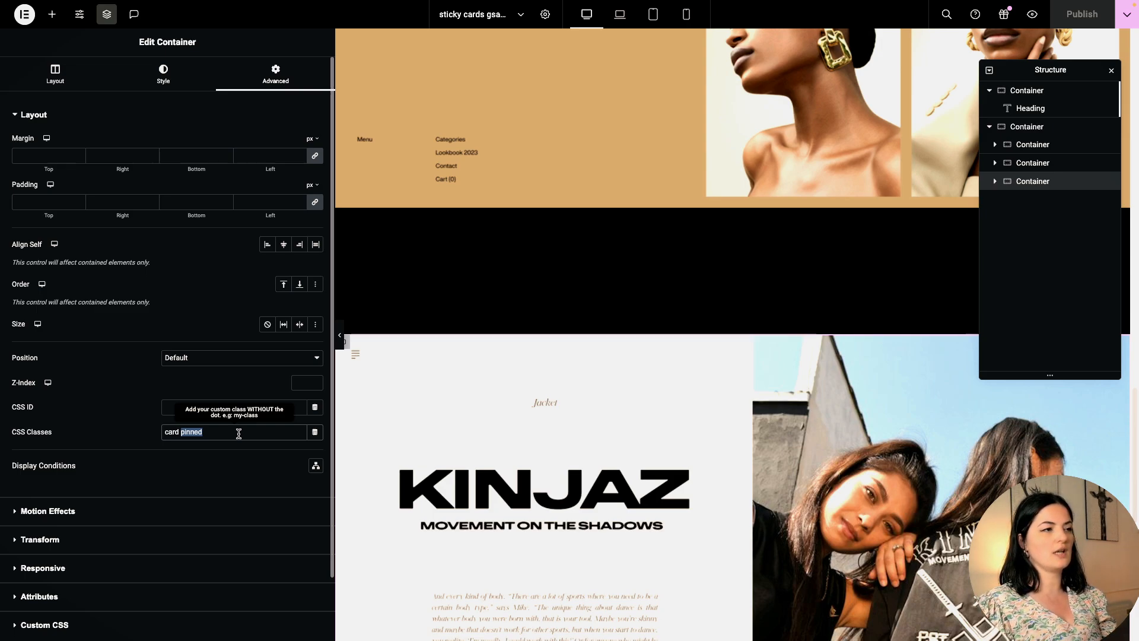
pyautogui.write('scro')
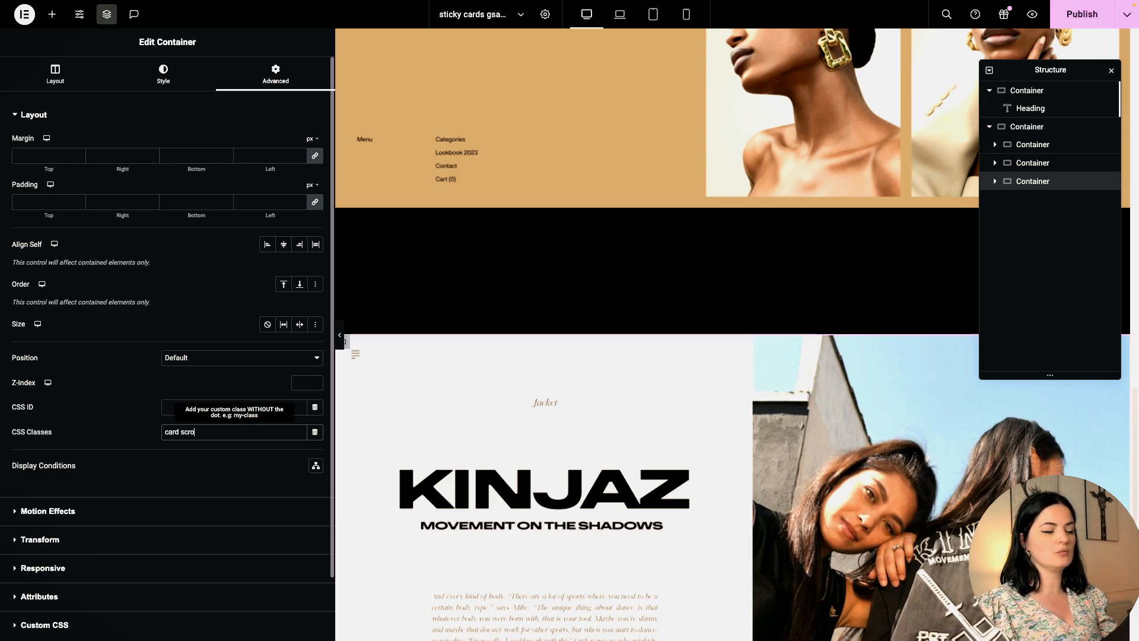
pyautogui.write('ll')
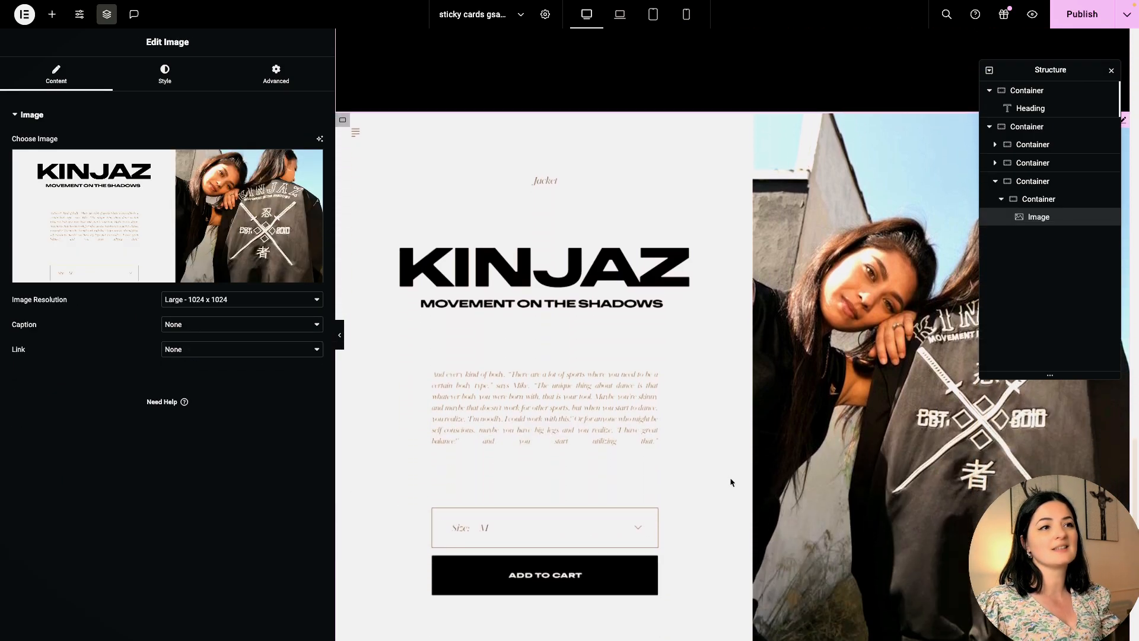
pyautogui.scroll(-3)
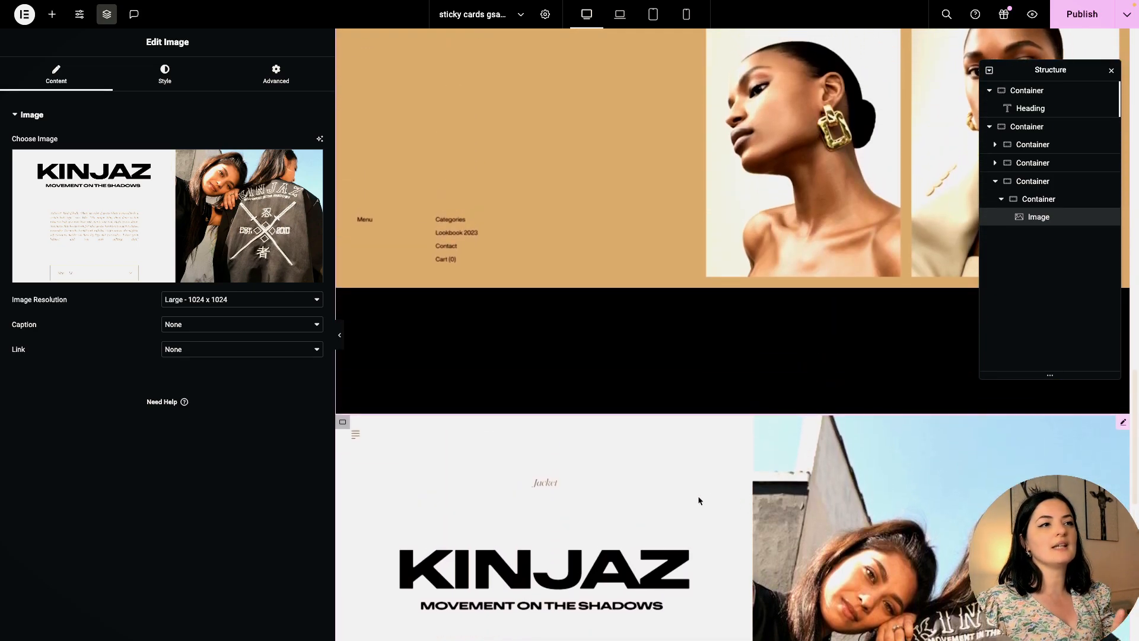
pyautogui.scroll(-3)
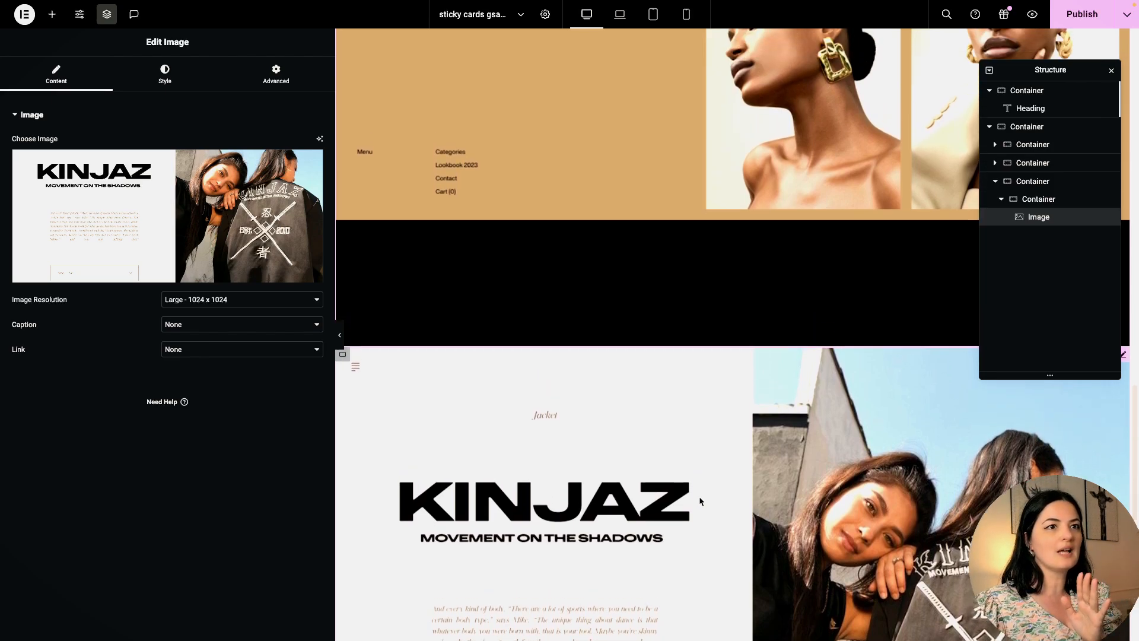
pyautogui.scroll(-3)
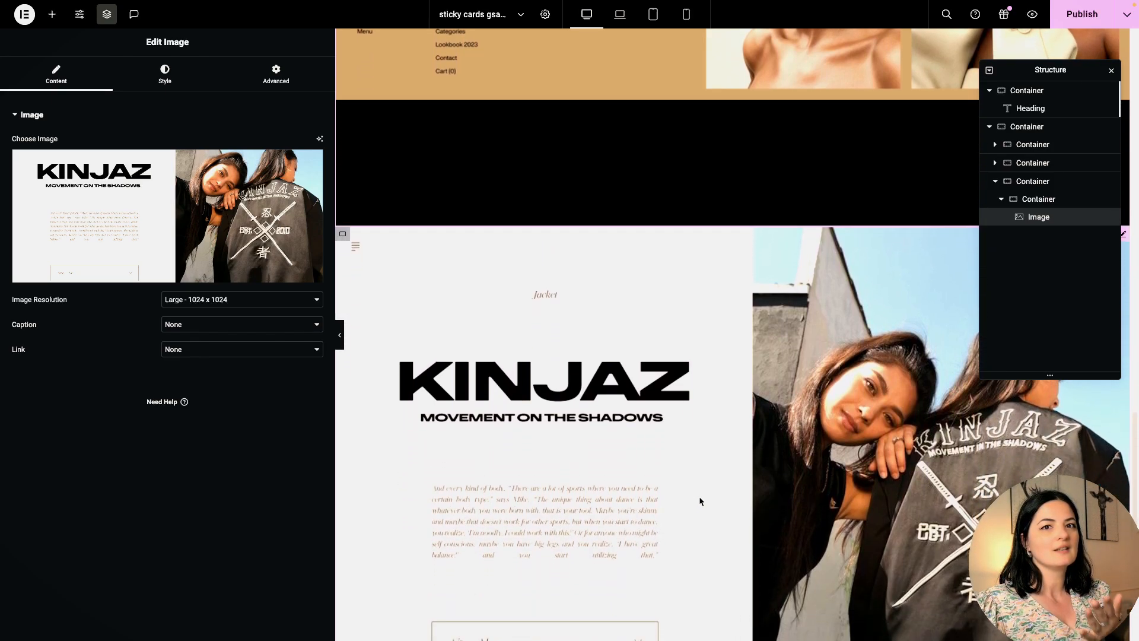
pyautogui.scroll(-3)
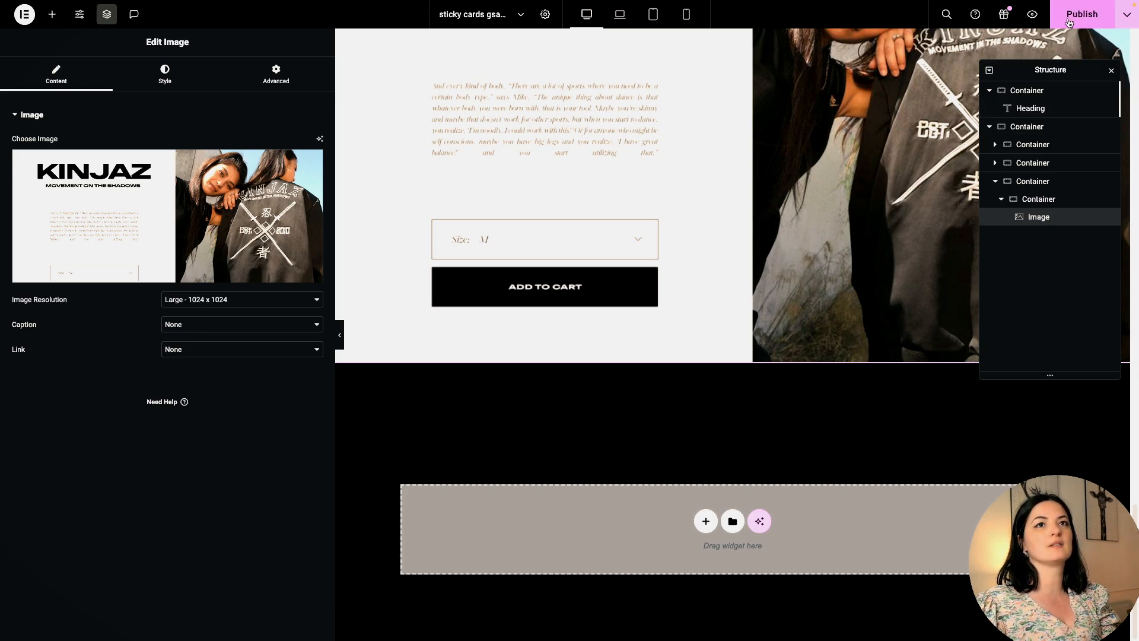
pyautogui.moveTo(52, 15)
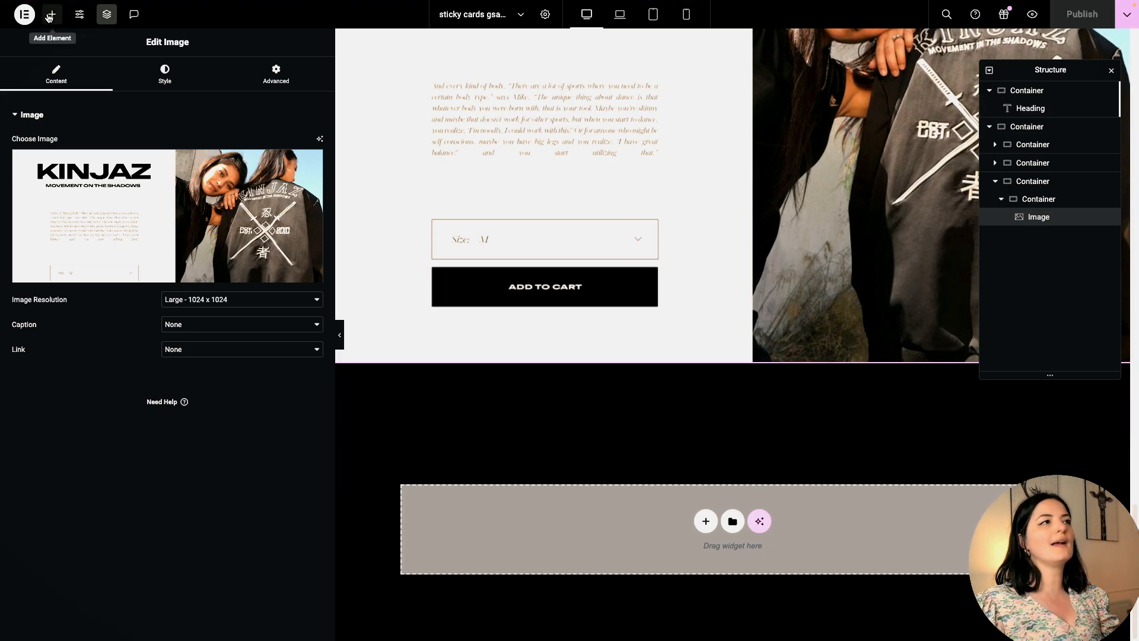
# Step: Add an HTML widget at the bottom and paste the GSAP 3.9.1 gsap.min.js script tag
pyautogui.click(52, 14)
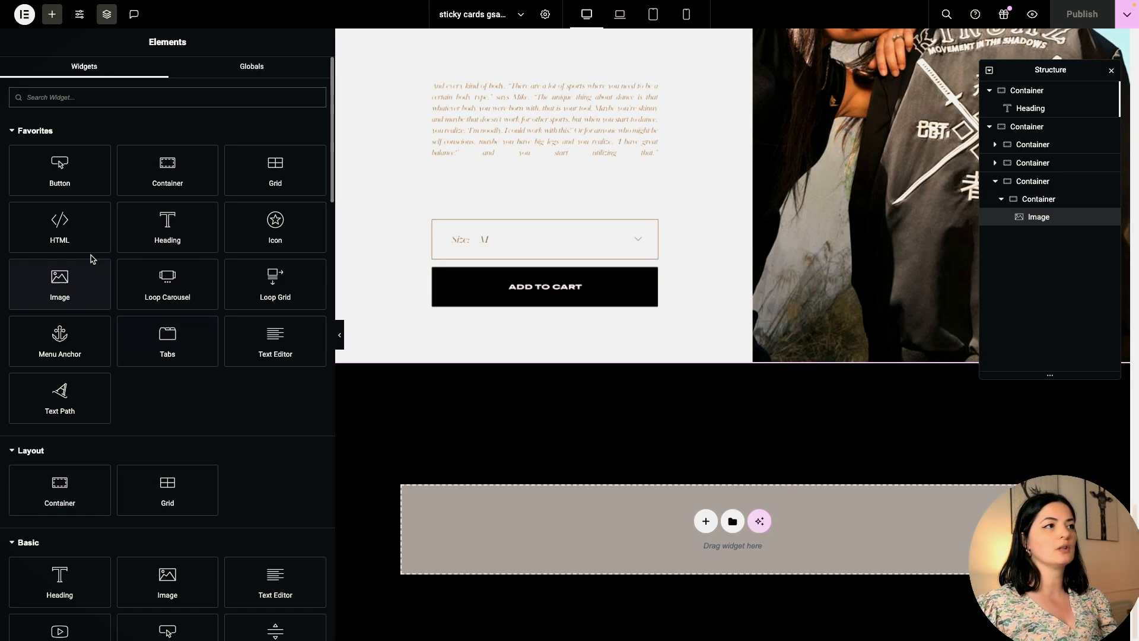
pyautogui.moveTo(60, 227)
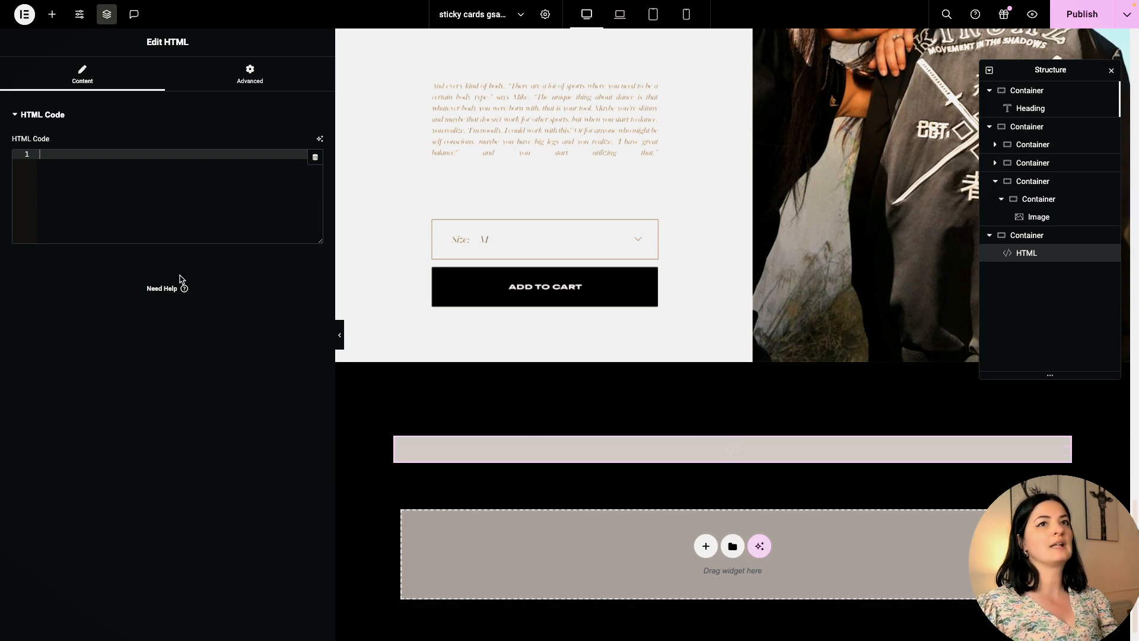
pyautogui.click(175, 166)
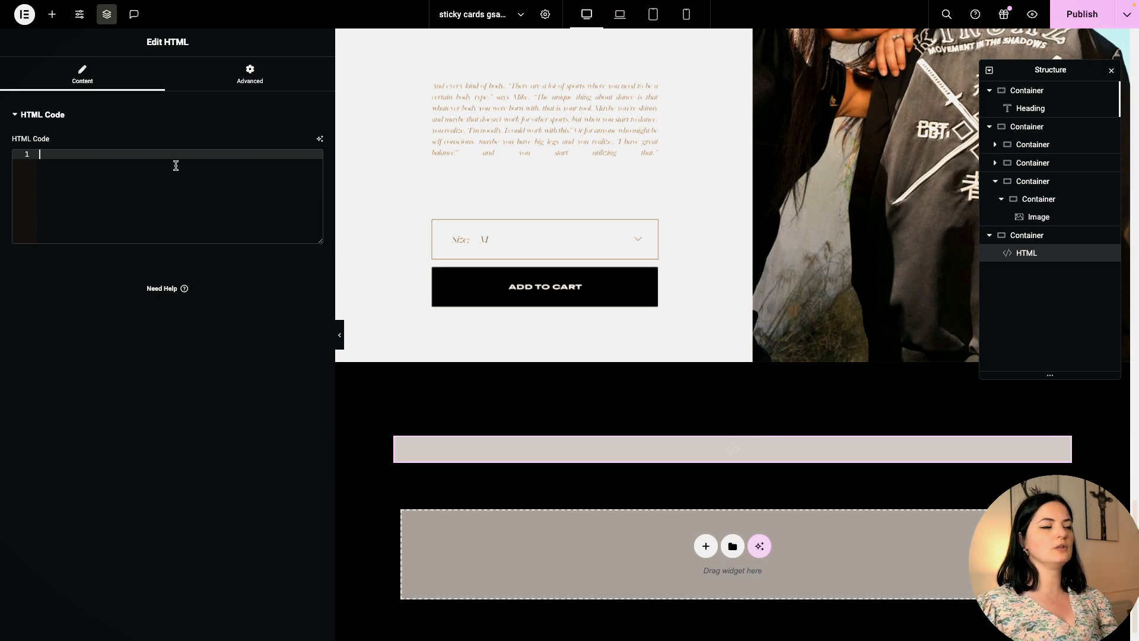
pyautogui.write('<script src="https://cdnjs.cloudflare.com/ajax/libs/gsap/3.9.1/gsap.min.js"></script>...')
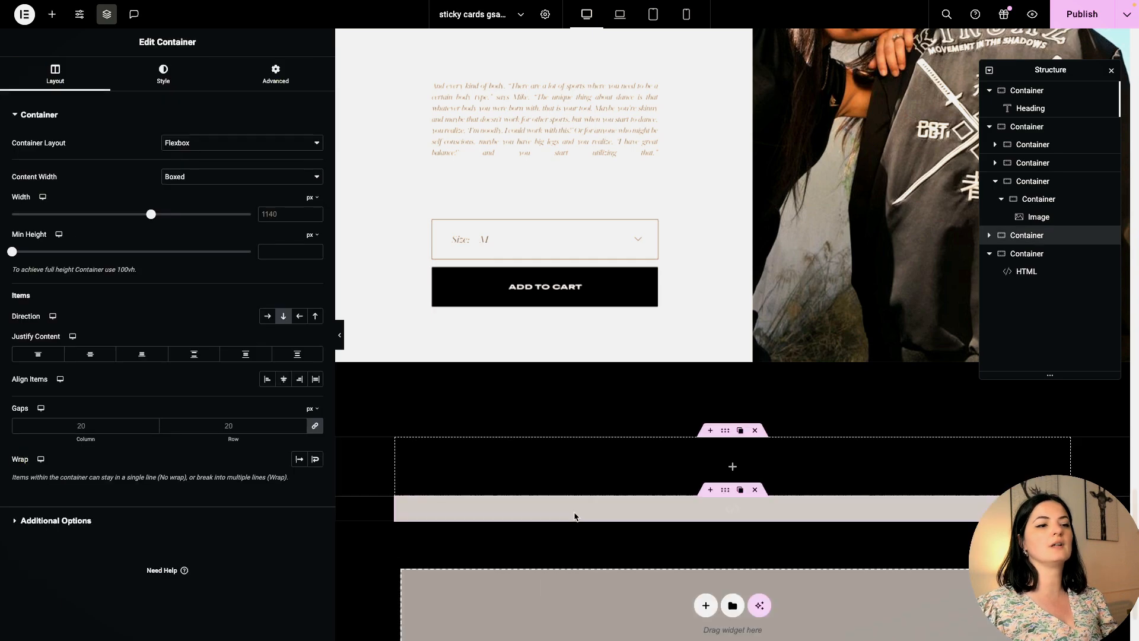
# Step: Make the empty container Full Width, 100 vh minimum height, with CSS class last-cont
pyautogui.click(242, 176)
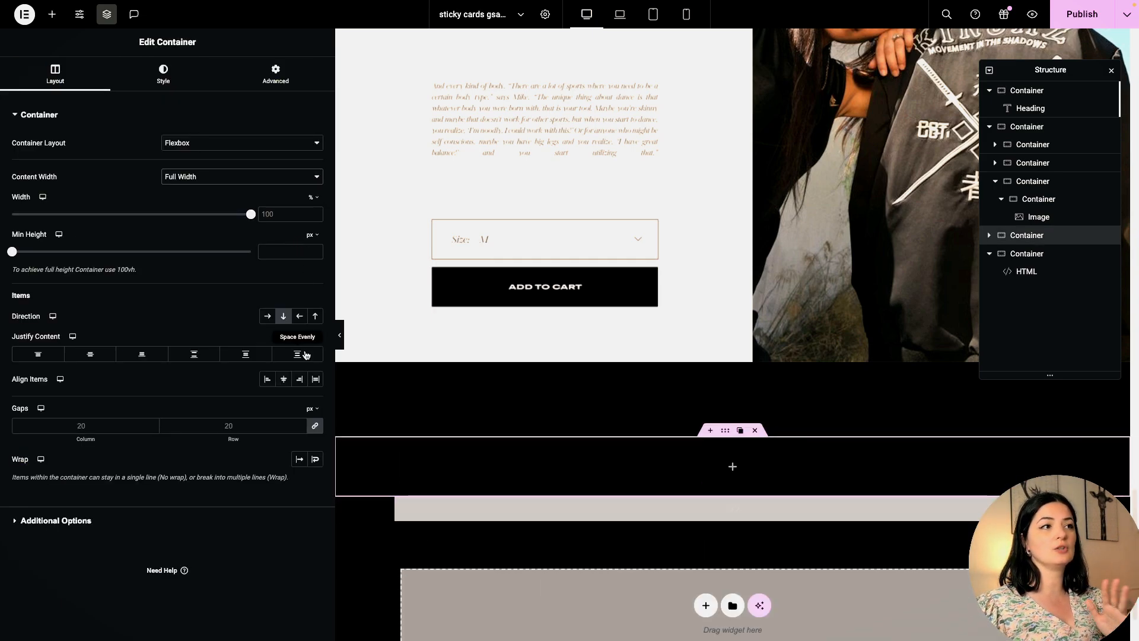
pyautogui.click(313, 235)
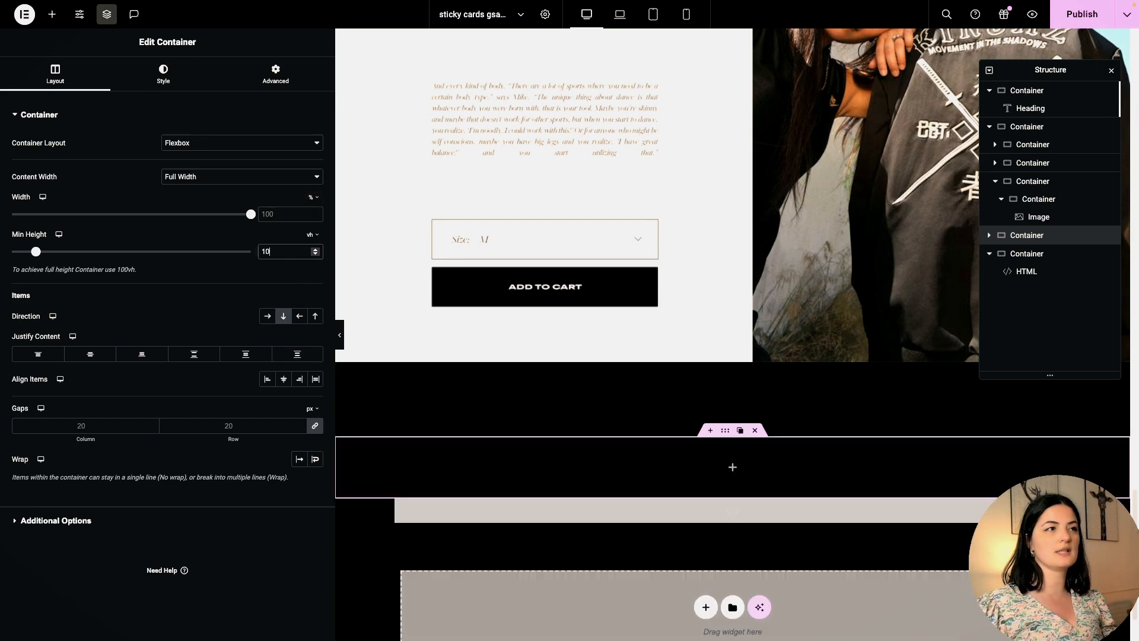
pyautogui.write('100')
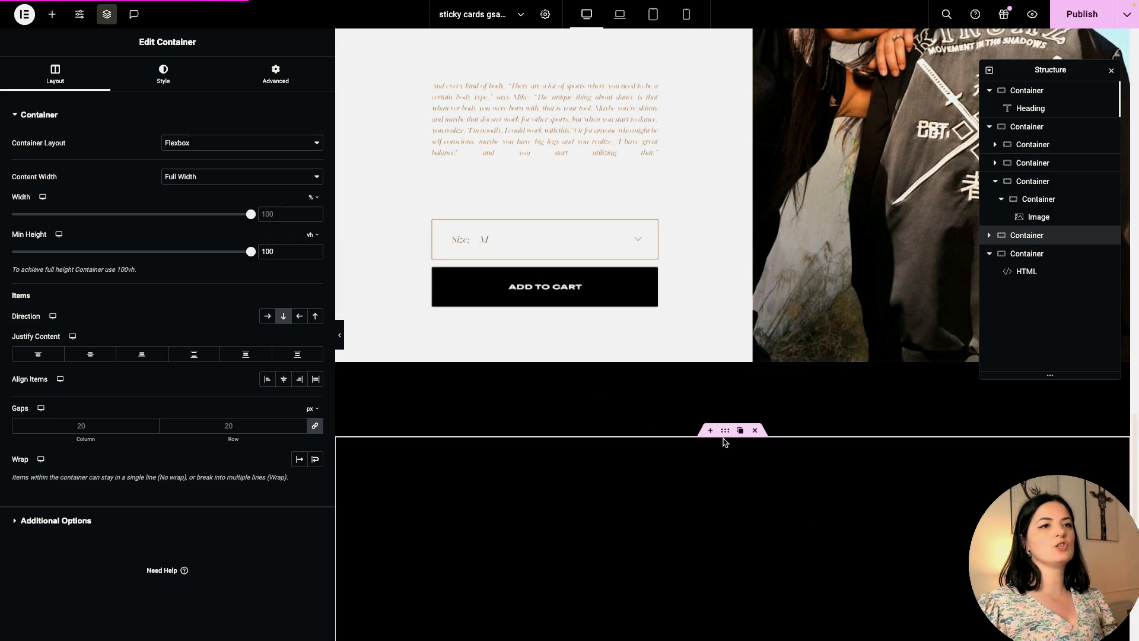
pyautogui.click(275, 72)
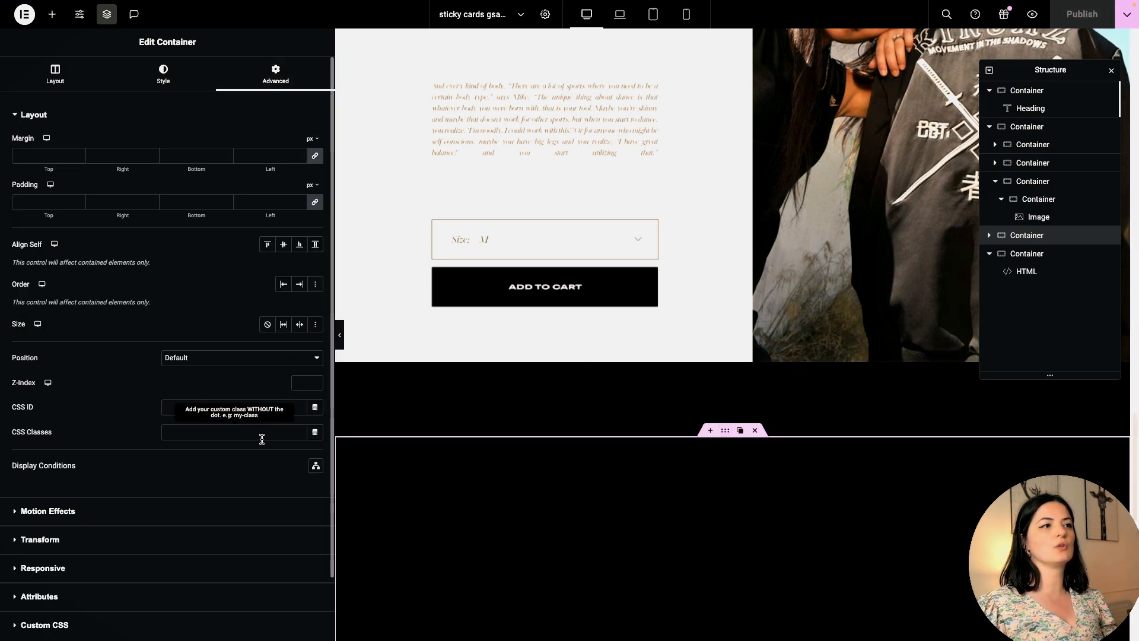
pyautogui.write('last-cont')
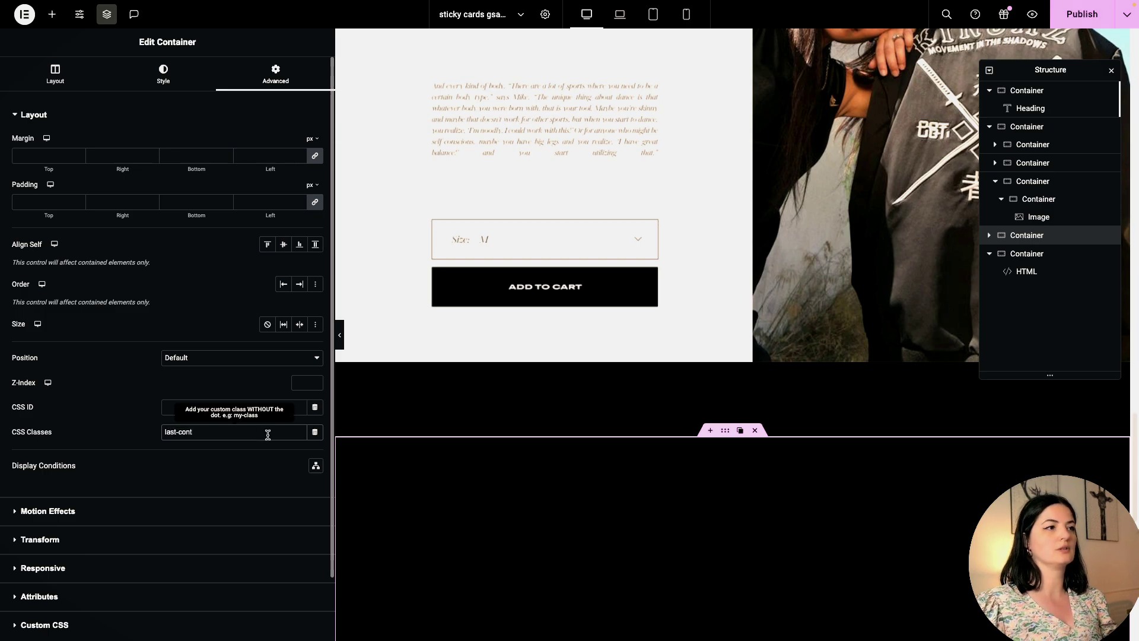
pyautogui.click(1027, 271)
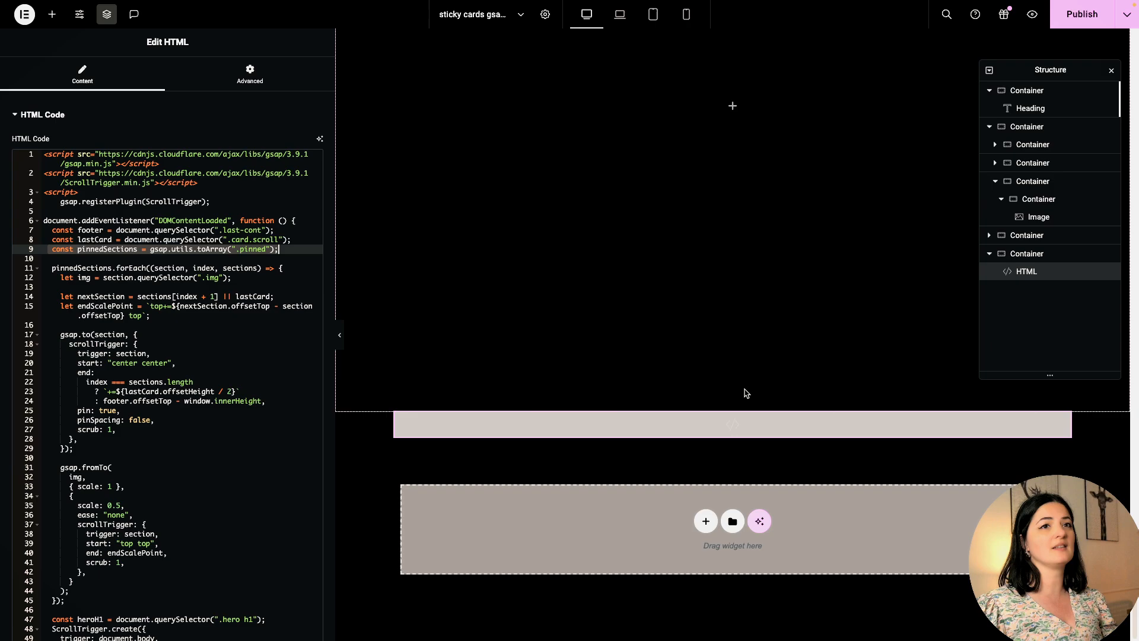
pyautogui.moveTo(1053, 146)
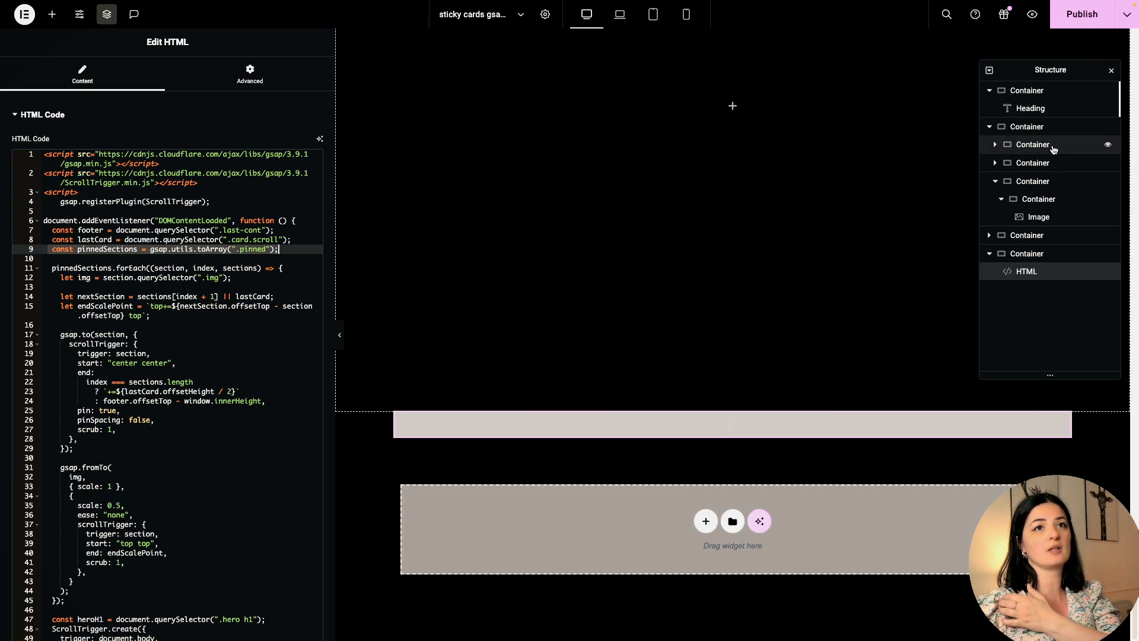
# Step: Confirm the first card container's 'card pinned' classes in the Navigator, then reselect the HTML widget script
pyautogui.click(1033, 144)
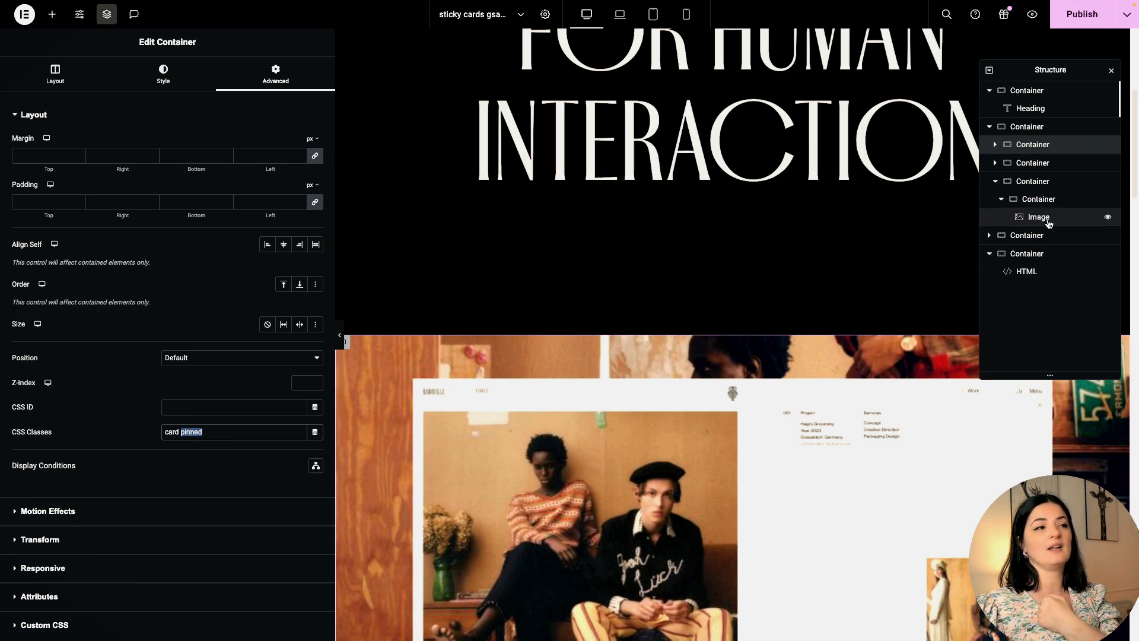
pyautogui.click(1026, 272)
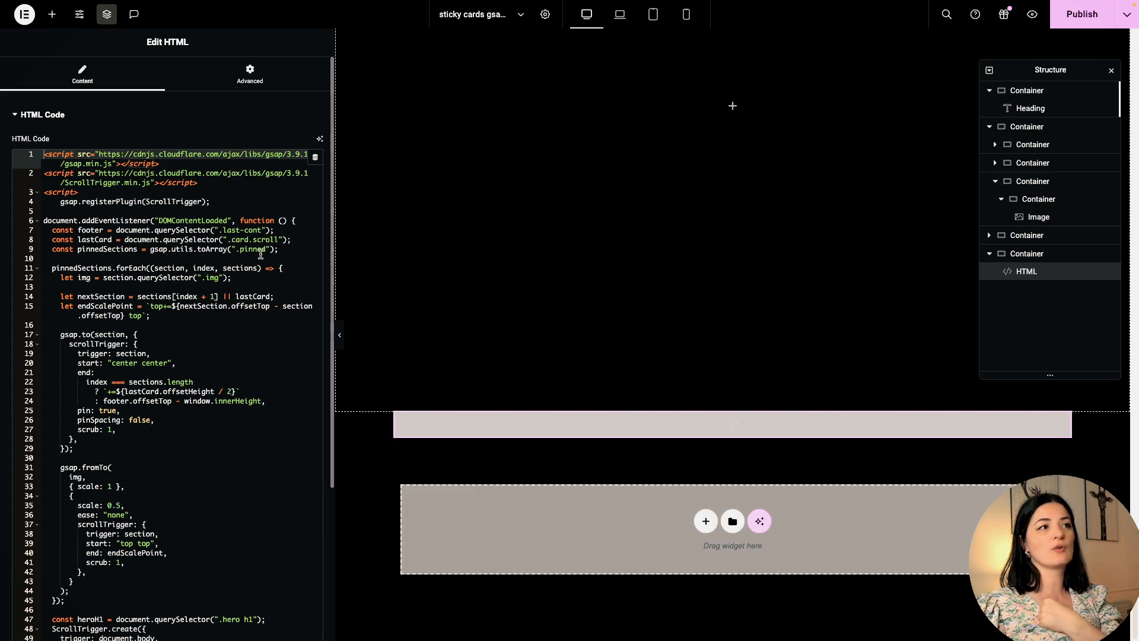
pyautogui.moveTo(230, 344)
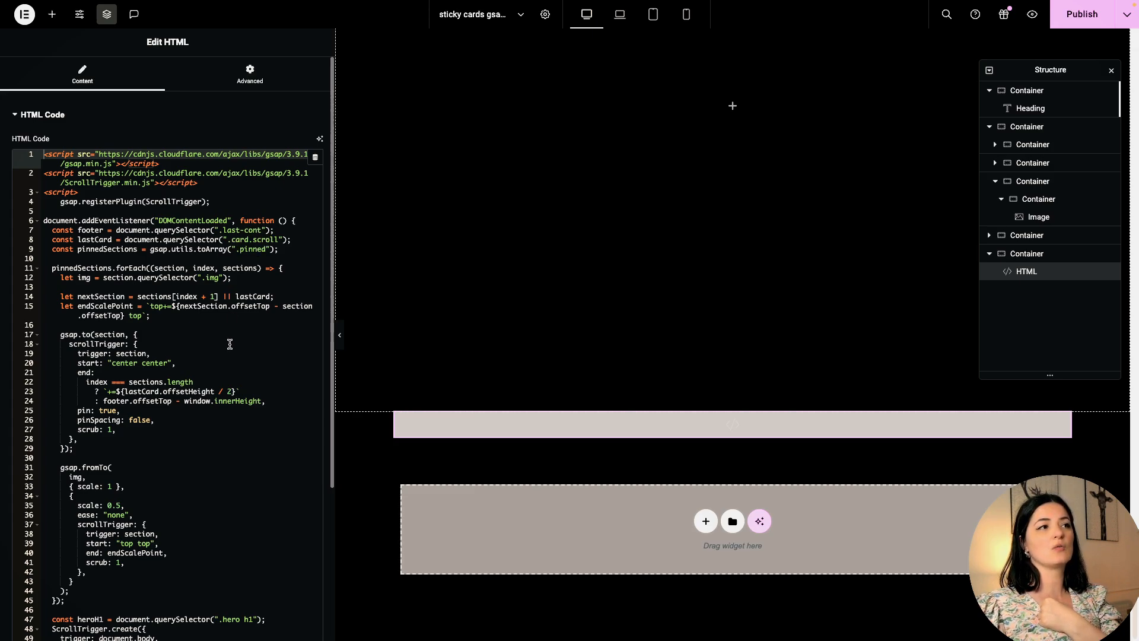
# Step: Scroll to the end of the GSAP ScrollTrigger code and publish the page
pyautogui.scroll(-3)
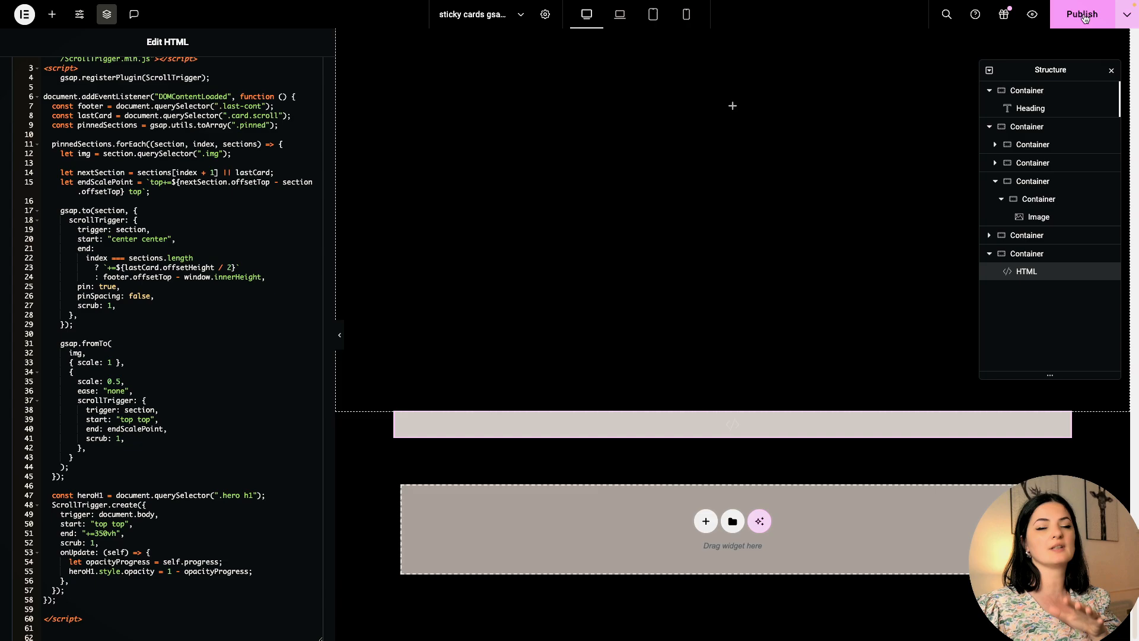
pyautogui.click(1082, 15)
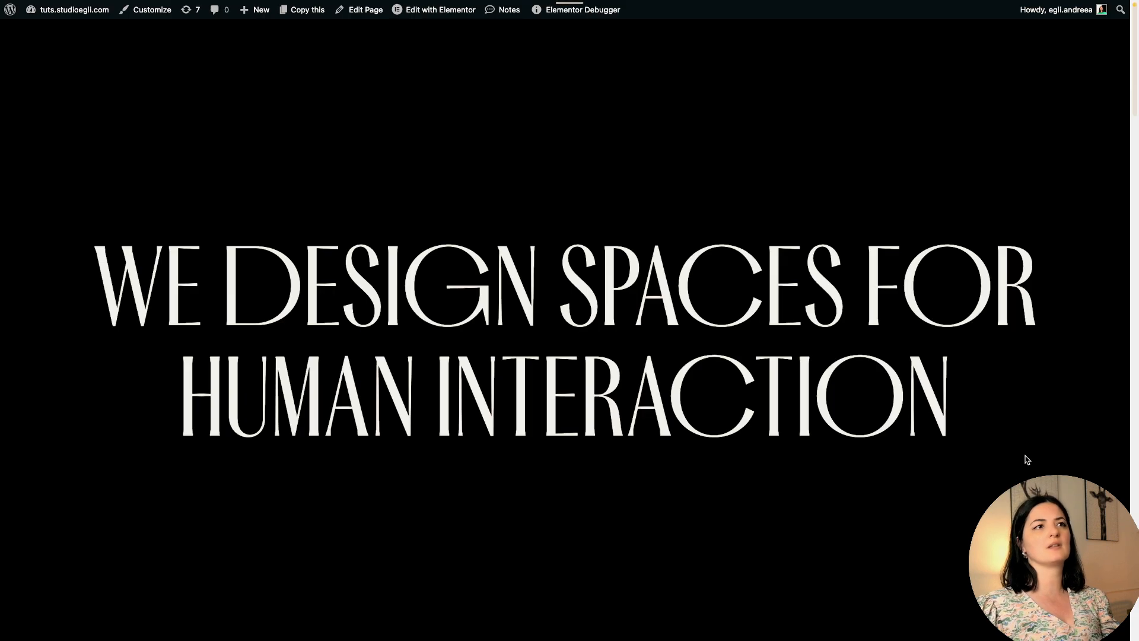
# Step: Scroll the live page from the hero heading through the stacking Bode, Diamond Scallop Shank and KINJAZ cards
pyautogui.scroll(-3)
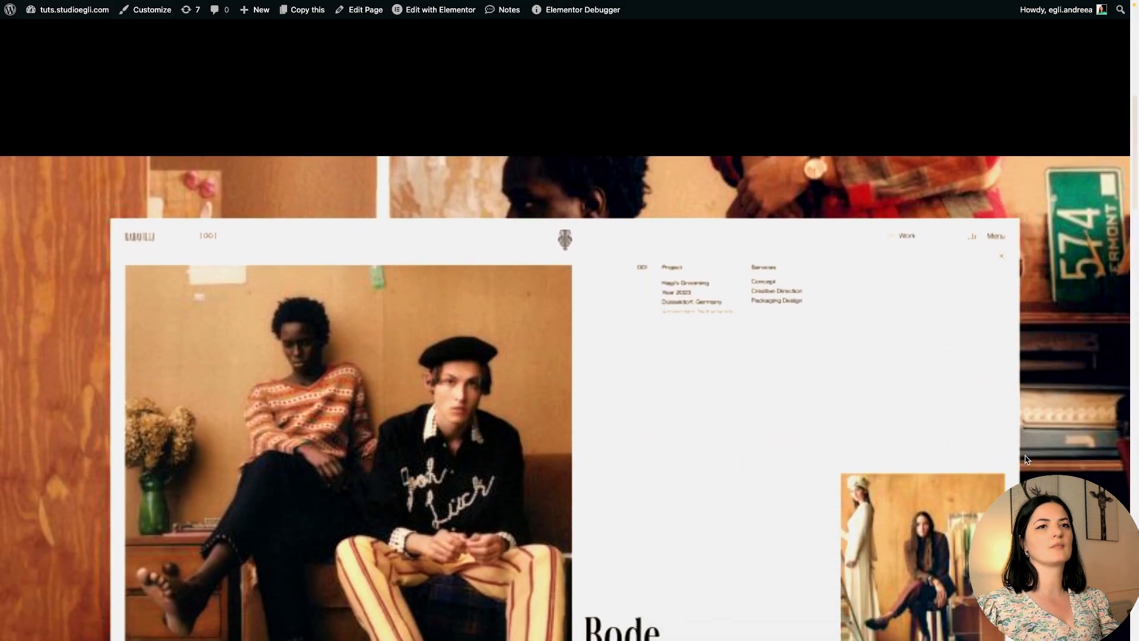
pyautogui.scroll(-3)
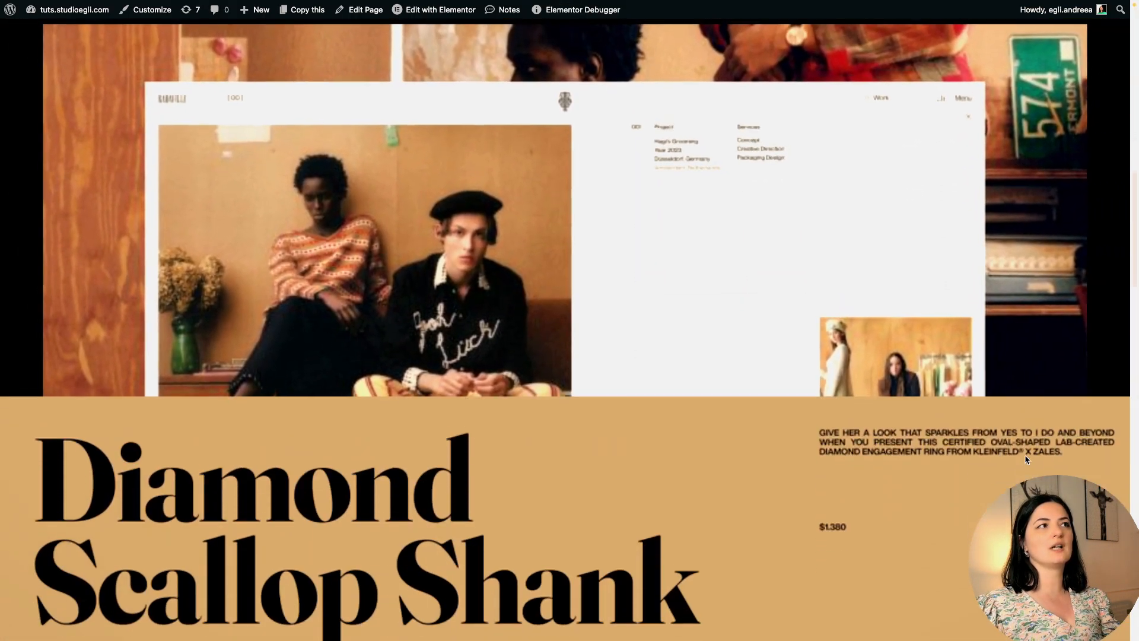
pyautogui.scroll(-3)
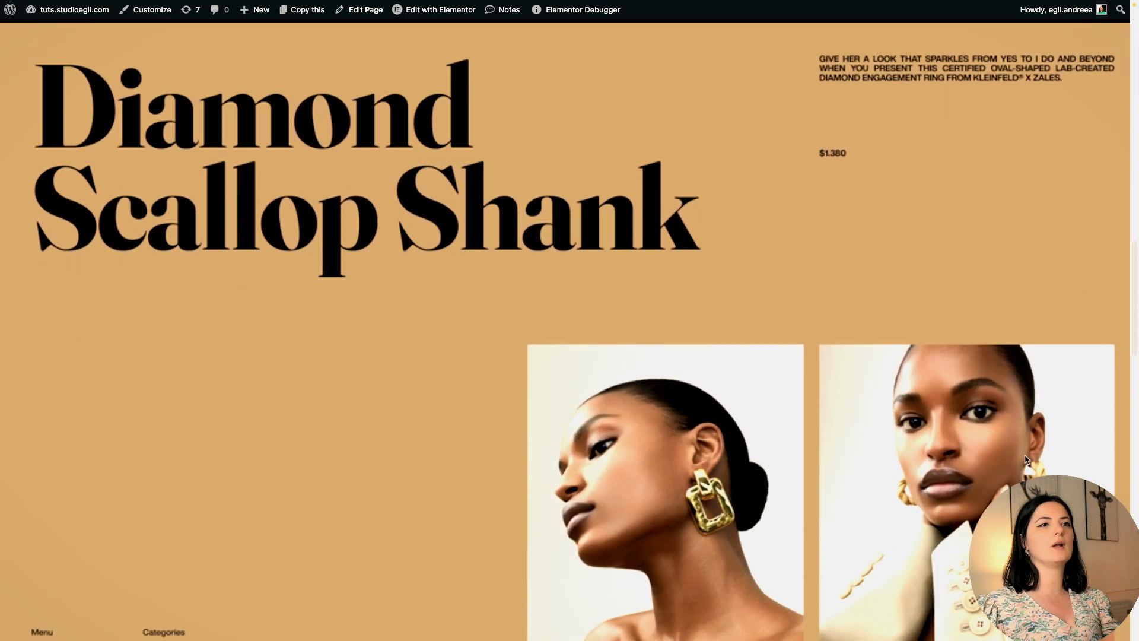
pyautogui.scroll(-3)
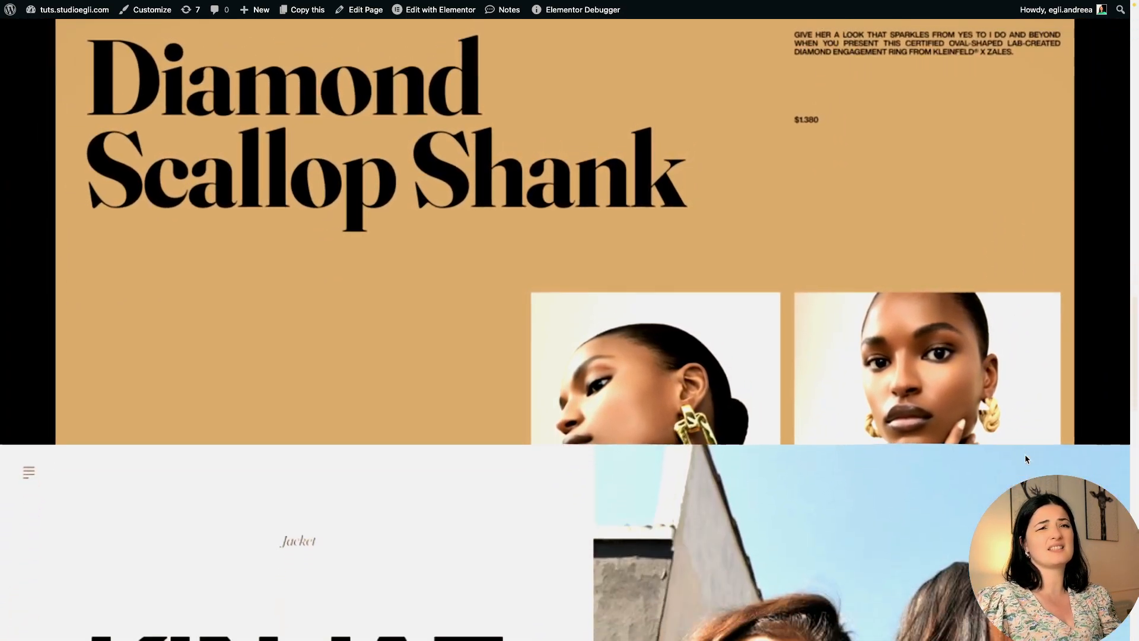
pyautogui.scroll(-3)
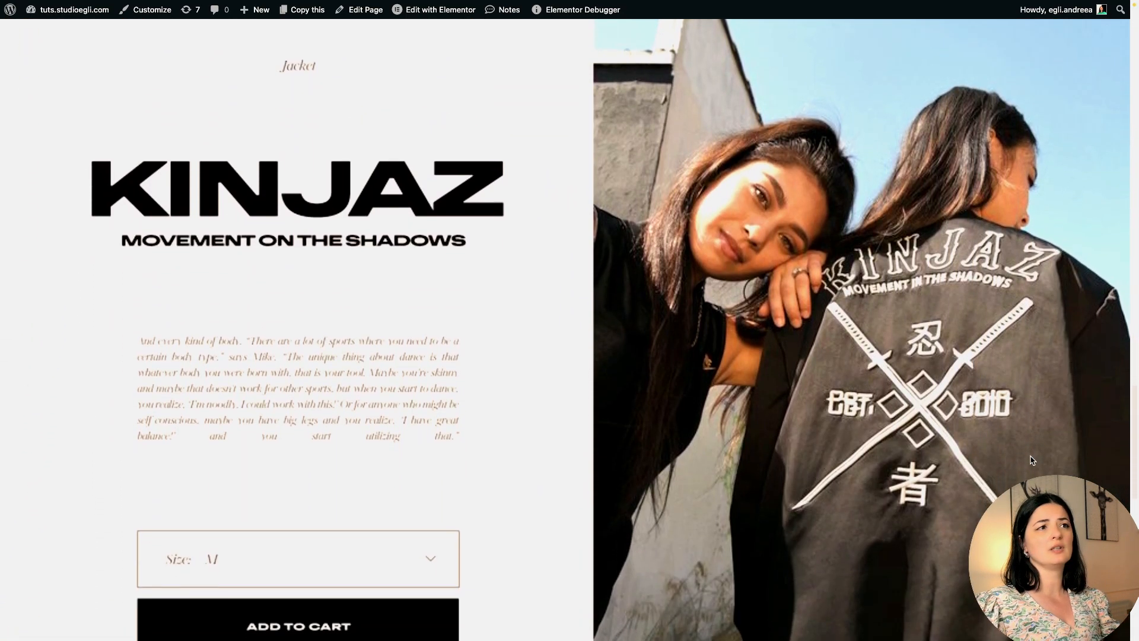
pyautogui.scroll(-3)
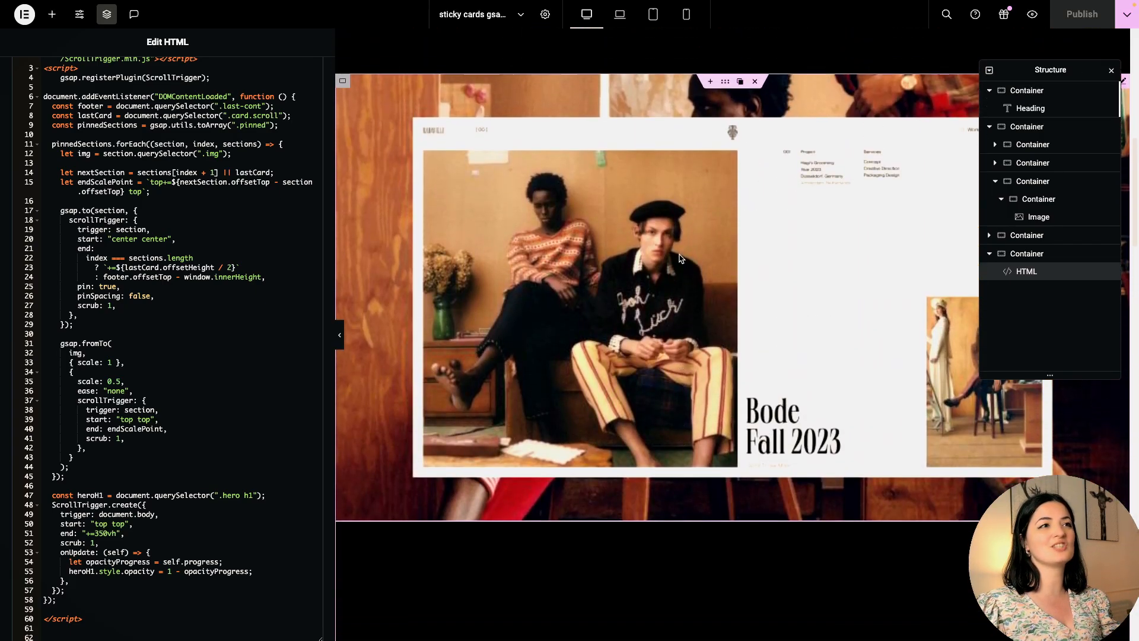
# Step: Select the outer cards container and add Custom CSS: .card.scroll relative, .img absolute, centred, 1000×700 px
pyautogui.click(1039, 179)
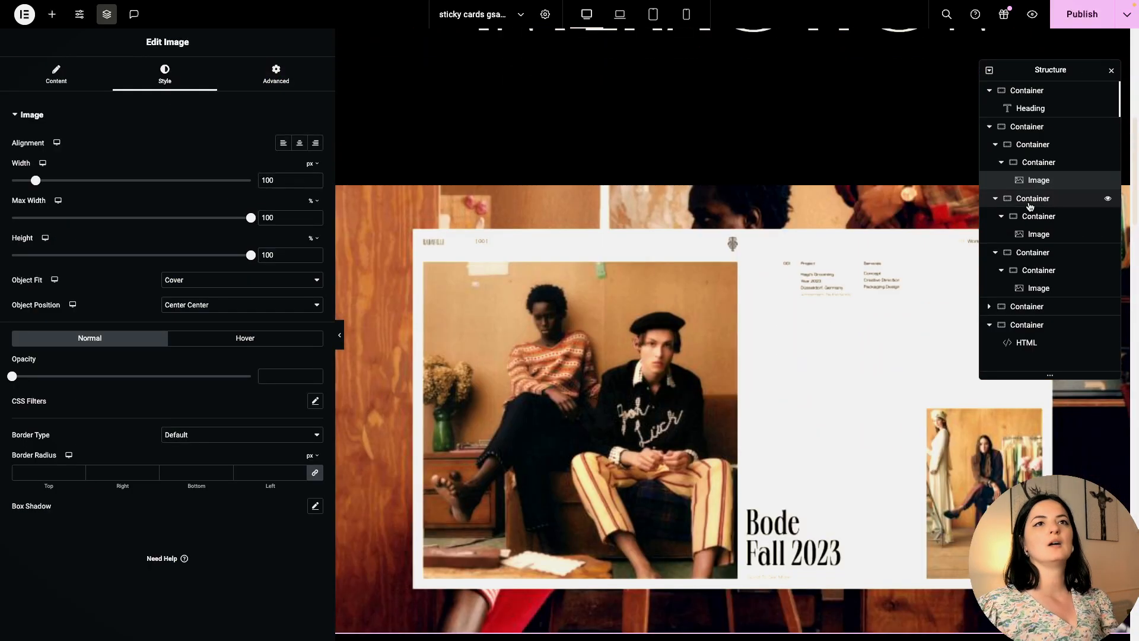
pyautogui.click(995, 144)
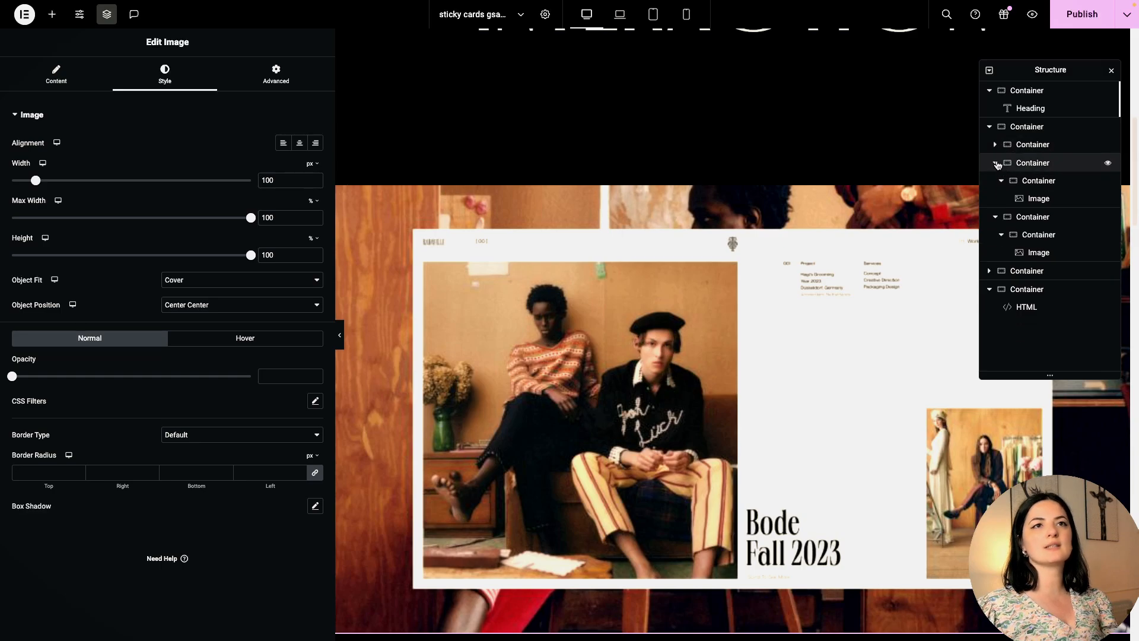
pyautogui.click(995, 163)
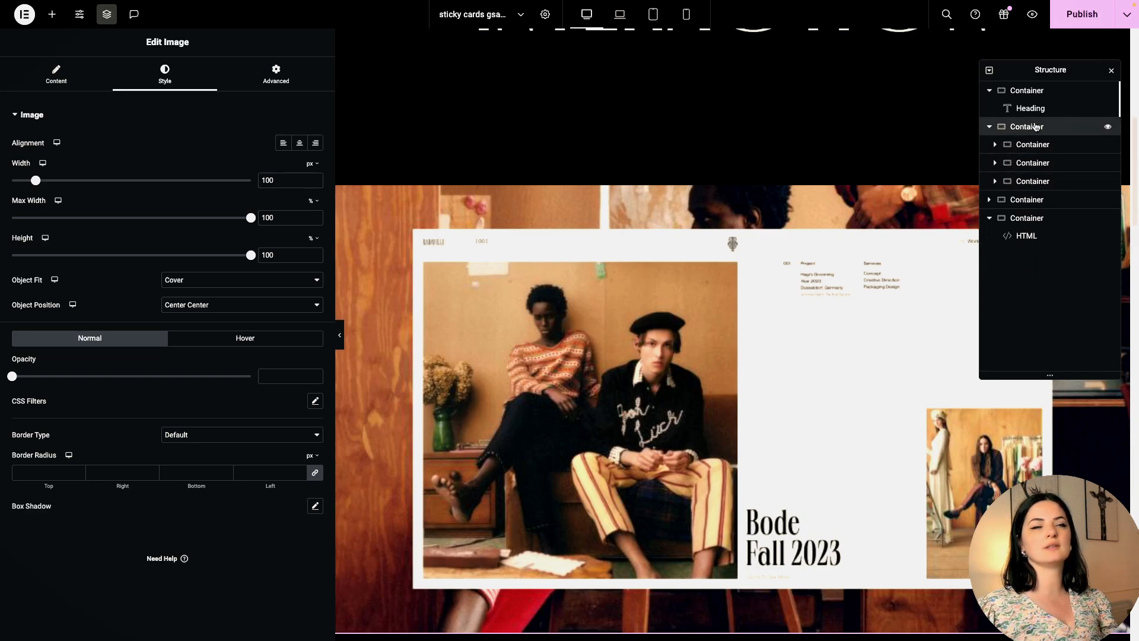
pyautogui.click(276, 74)
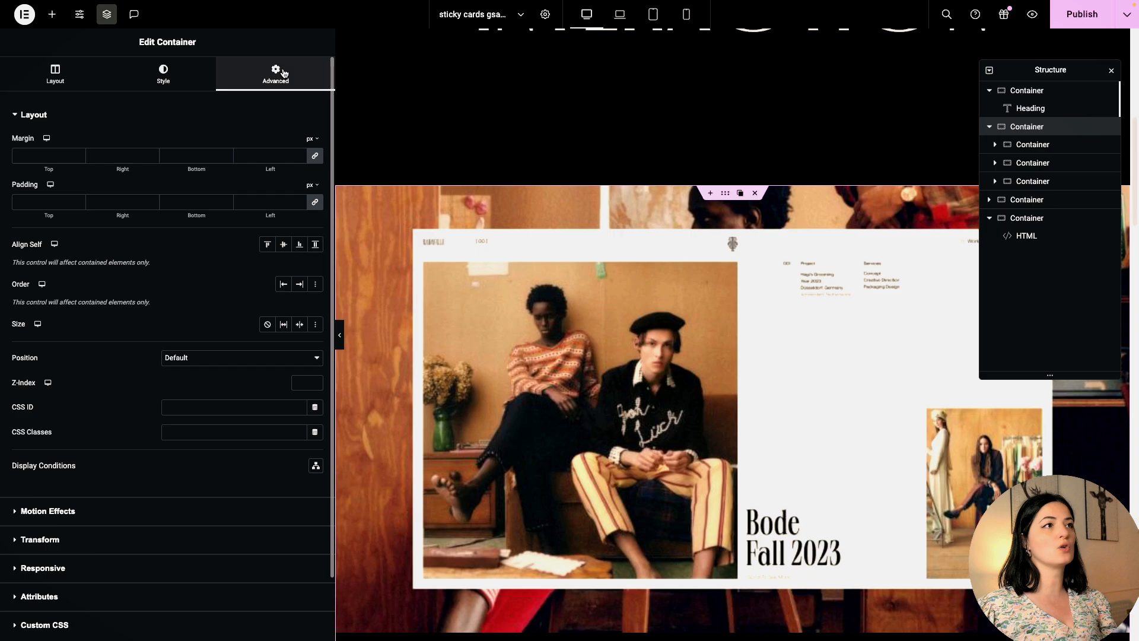
pyautogui.moveTo(1040, 131)
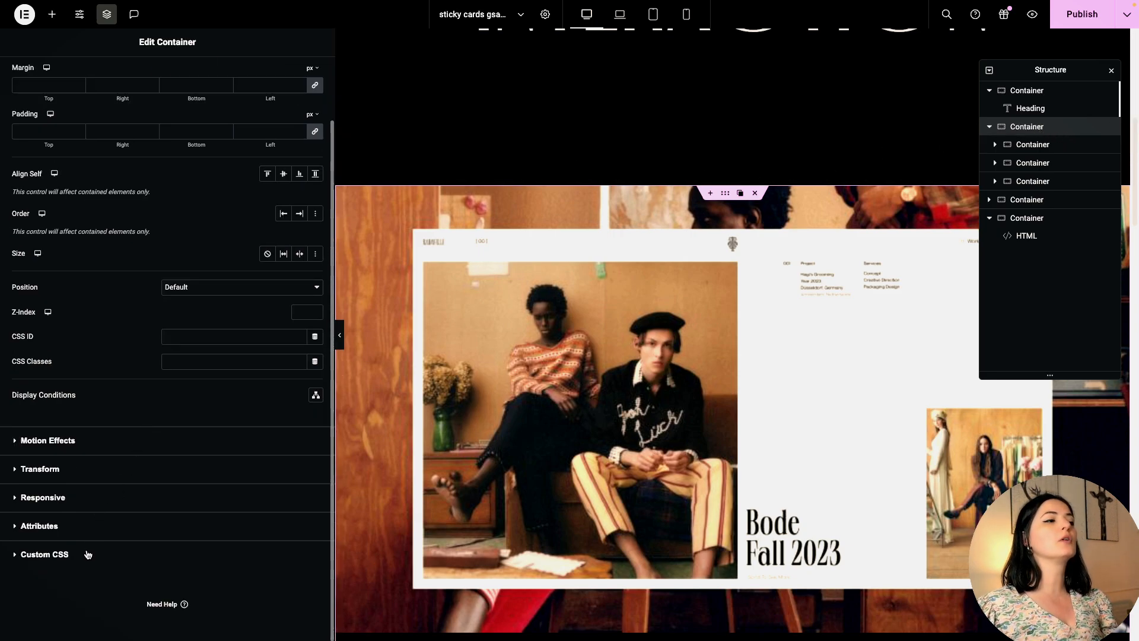
pyautogui.click(45, 554)
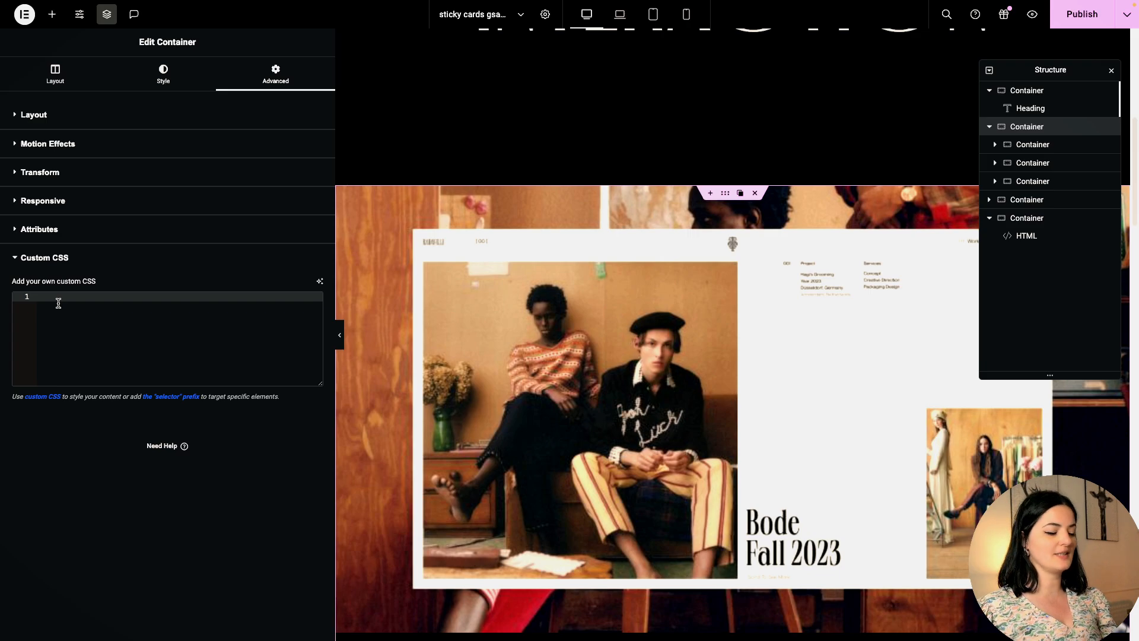
pyautogui.write('.card.scroll {')
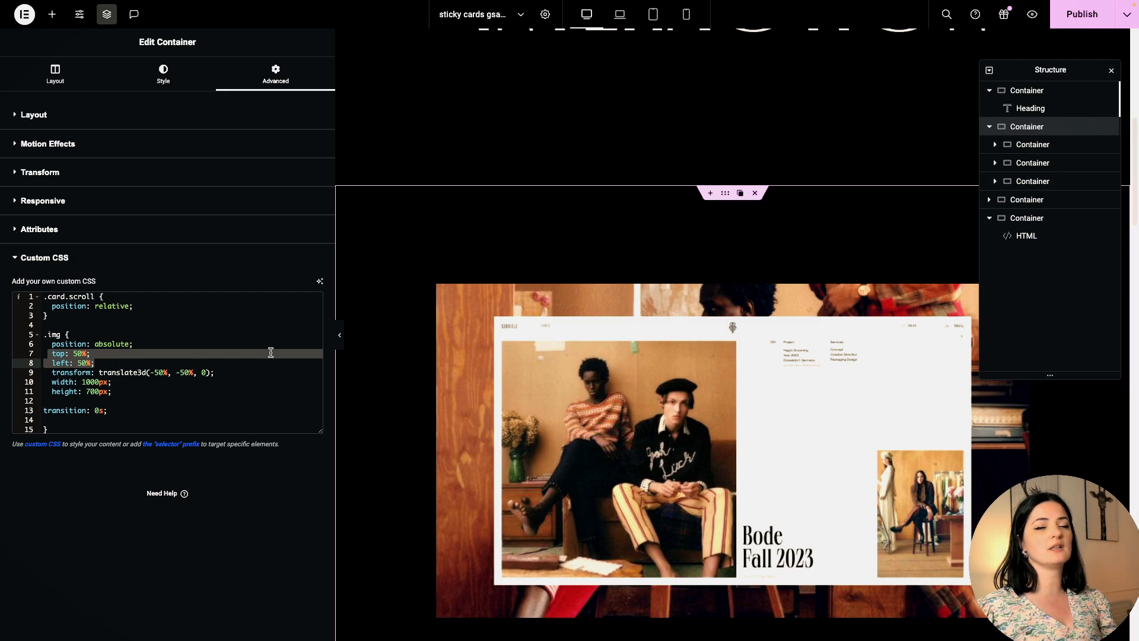
pyautogui.moveTo(1002, 97)
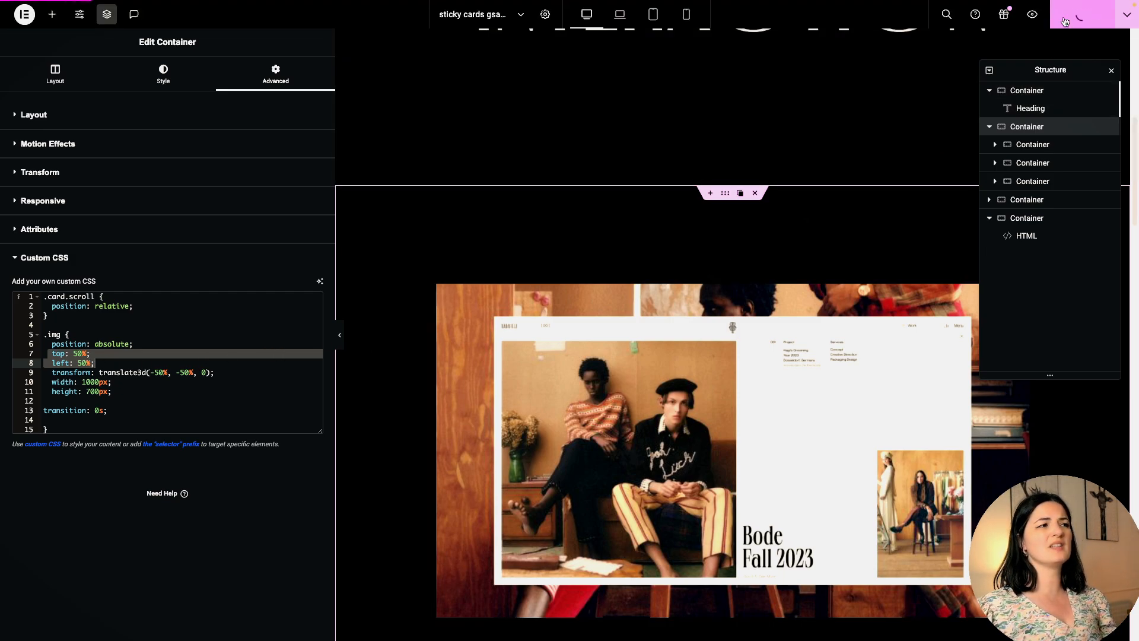
pyautogui.moveTo(1033, 14)
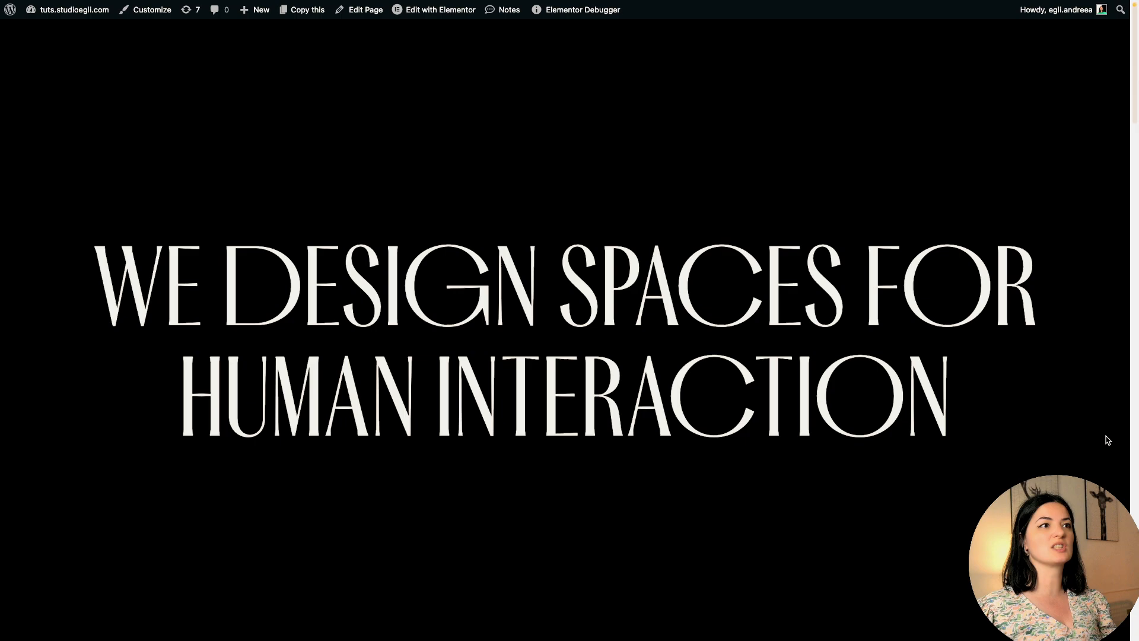
# Step: Scroll past the hero to watch the smaller, centred Bode, Diamond and KINJAZ cards stack
pyautogui.scroll(-3)
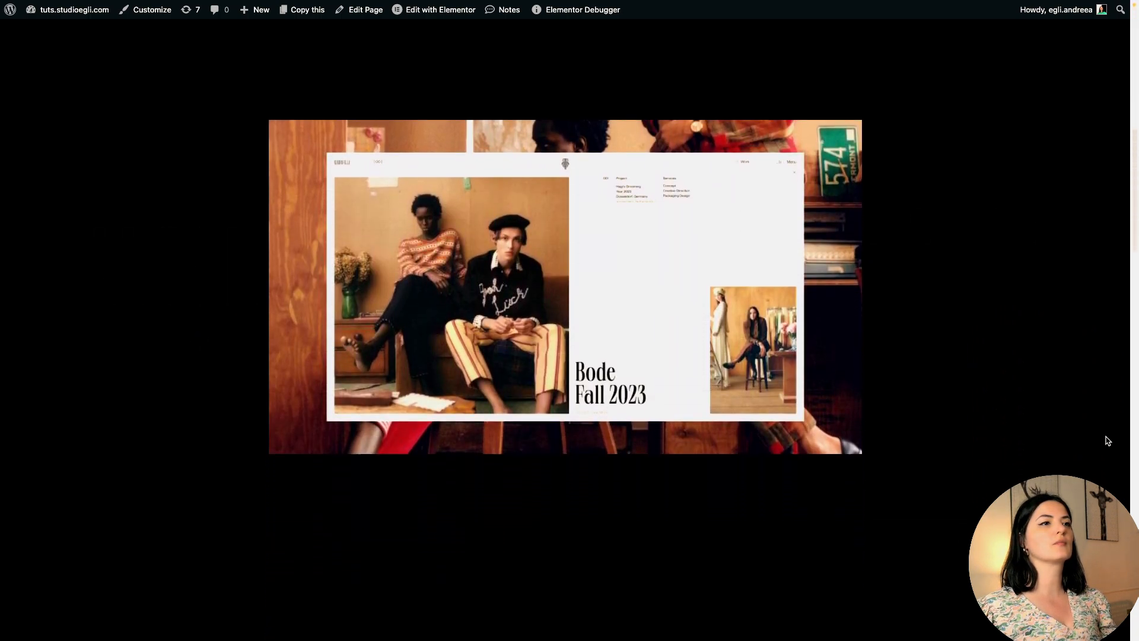
pyautogui.scroll(-3)
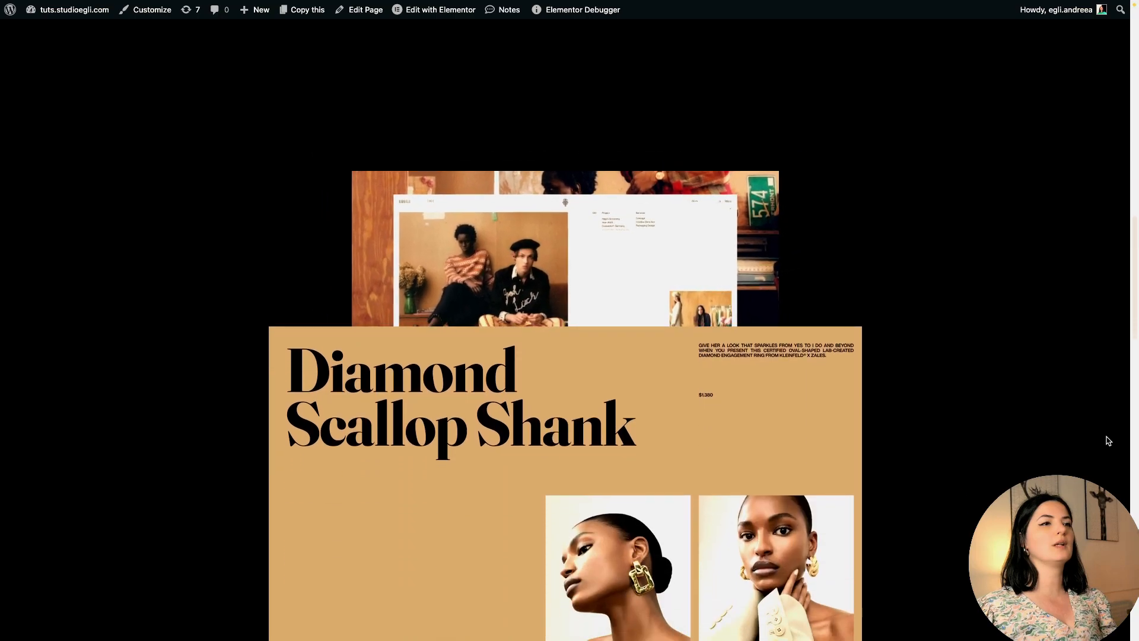
pyautogui.scroll(-3)
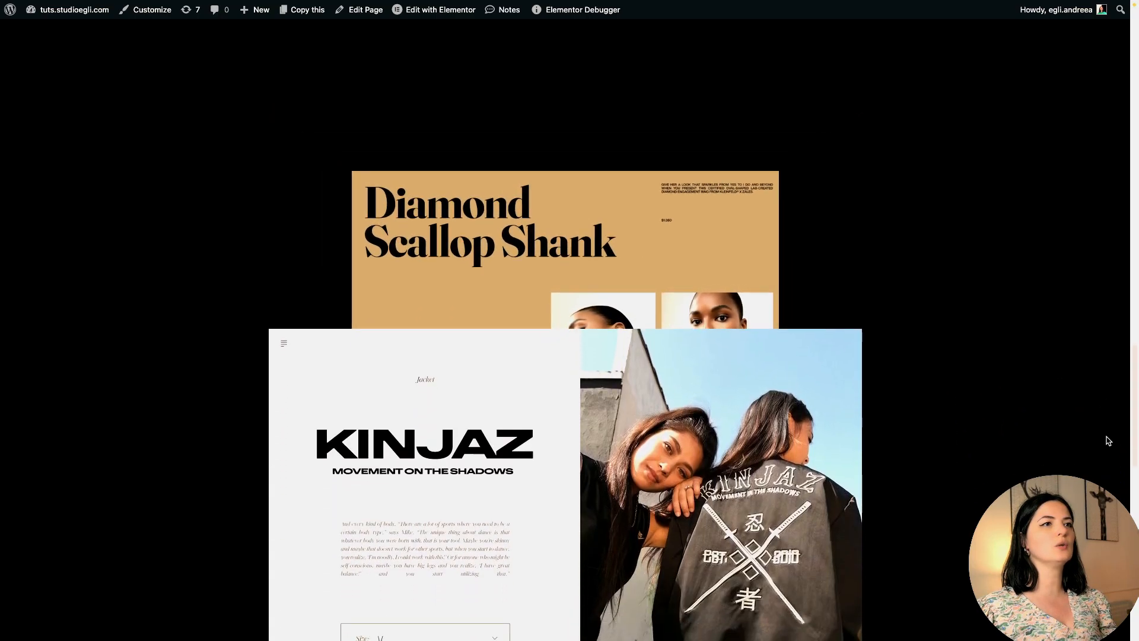
pyautogui.scroll(-3)
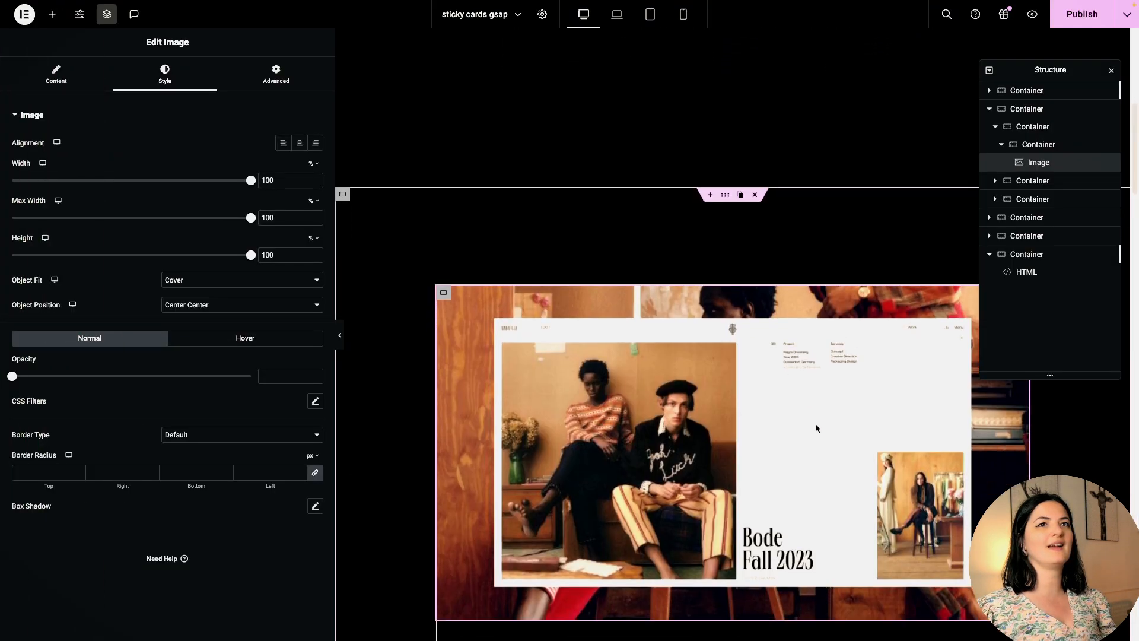
# Step: Paste the FIN section after the cards, delete its empty inner container, and make it full-width with class last-cont
pyautogui.scroll(-3)
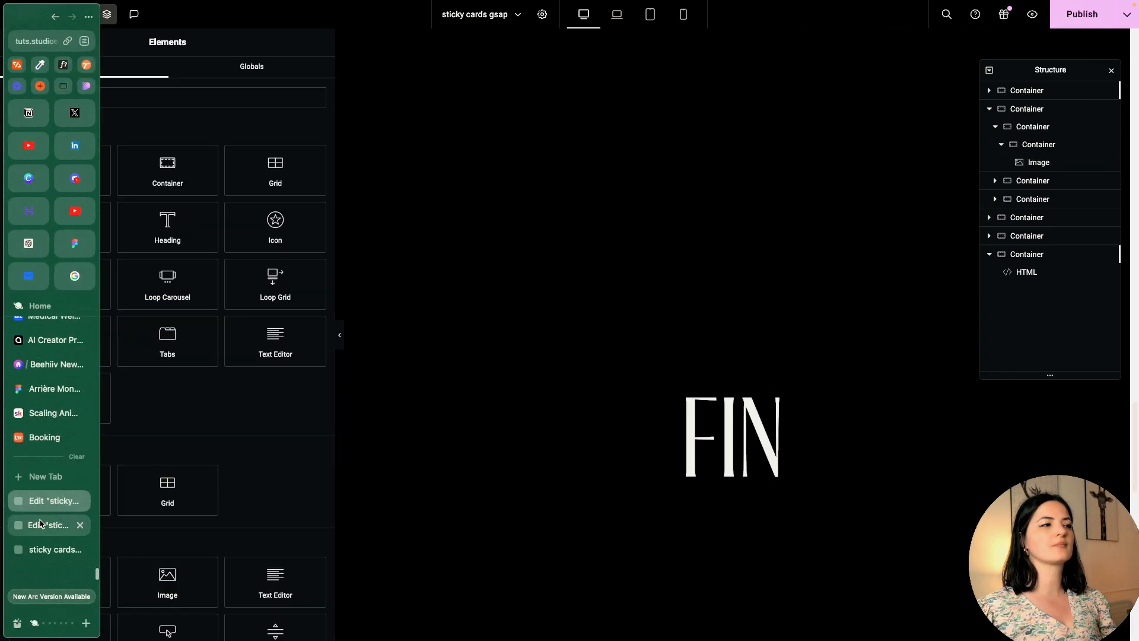
pyautogui.rightClick(730, 124)
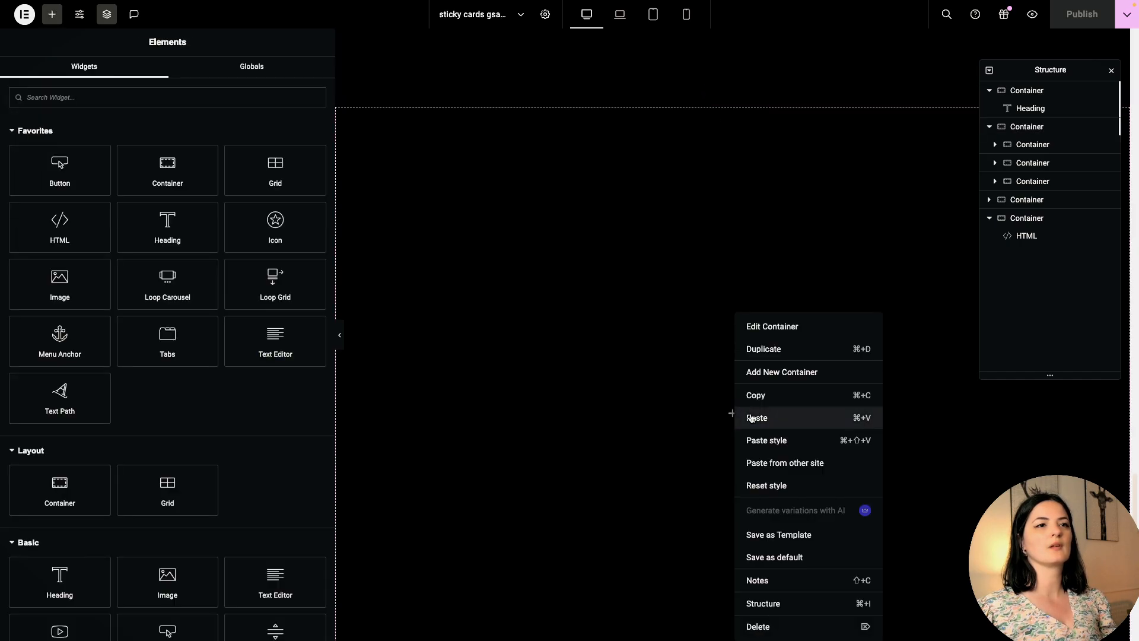
pyautogui.click(772, 326)
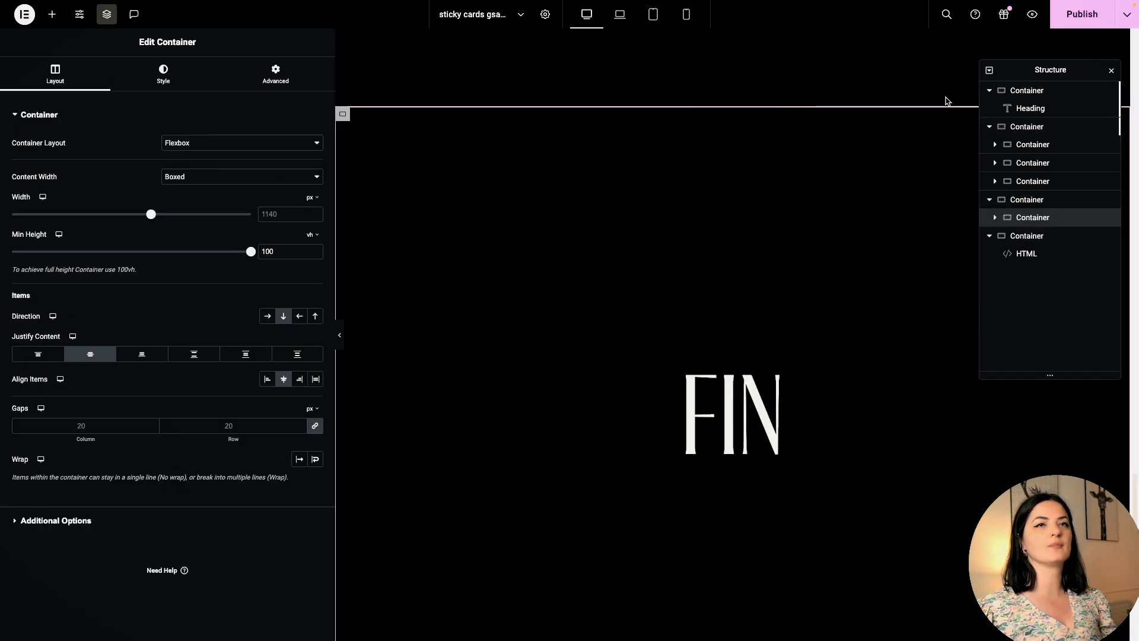
pyautogui.moveTo(998, 217)
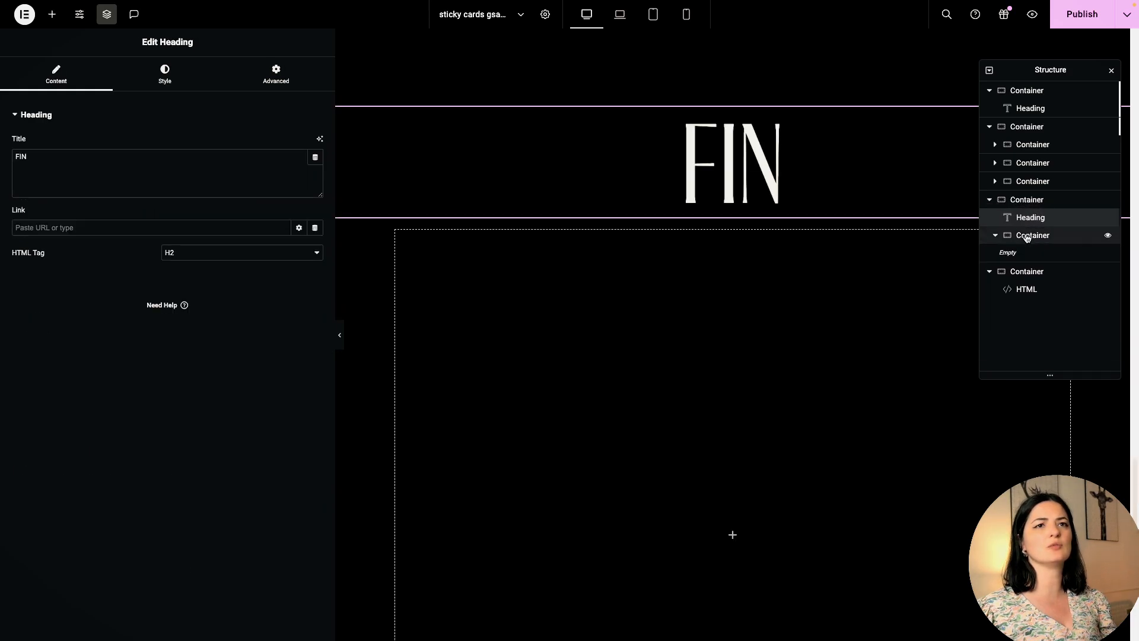
pyautogui.click(51, 14)
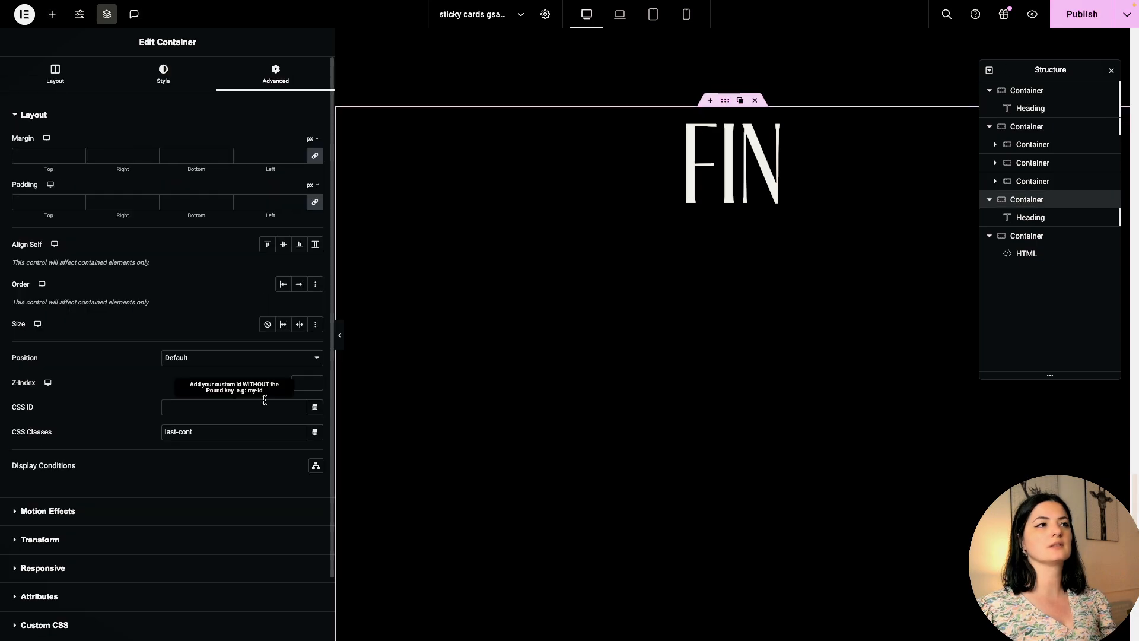
pyautogui.click(163, 73)
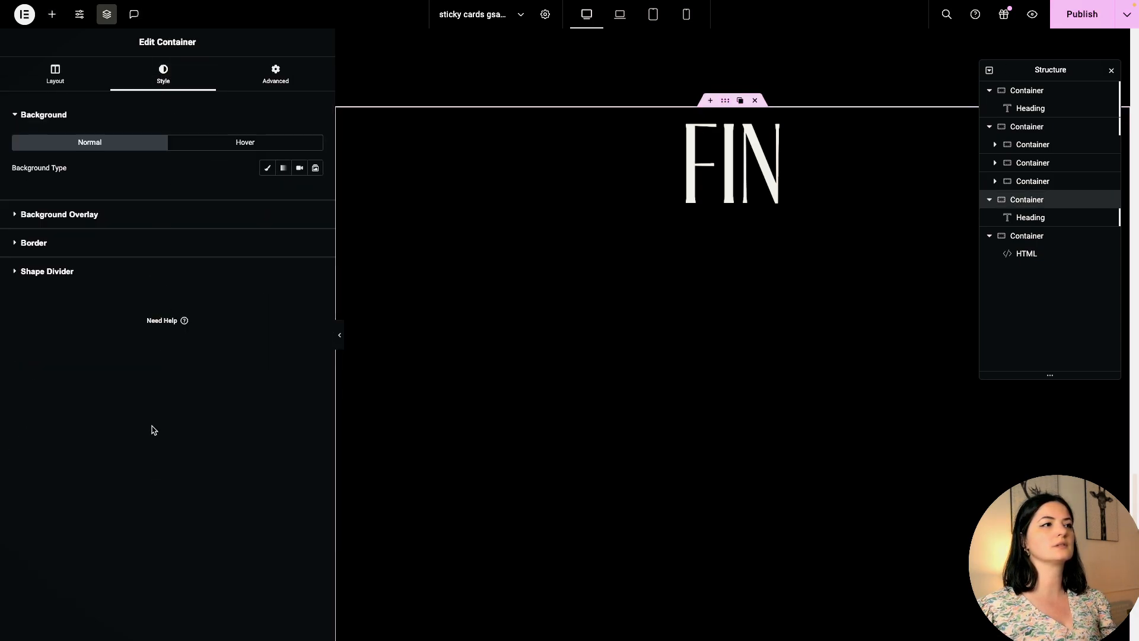
pyautogui.click(55, 72)
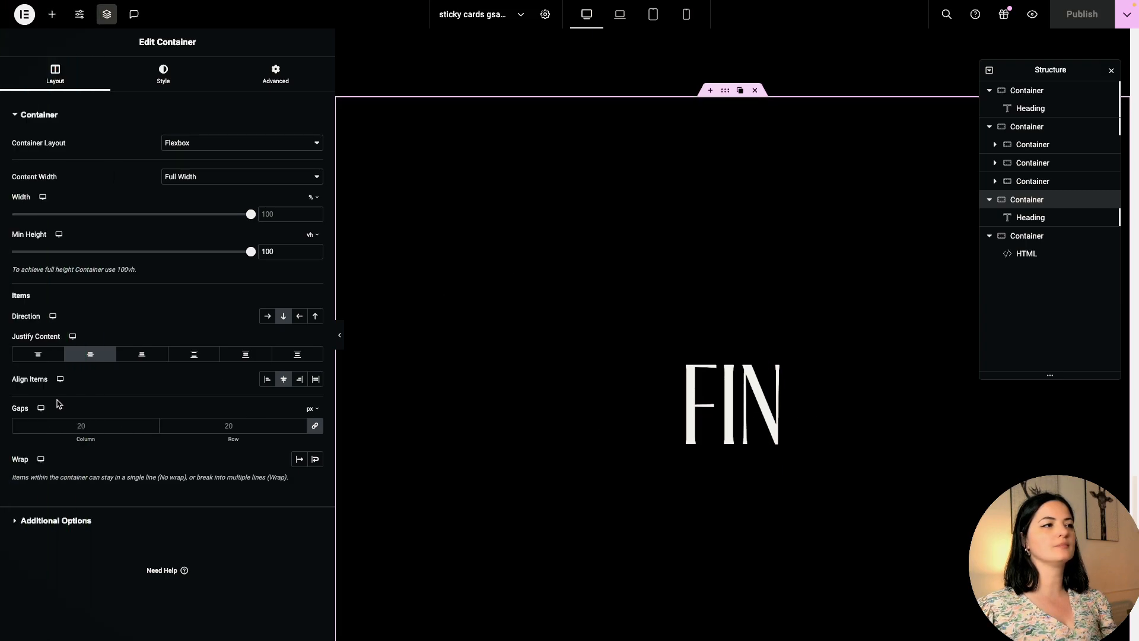
# Step: Check the hero container's CSS classes, then scroll the script fading the .hero h1 heading over 350vh
pyautogui.click(1026, 253)
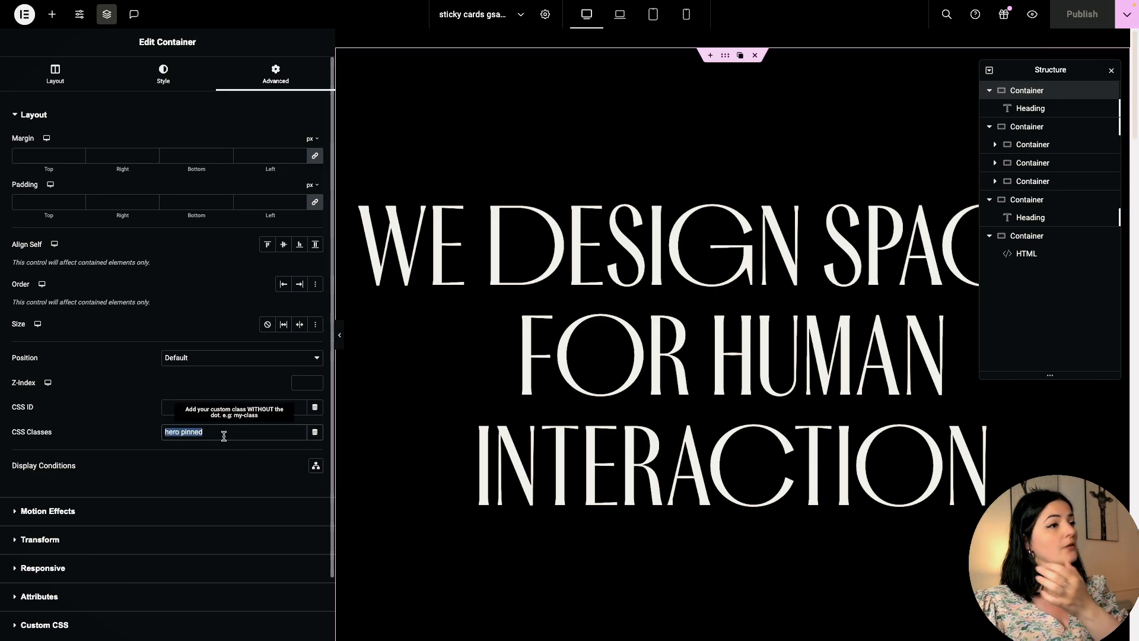
pyautogui.click(1026, 253)
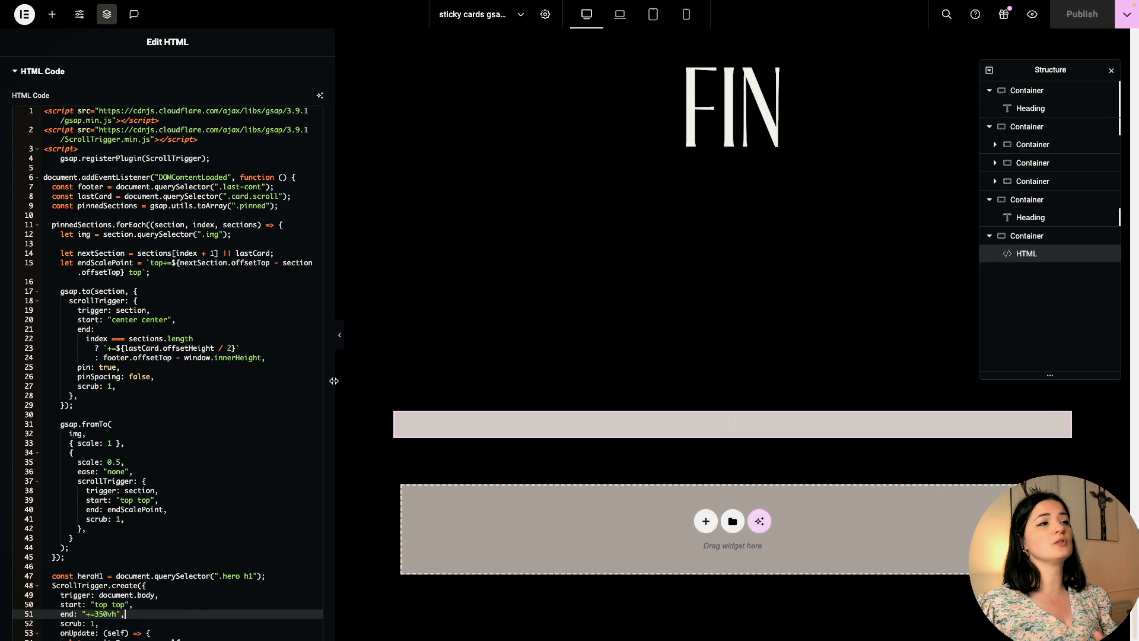
pyautogui.scroll(-3)
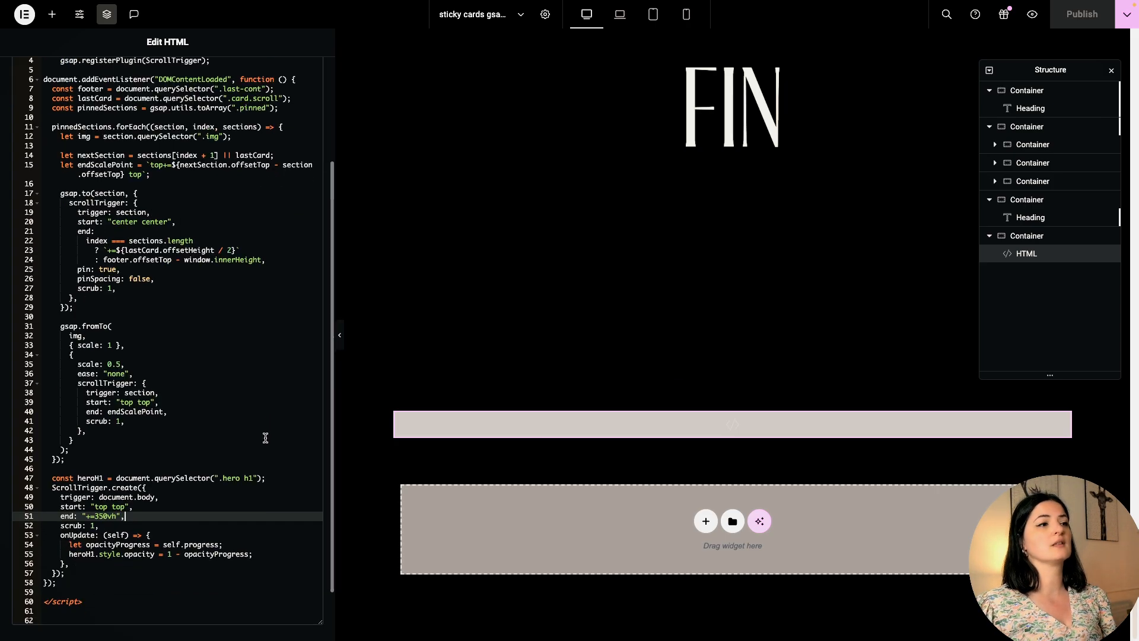
pyautogui.scroll(-3)
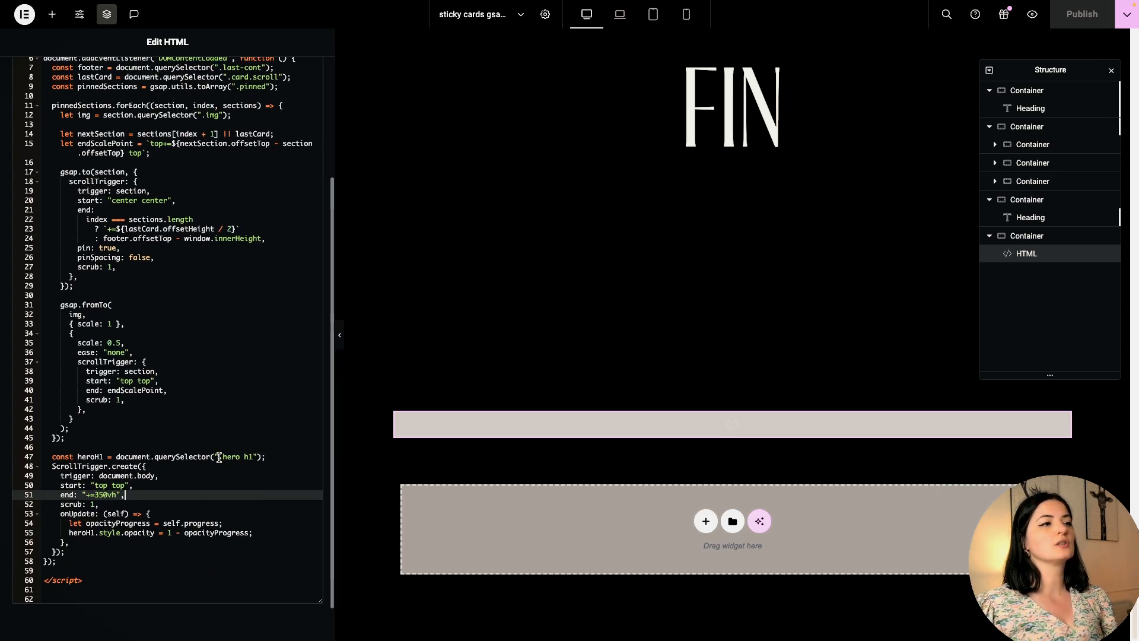